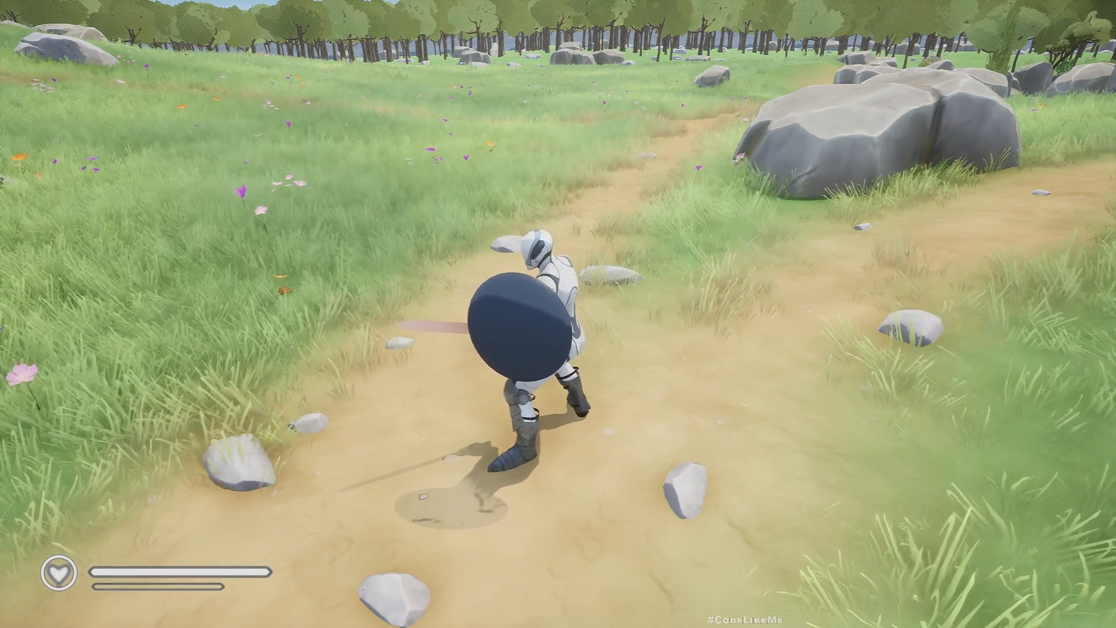
Trigger the character's sword attacks in the level with the W key.
key(w)
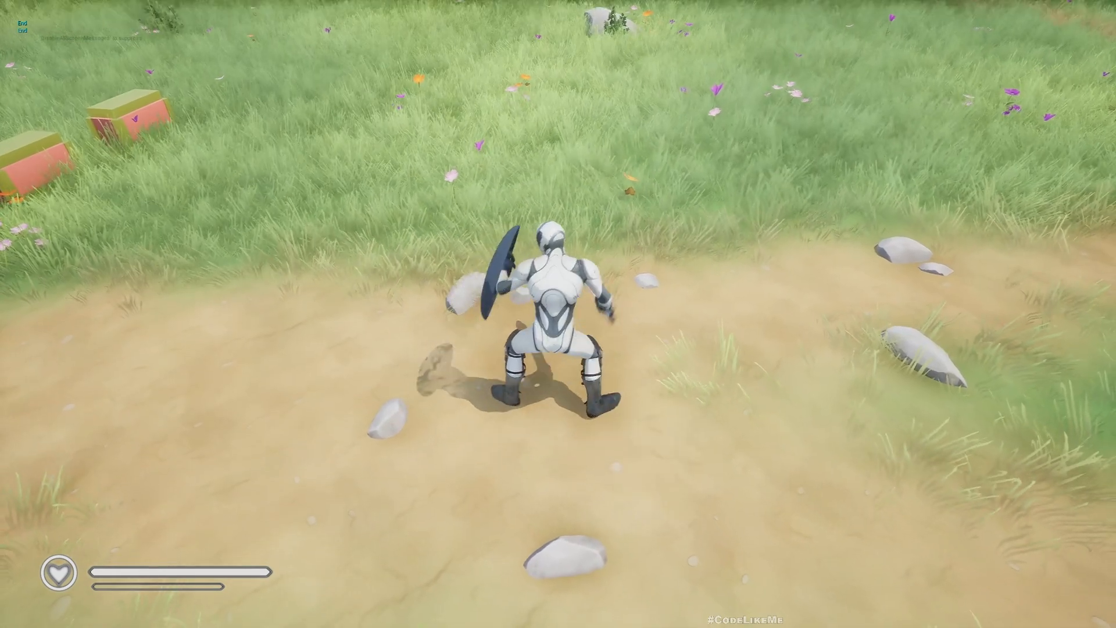
key(w)
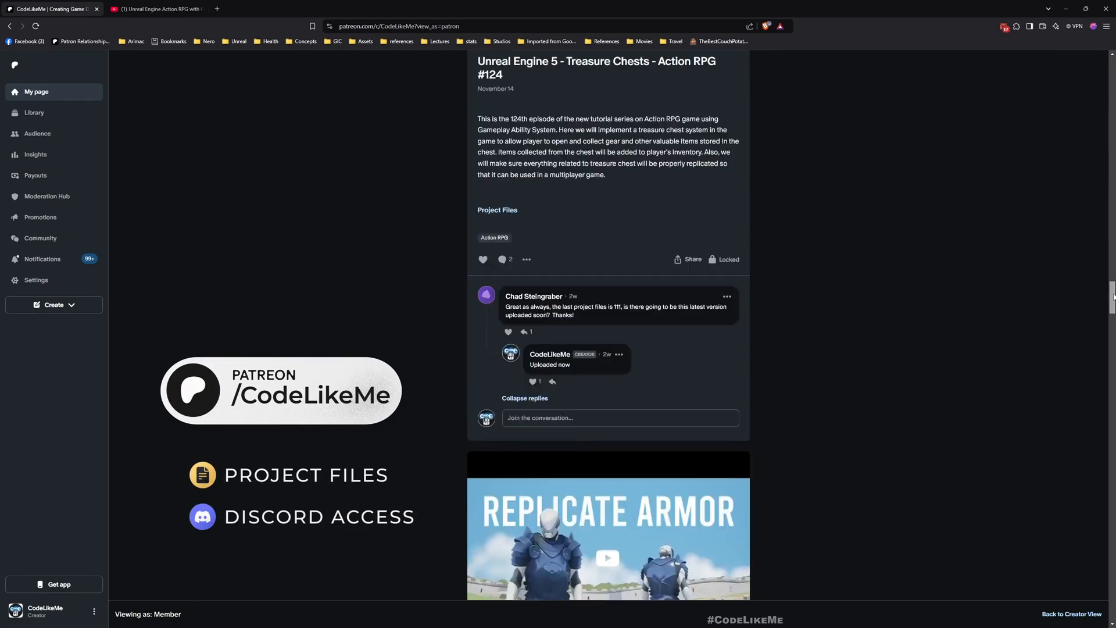
scroll(down, 3)
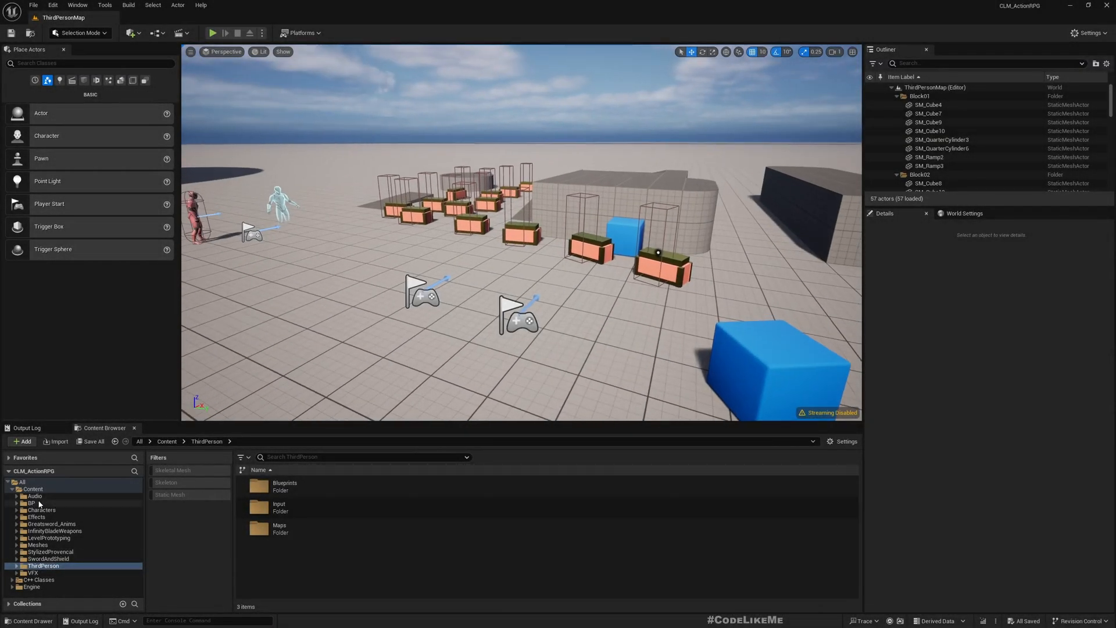
Open GA_Attack_Sword from BP > Abilities > Sword by searching 'att'.
click(30, 502)
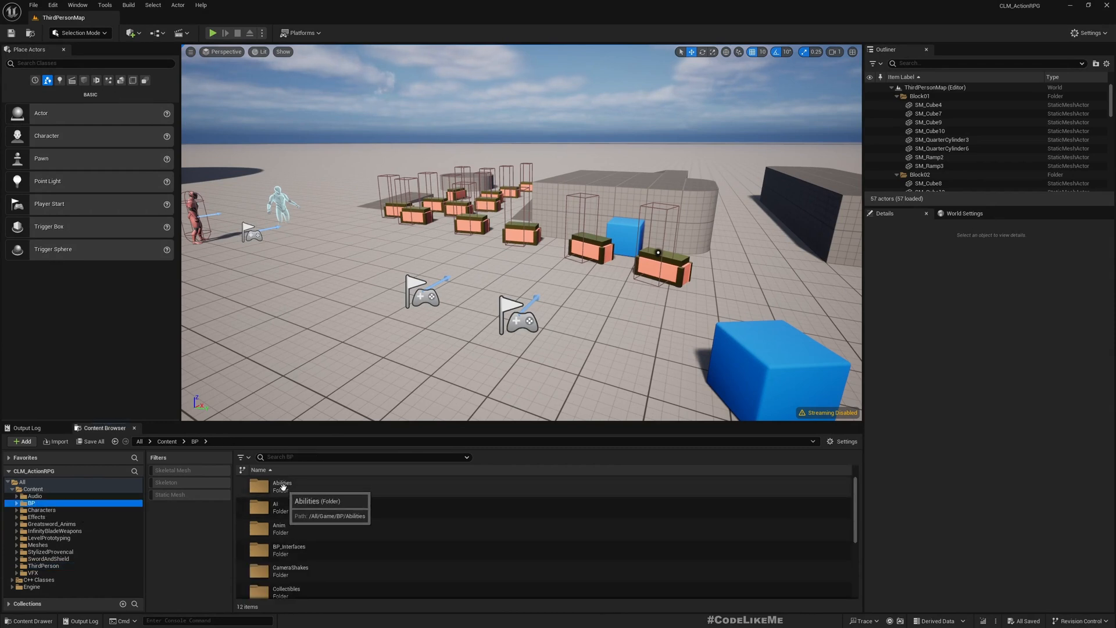
double_click(282, 486)
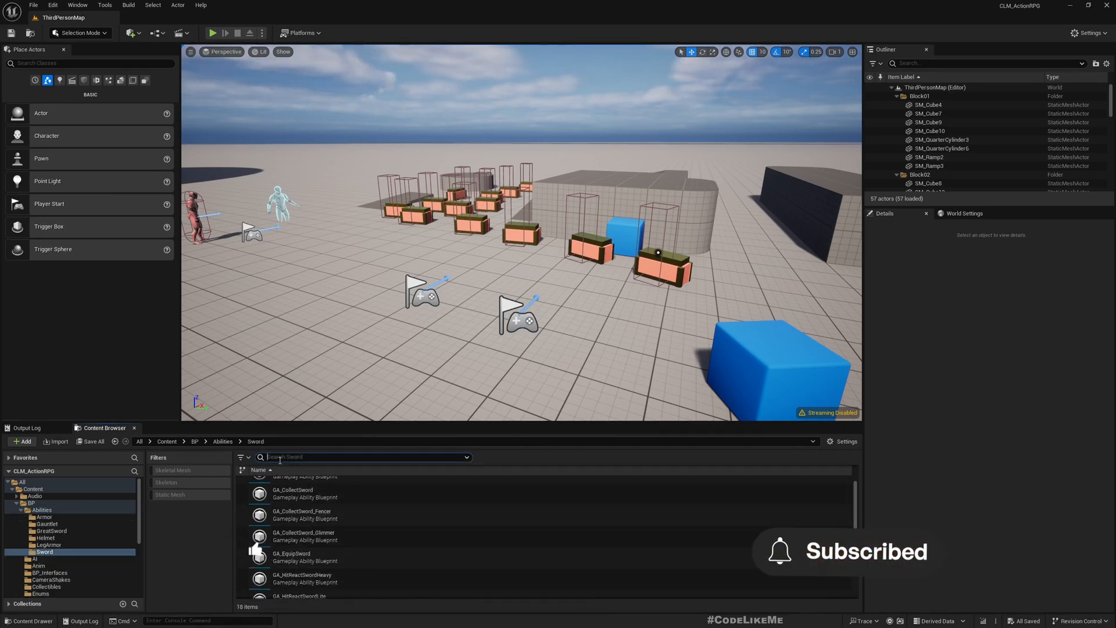
text(att)
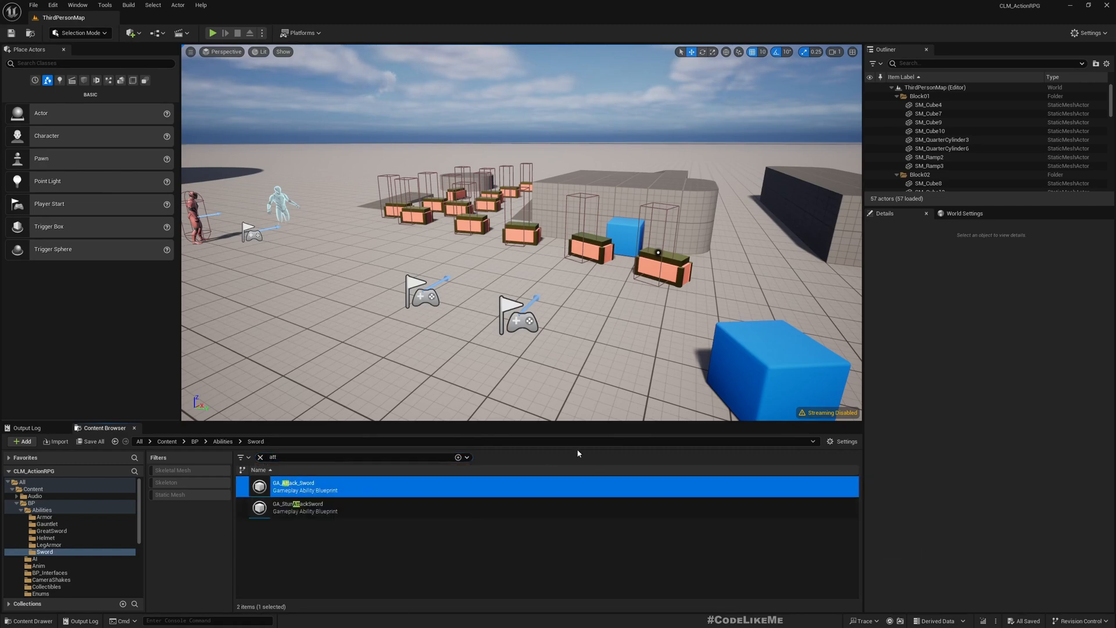
double_click(292, 485)
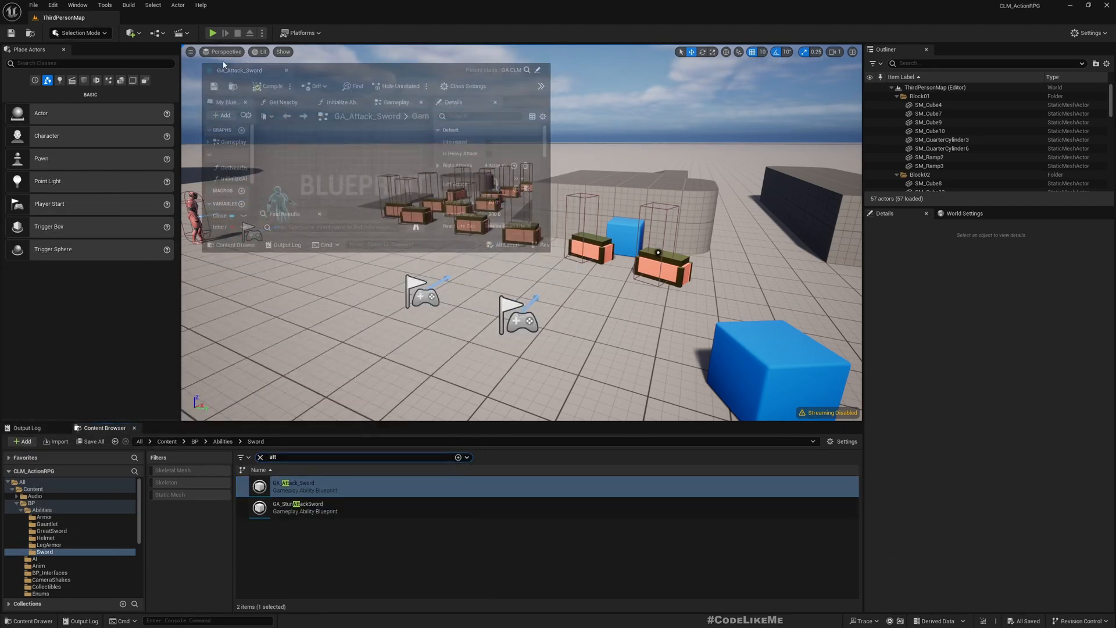
double_click(294, 486)
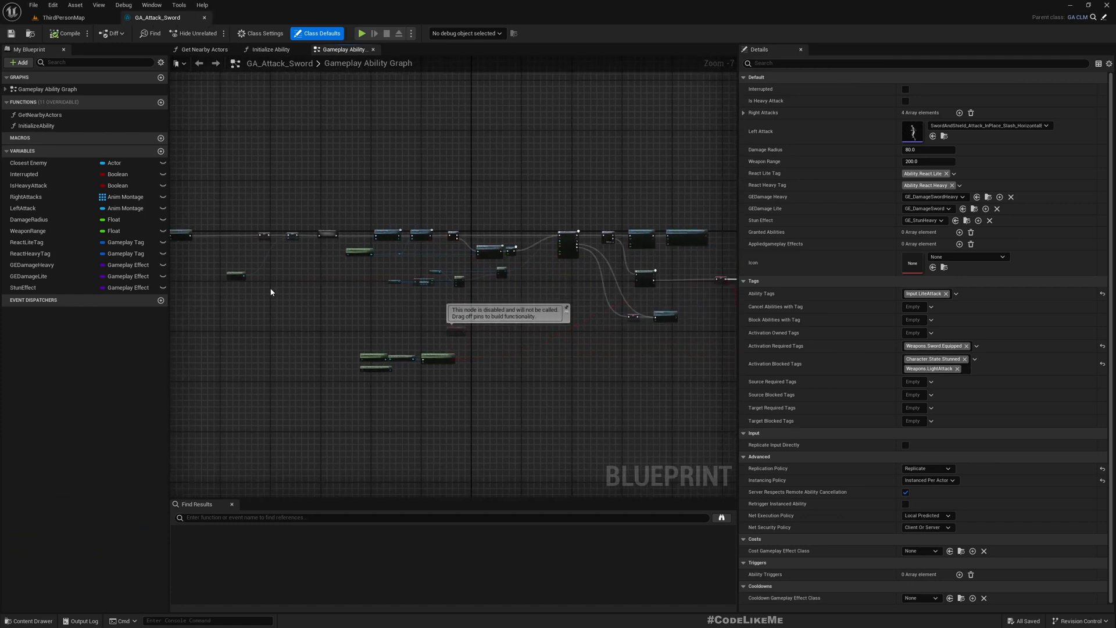
scroll(up, 3)
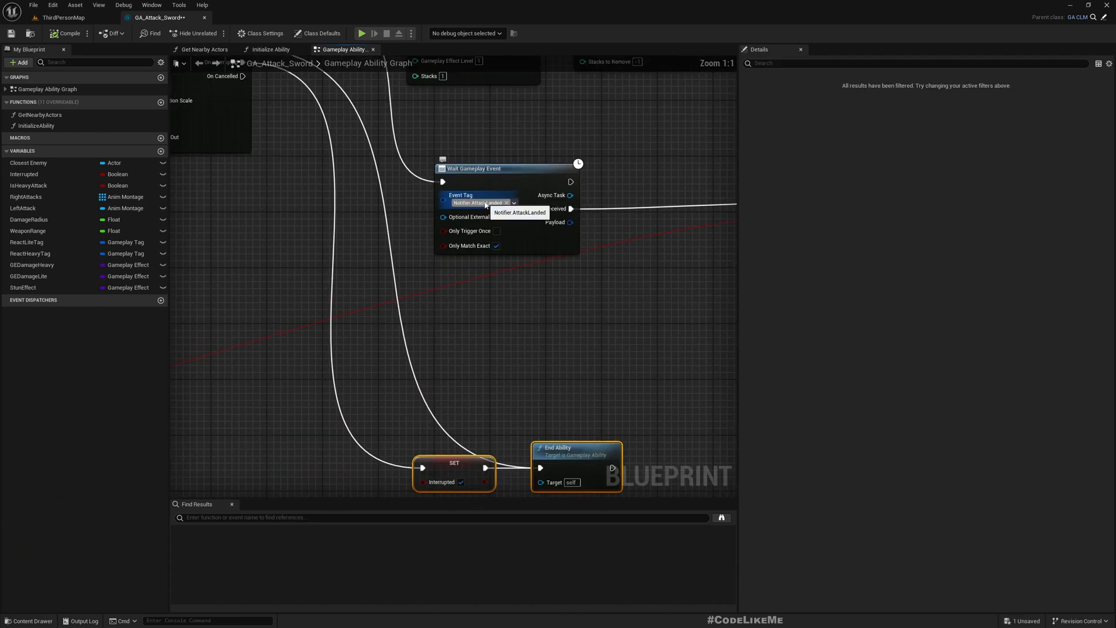
mouse_move(460, 195)
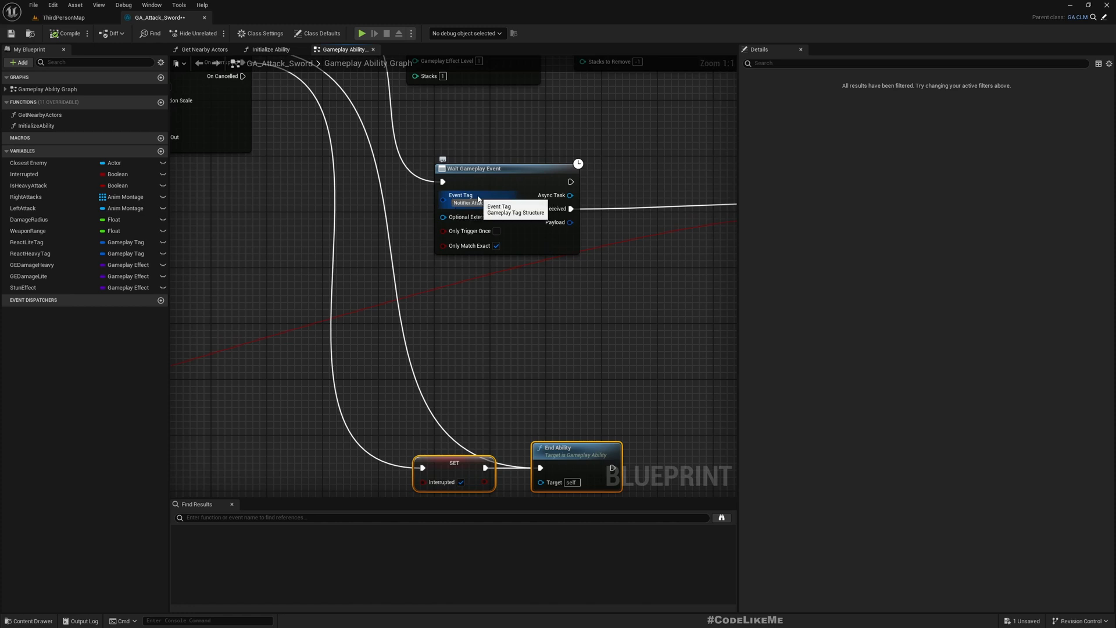
Inspect the wait event tag and the RightAttacks montage array, then locate its first montage.
click(477, 203)
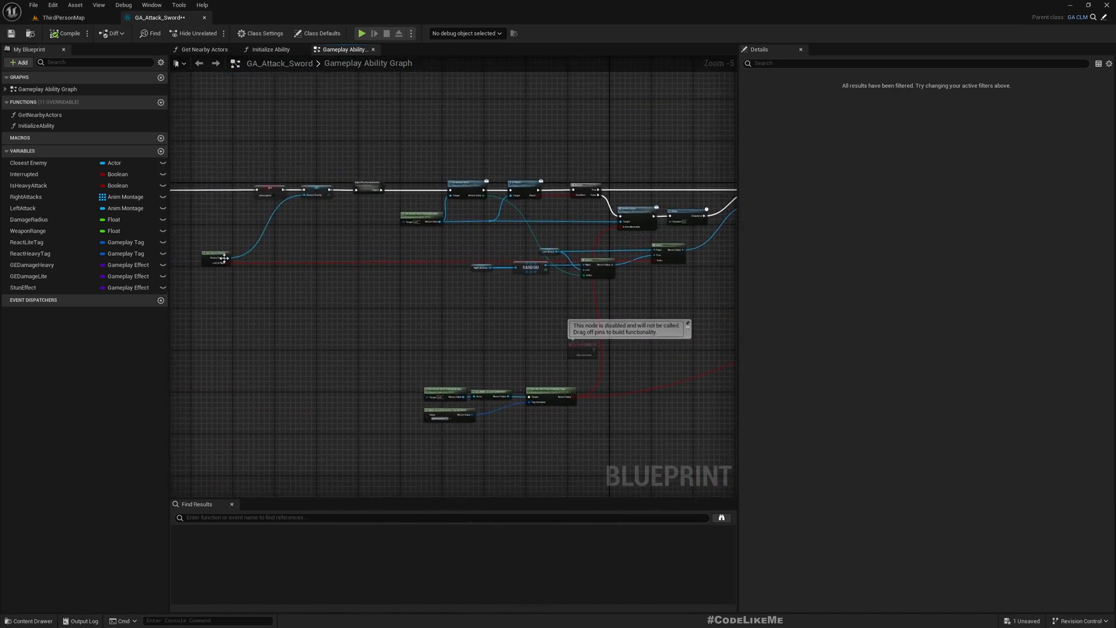
scroll(up, 3)
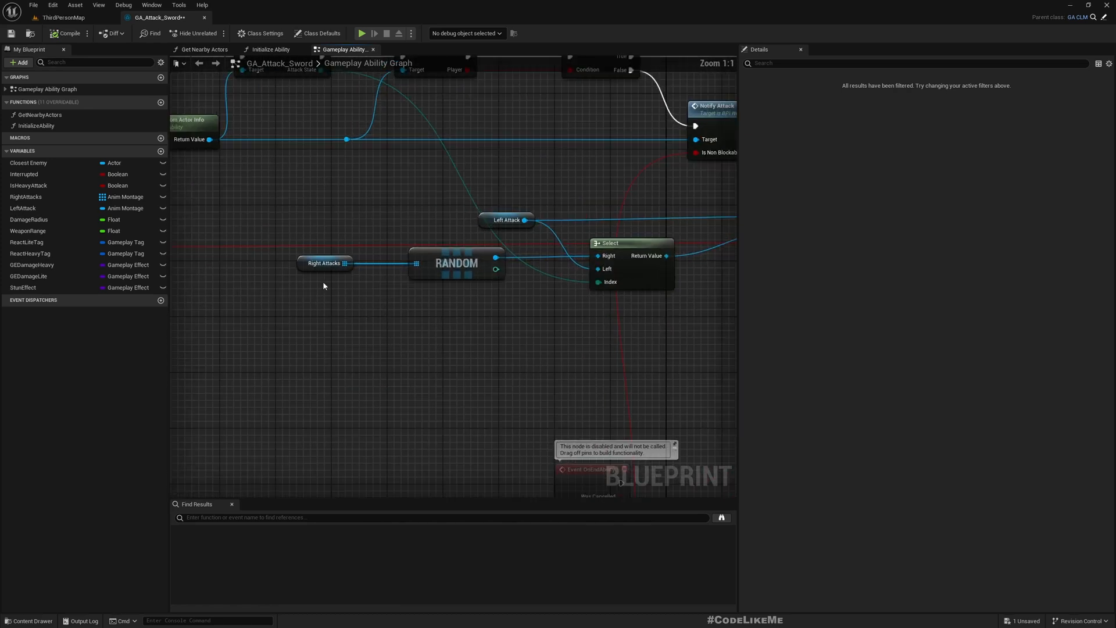
click(324, 263)
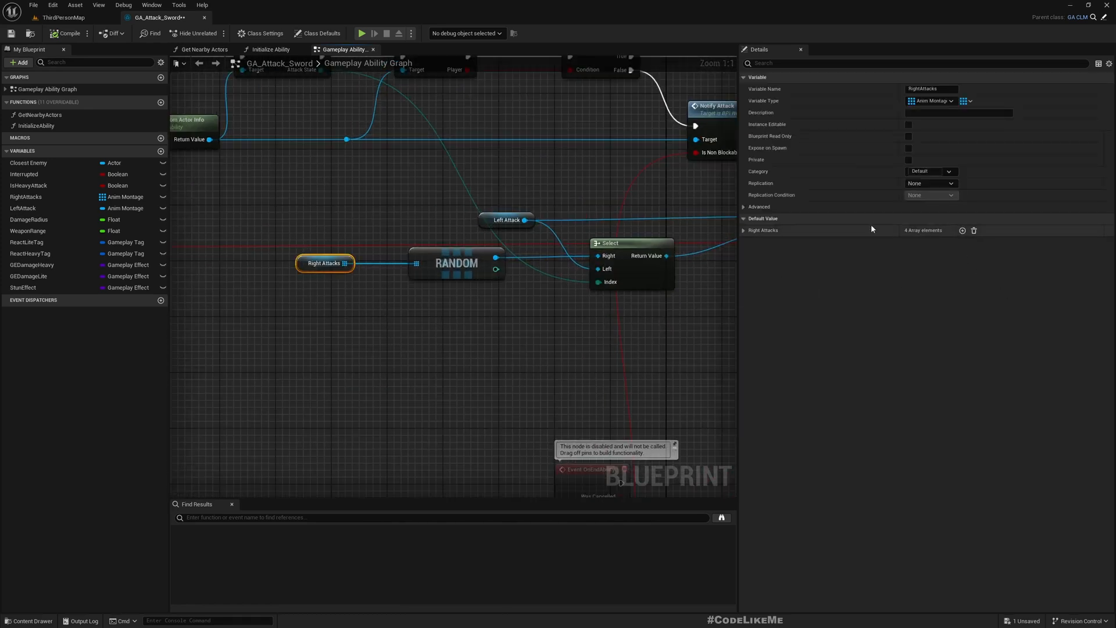
click(746, 231)
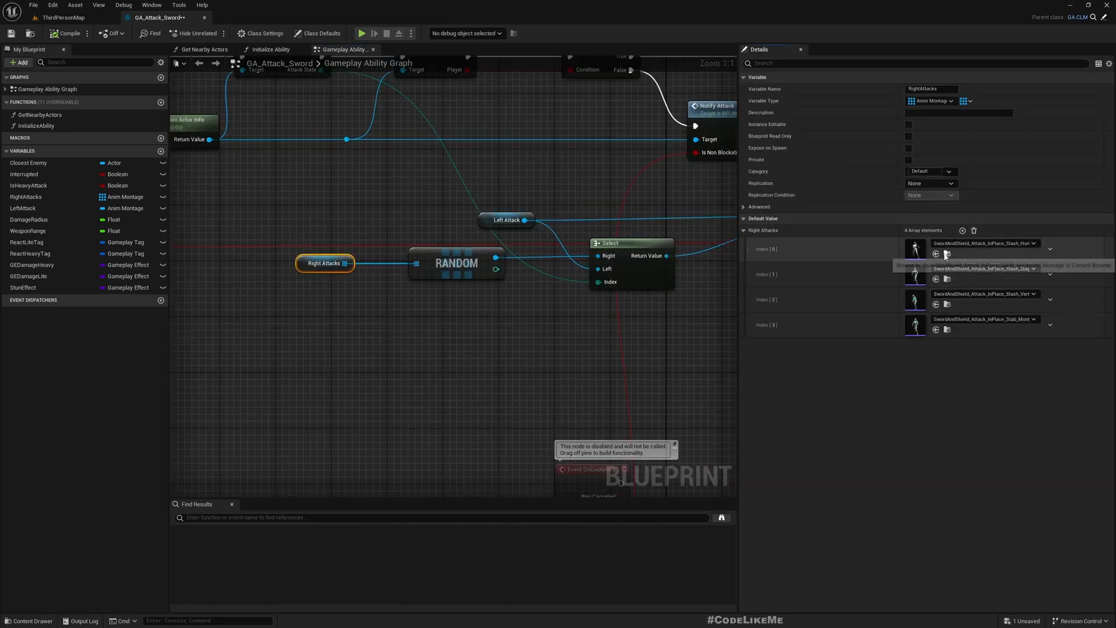
click(64, 17)
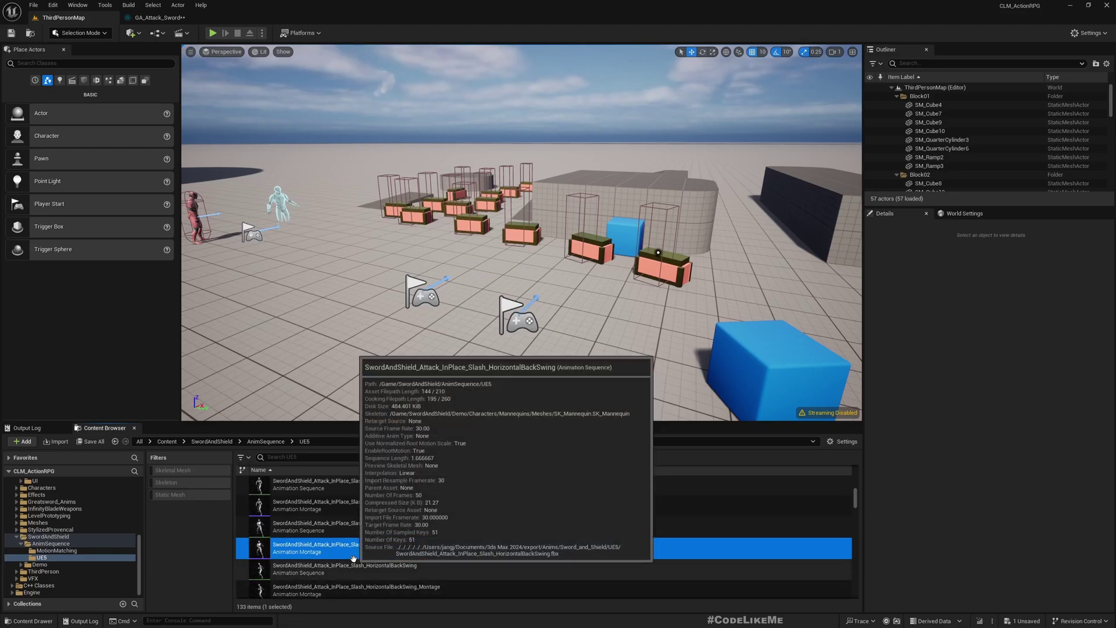
Add a third notify track to the diagonal slash montage holding an AN_TriggerEvent notify.
click(342, 548)
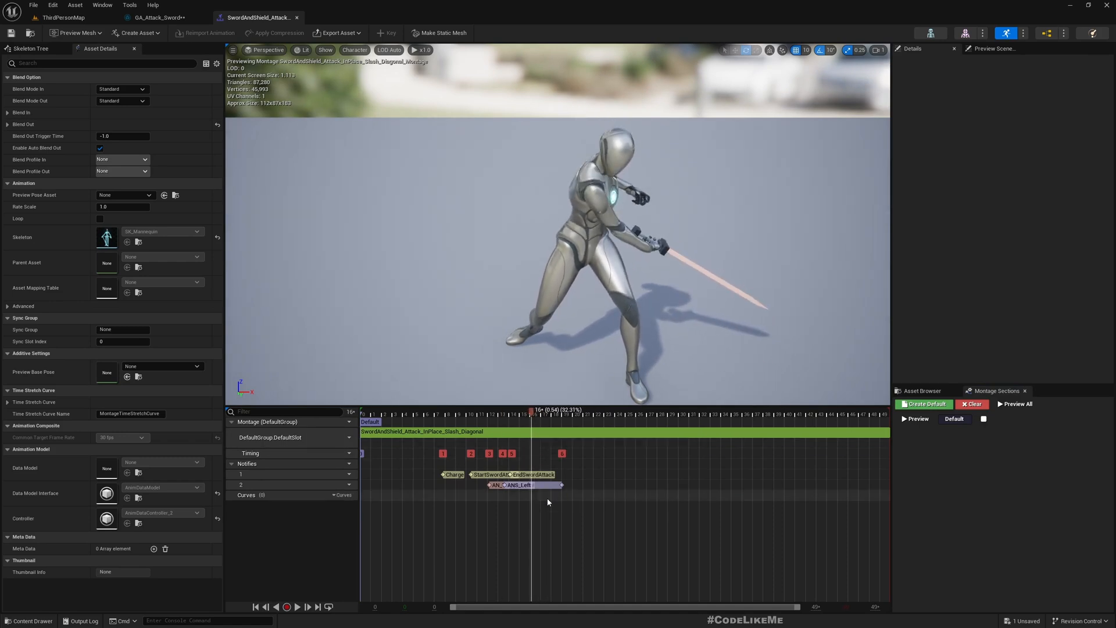
click(348, 463)
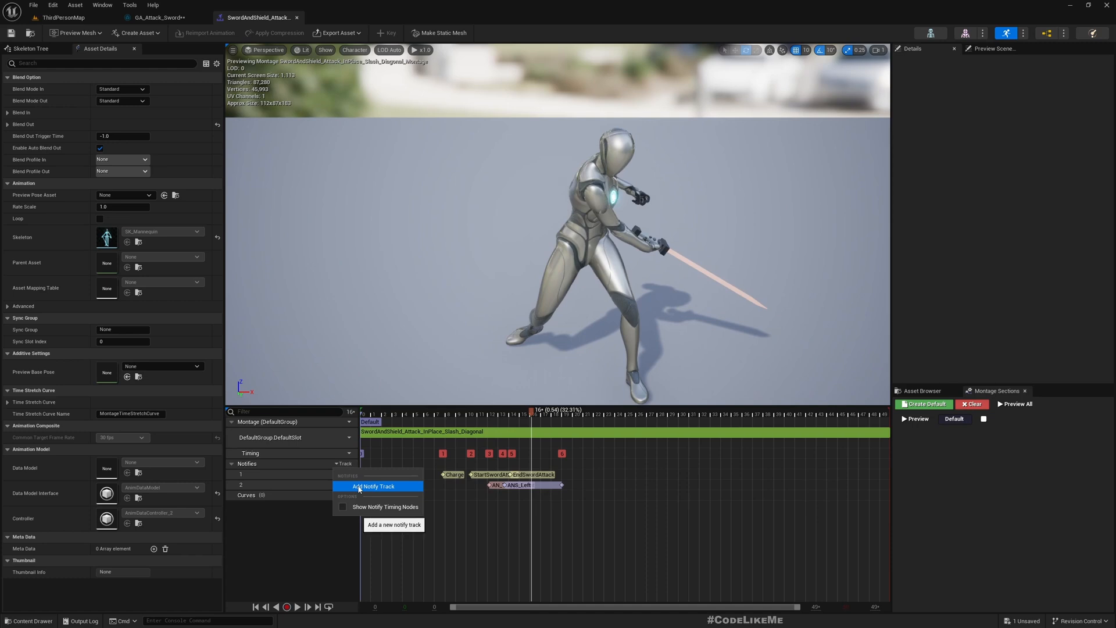
click(375, 486)
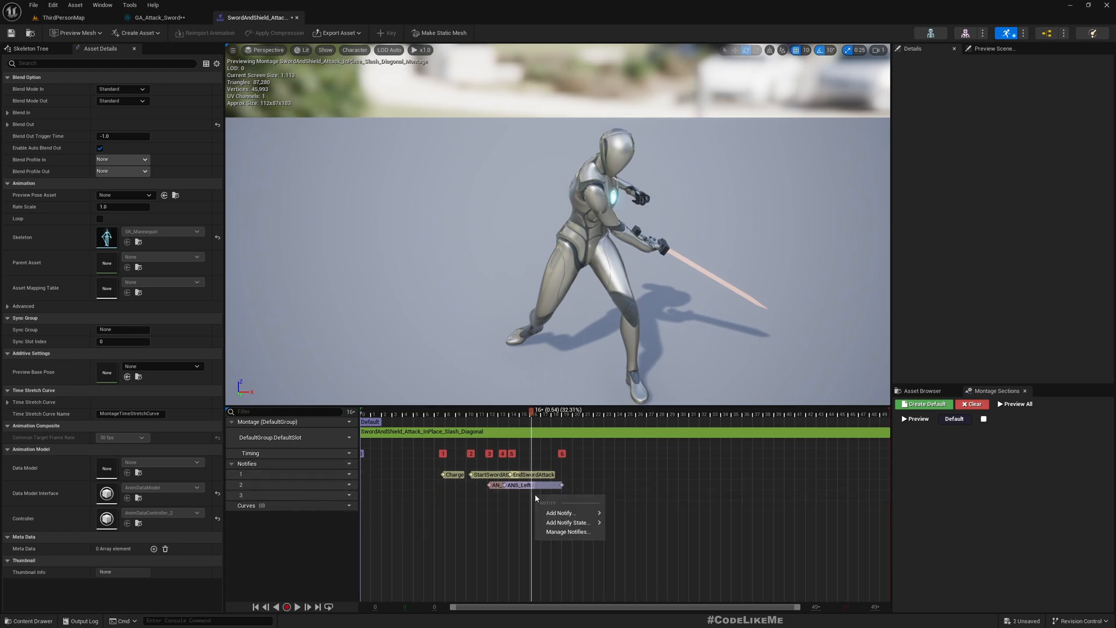
click(568, 512)
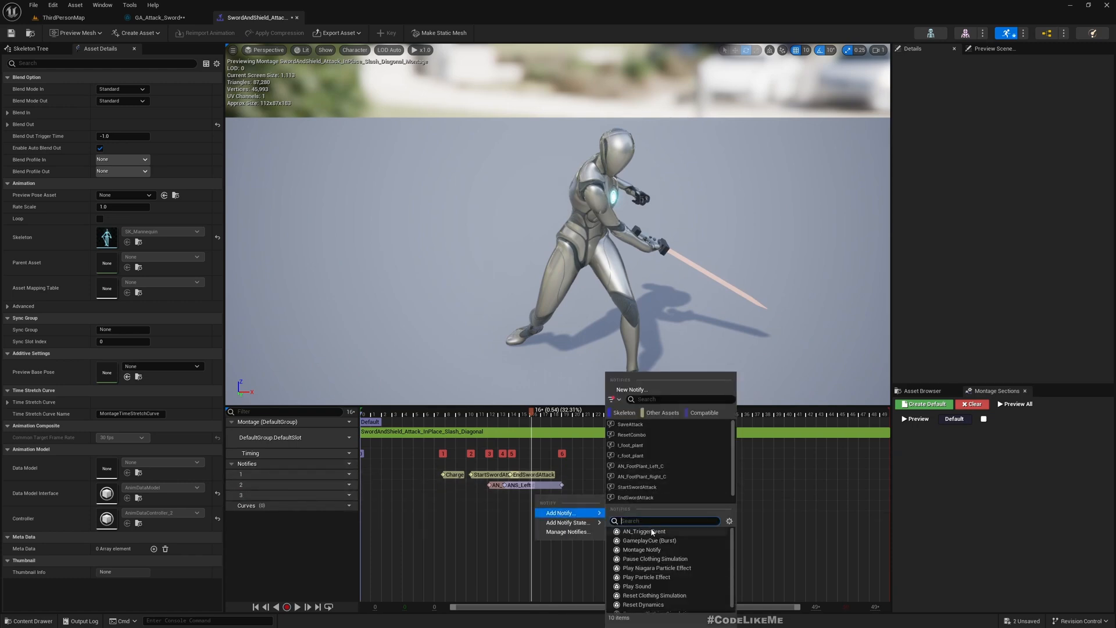
click(644, 531)
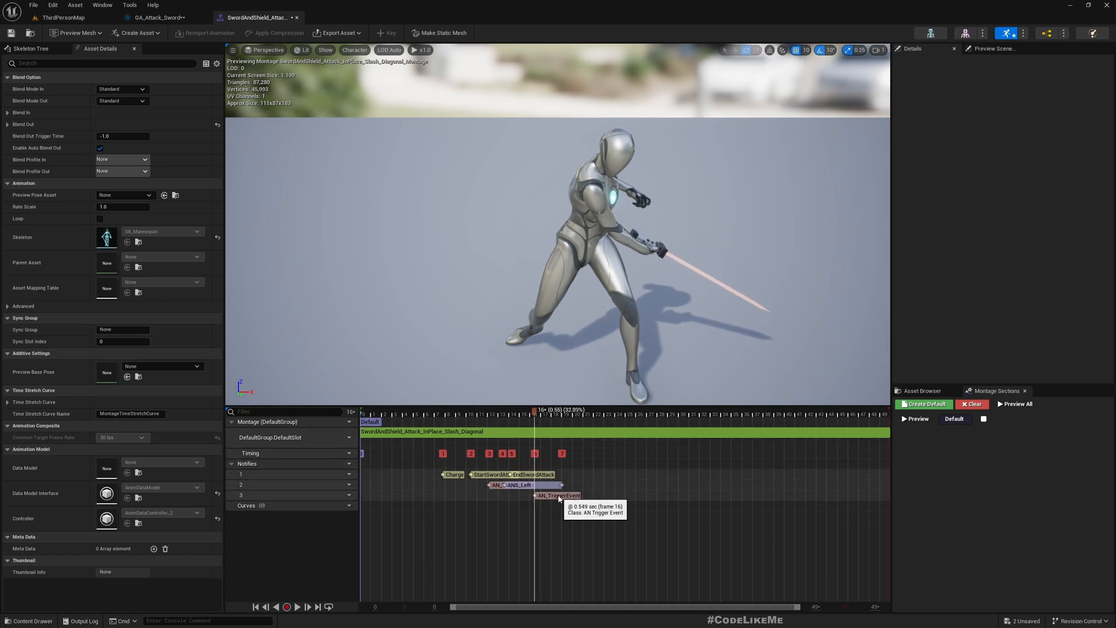
Set the notify's Event Tag to a new Notifier.SlowDown sub-tag.
click(557, 495)
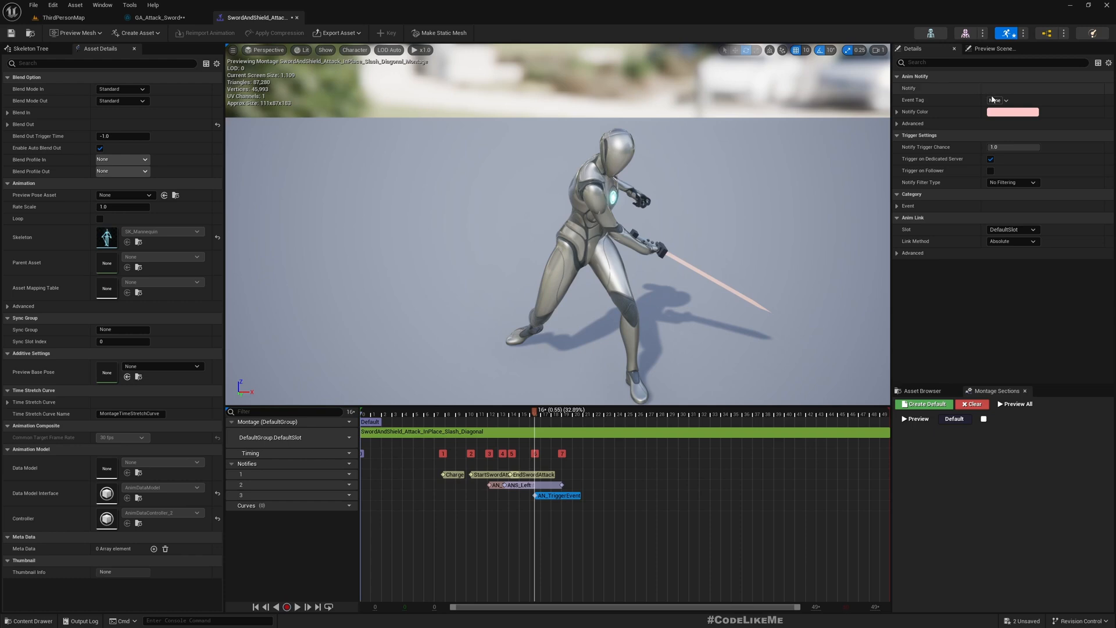
click(1003, 100)
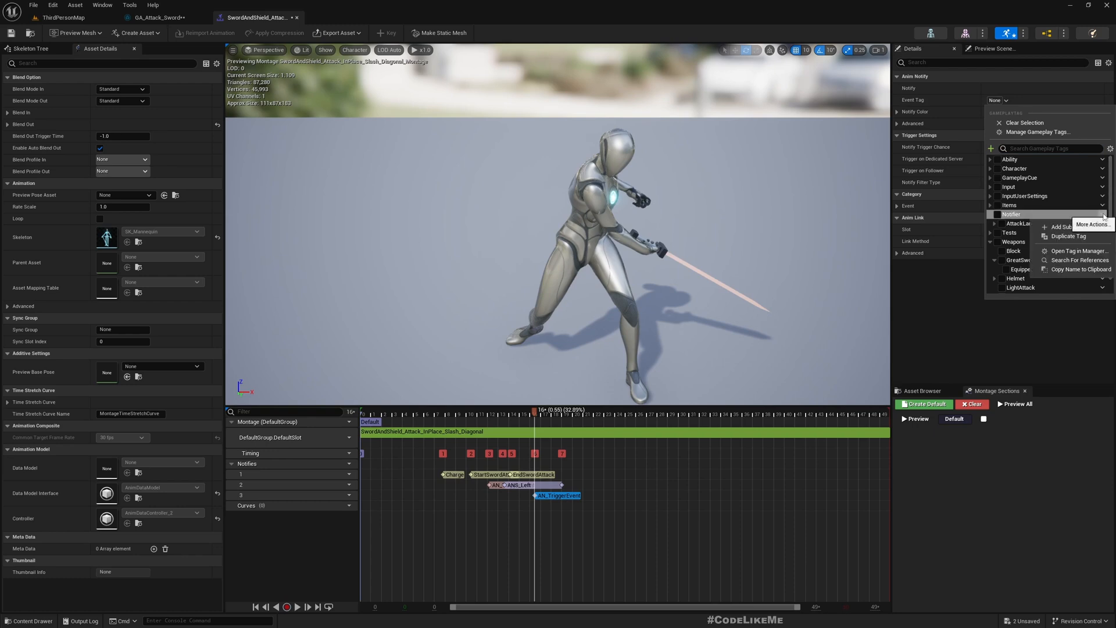
click(1062, 226)
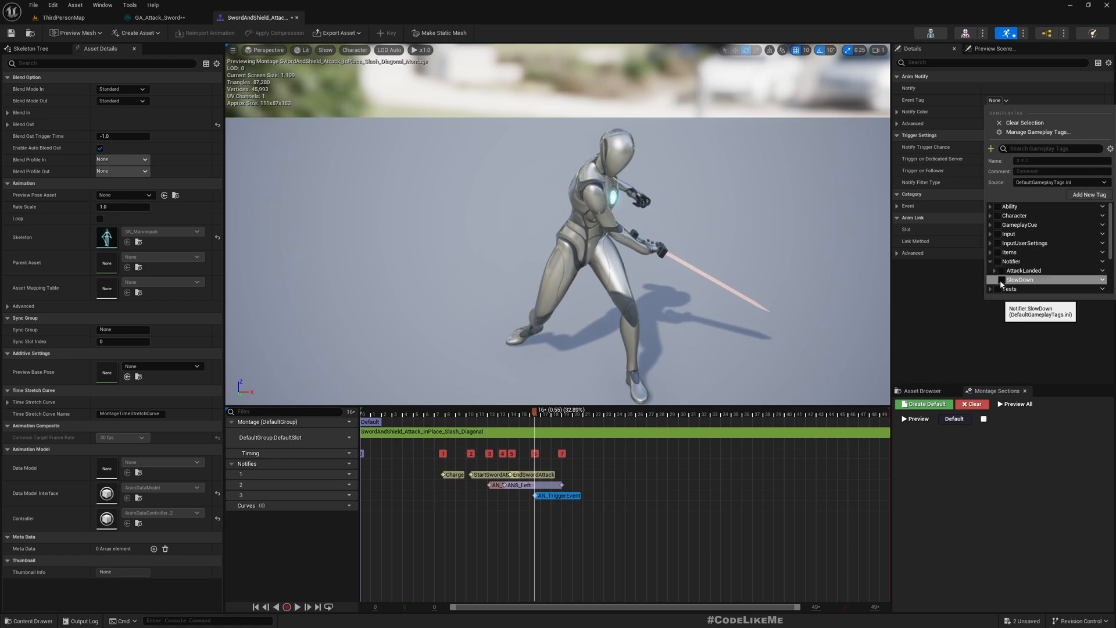
click(1019, 279)
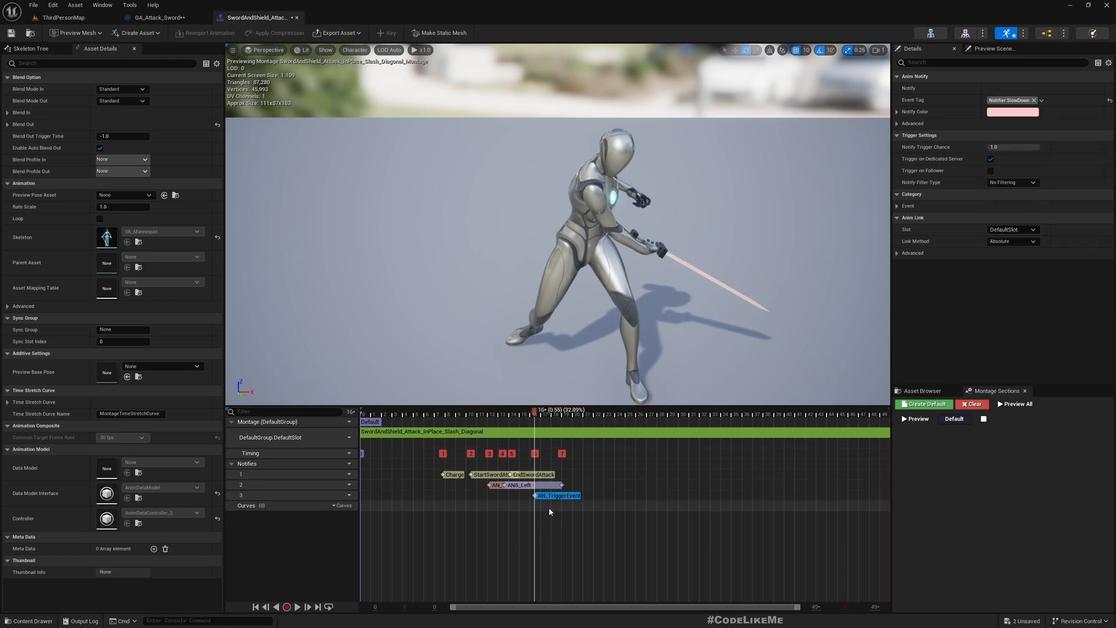
mouse_move(634, 442)
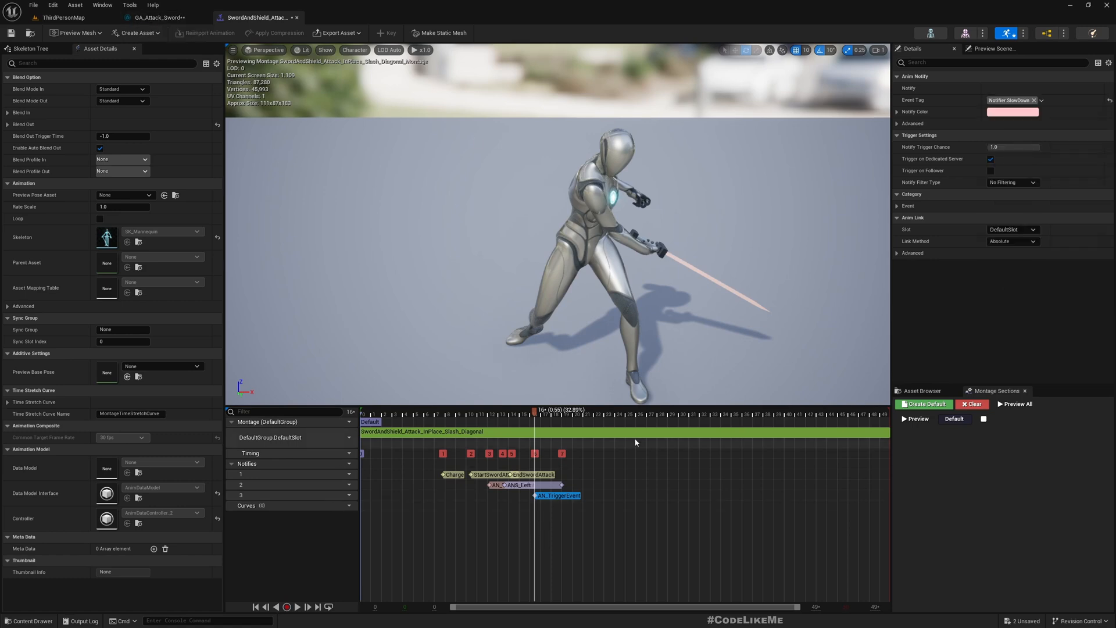
click(158, 16)
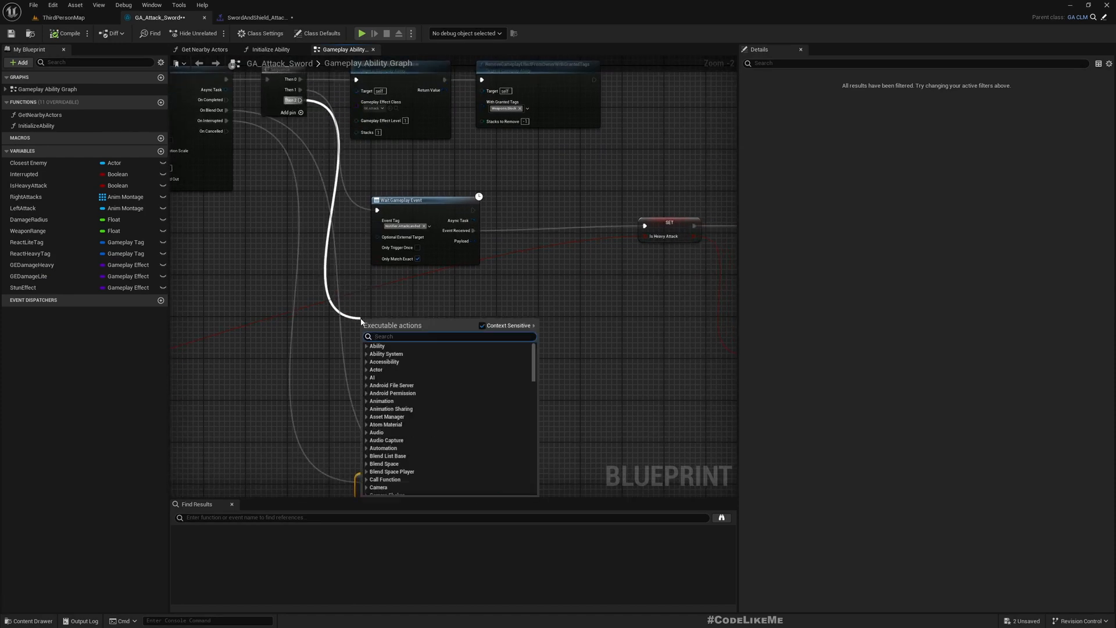
Add a second Wait Gameplay Event node to GA_Attack_Sword listening for Notifier.SlowDown.
text(waitgame)
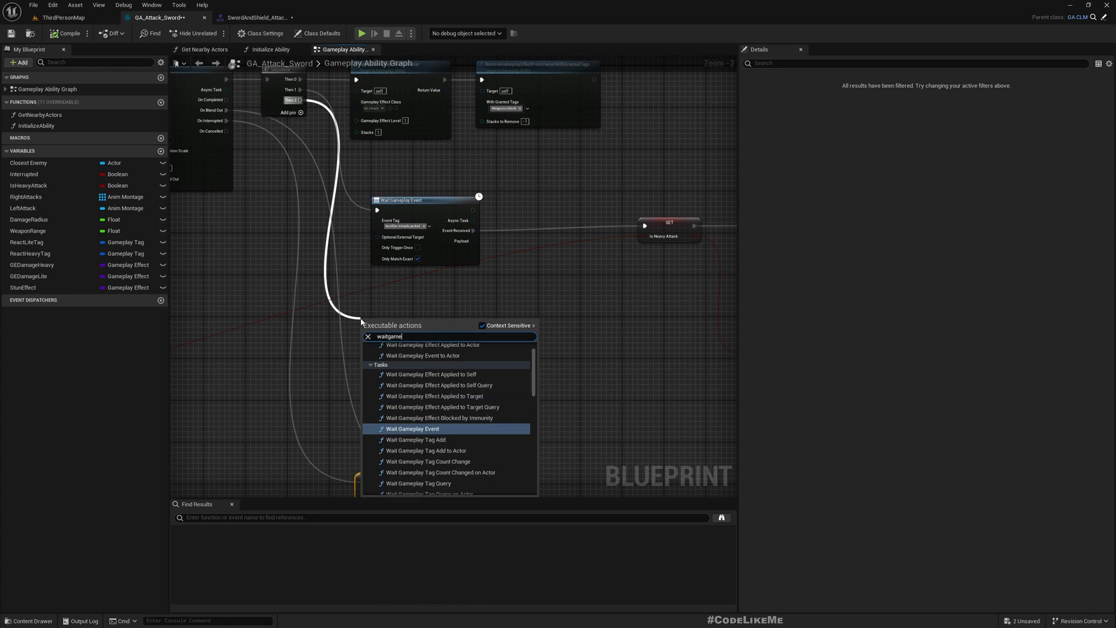
click(412, 429)
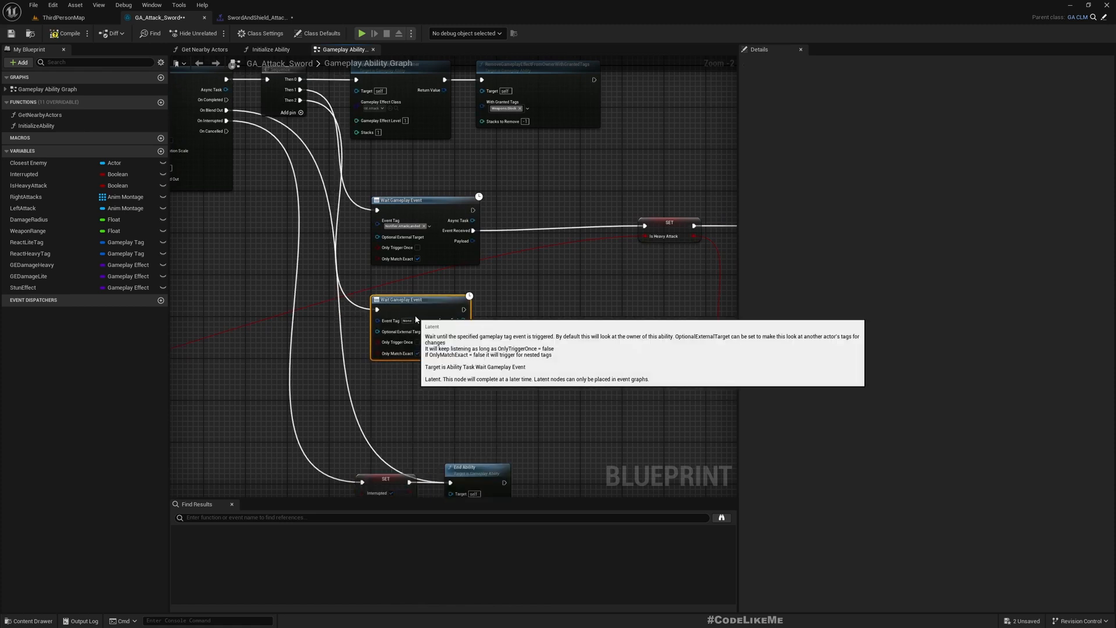
click(419, 314)
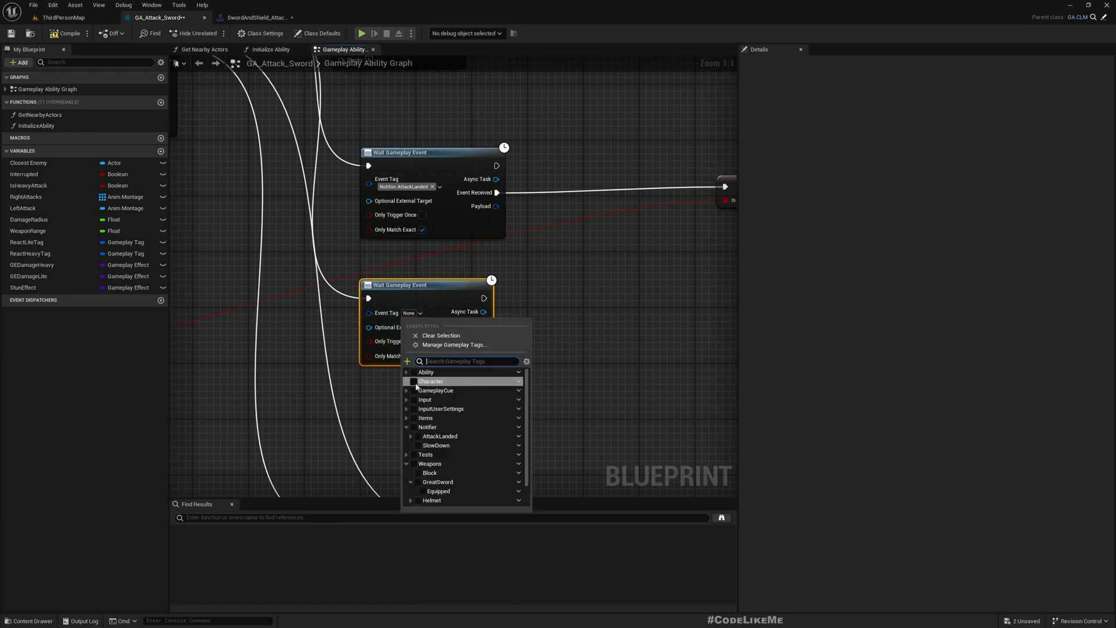
click(435, 445)
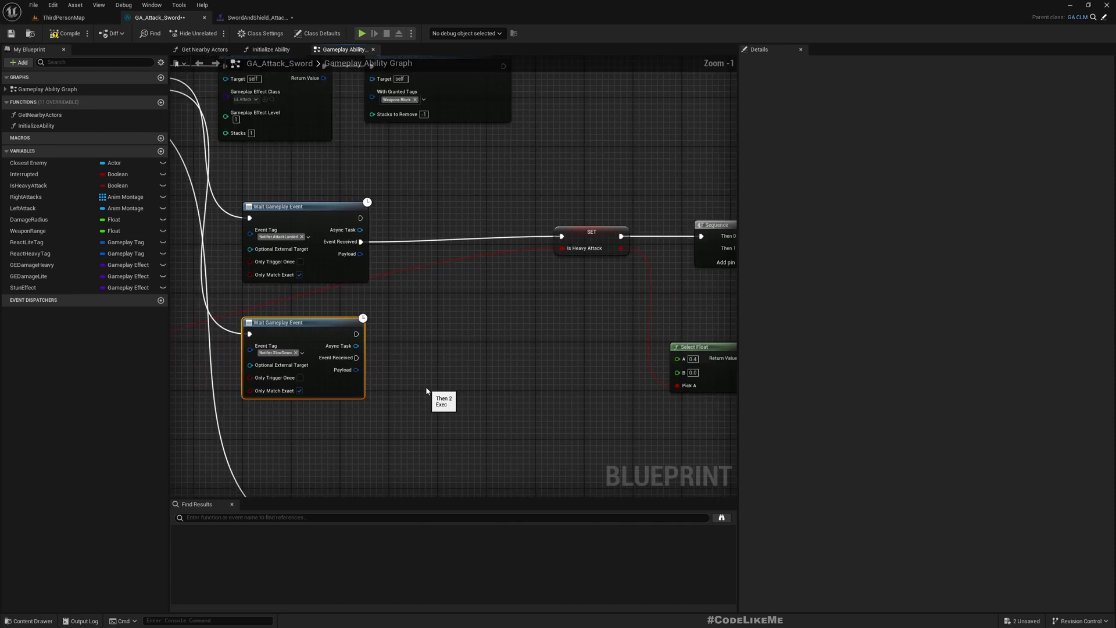
scroll(down, 3)
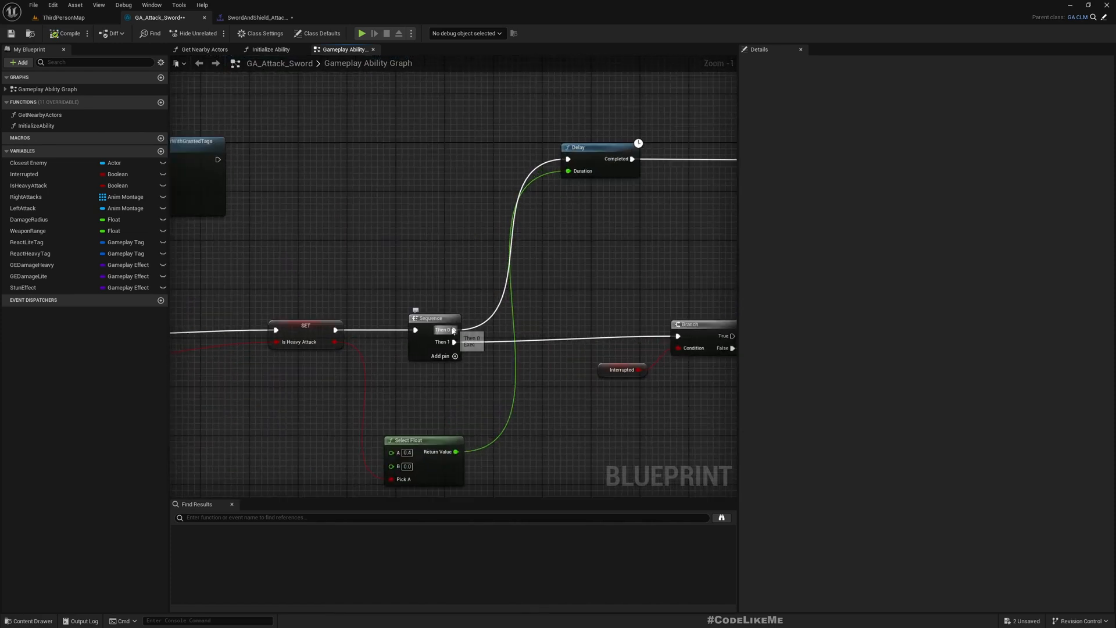
right_click(453, 330)
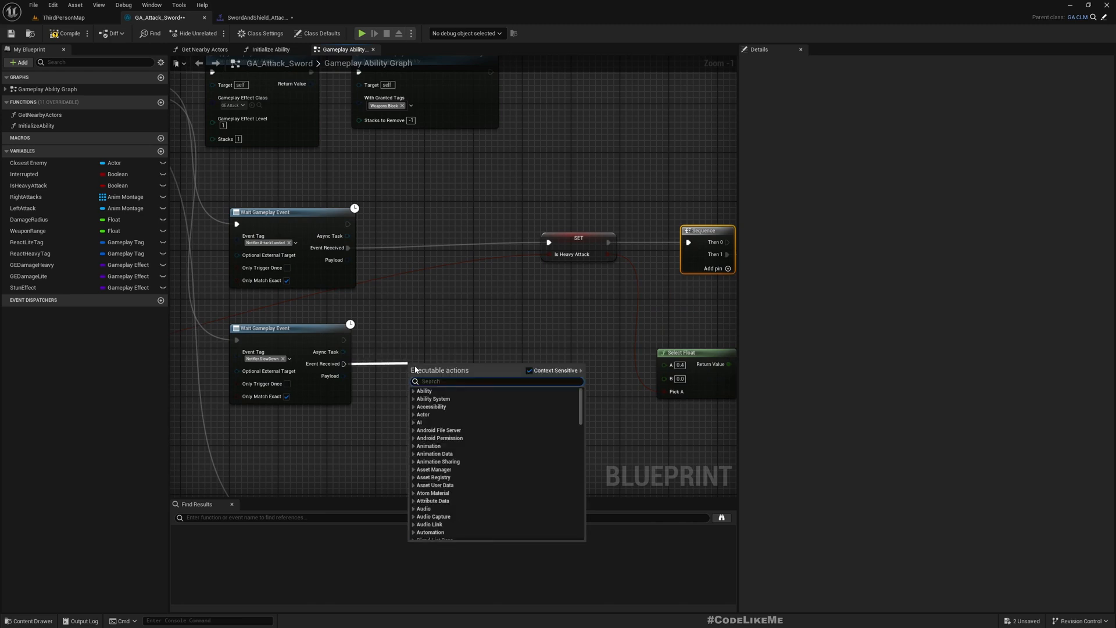
click(57, 17)
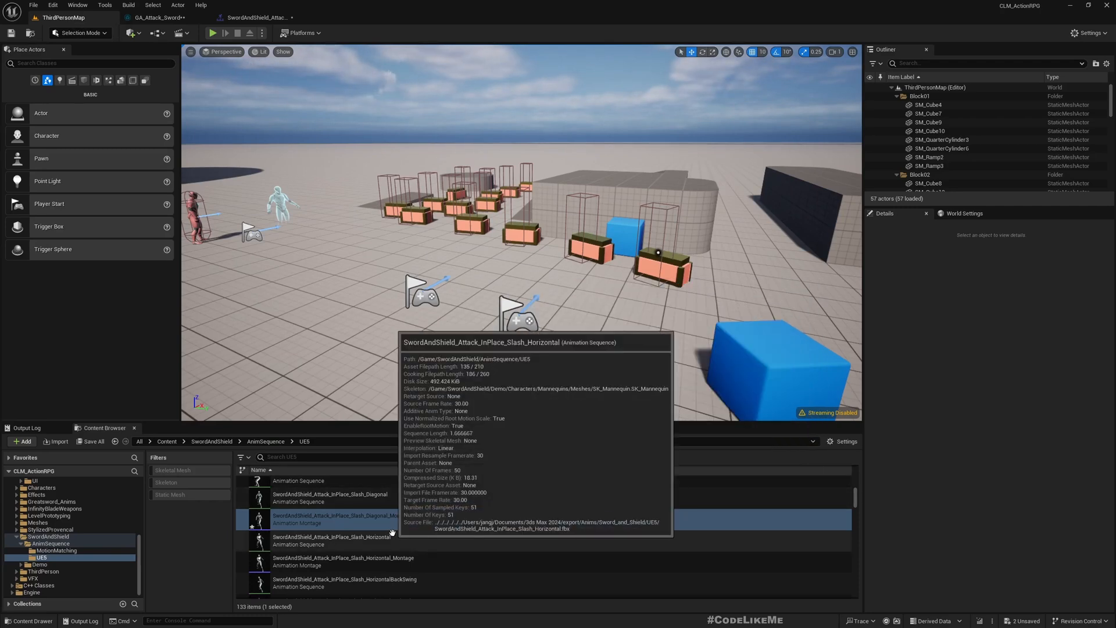
mouse_move(328, 561)
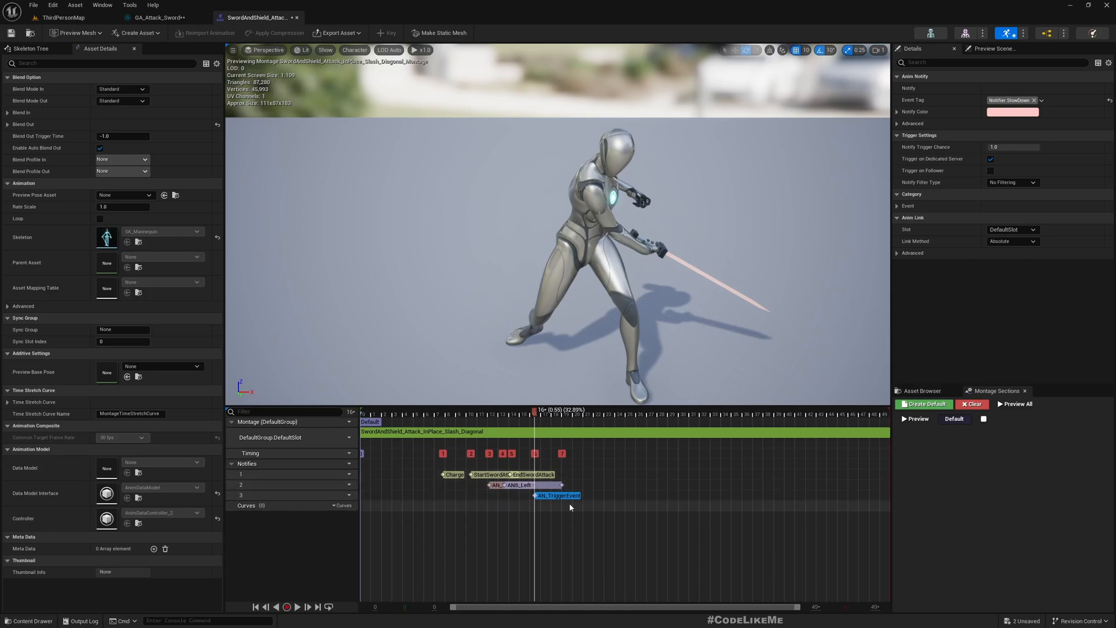
mouse_move(155, 17)
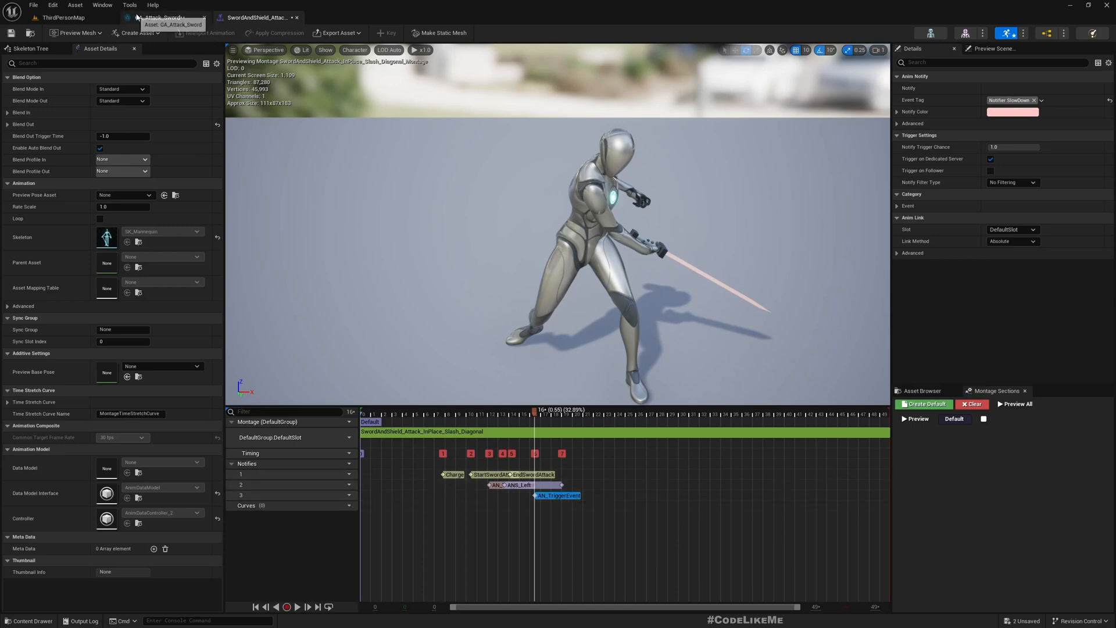
Place an AN_TriggerEvent notify tagged Notifier.SlowDown at the strike moment on Slash_Horizontal's track 1.
click(63, 17)
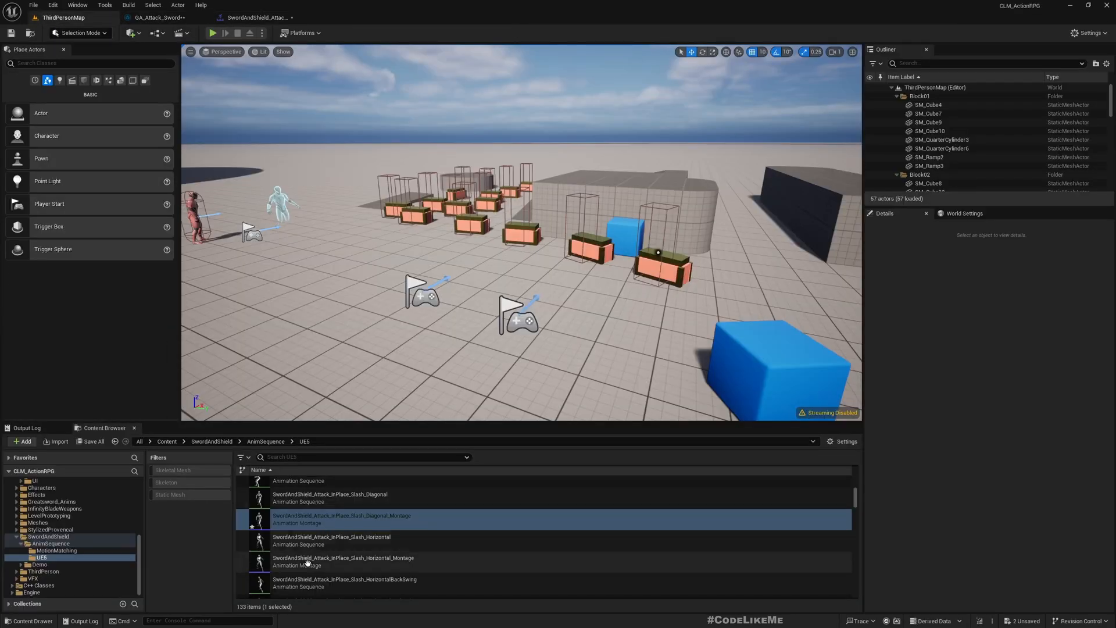
double_click(343, 561)
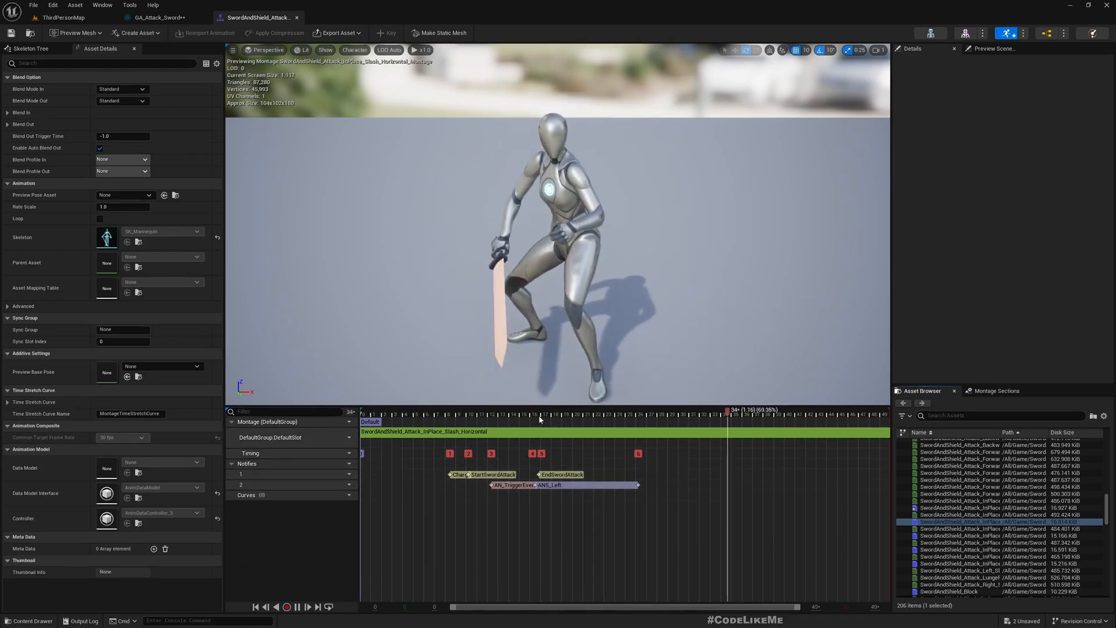
click(580, 429)
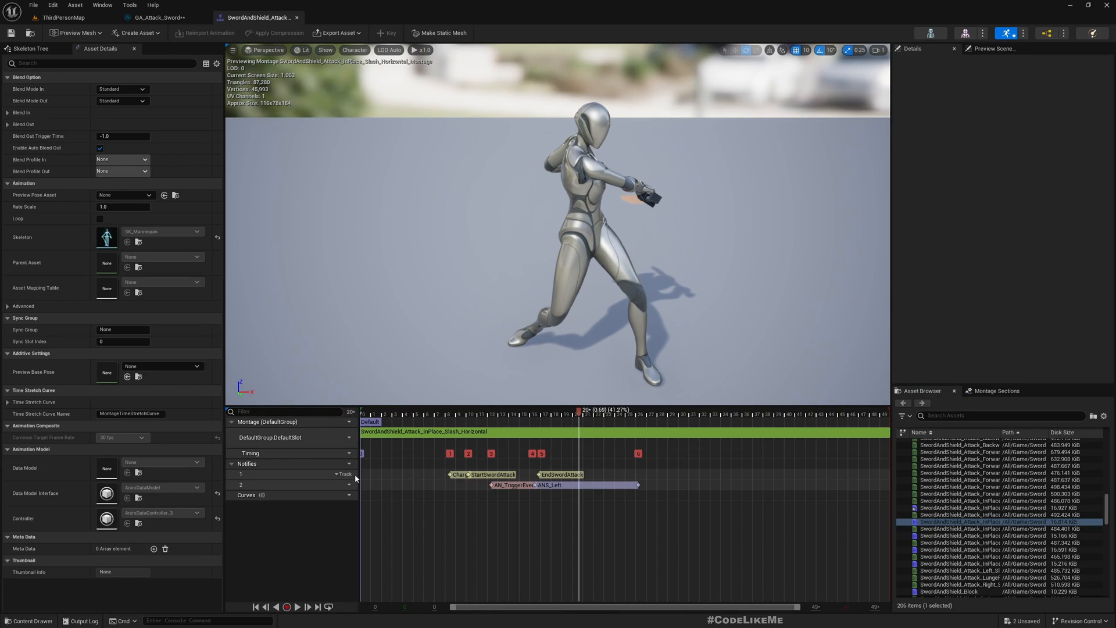
click(548, 484)
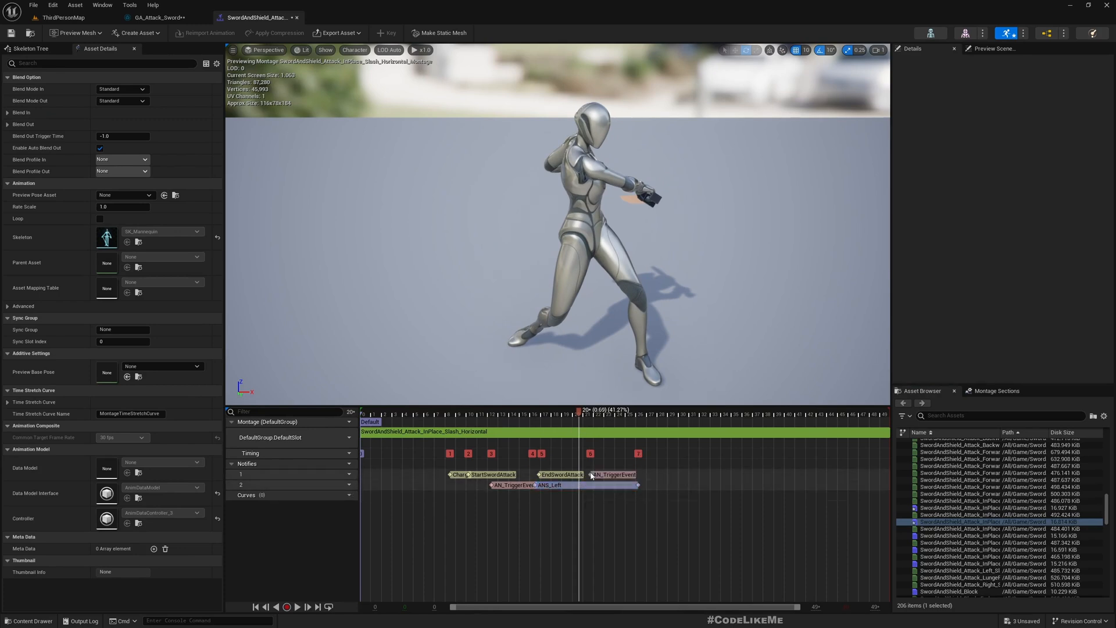
click(611, 475)
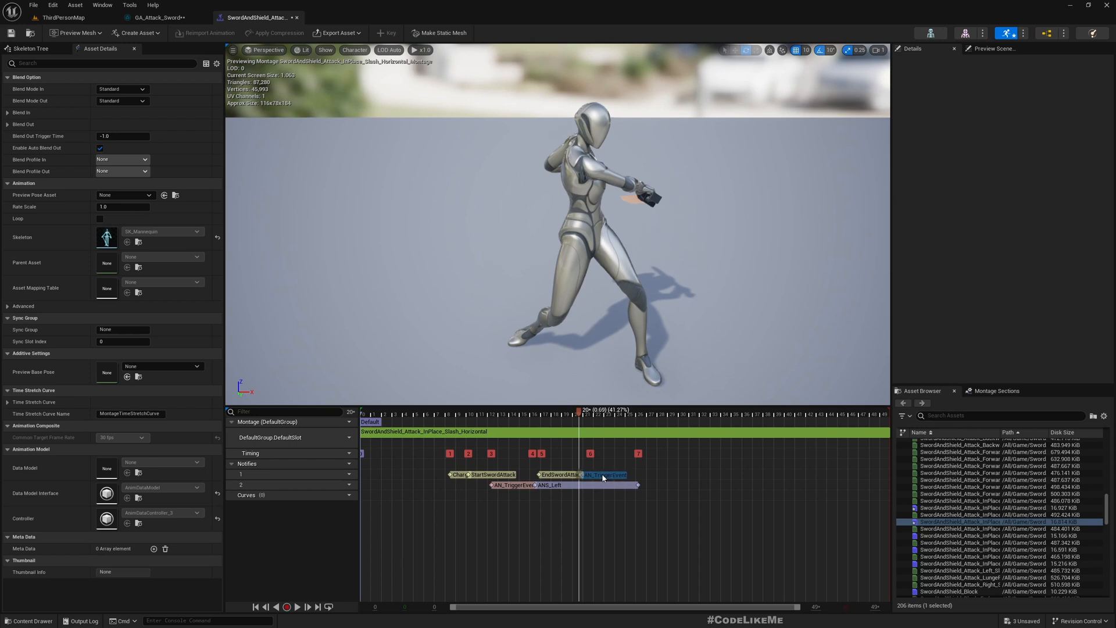
click(605, 474)
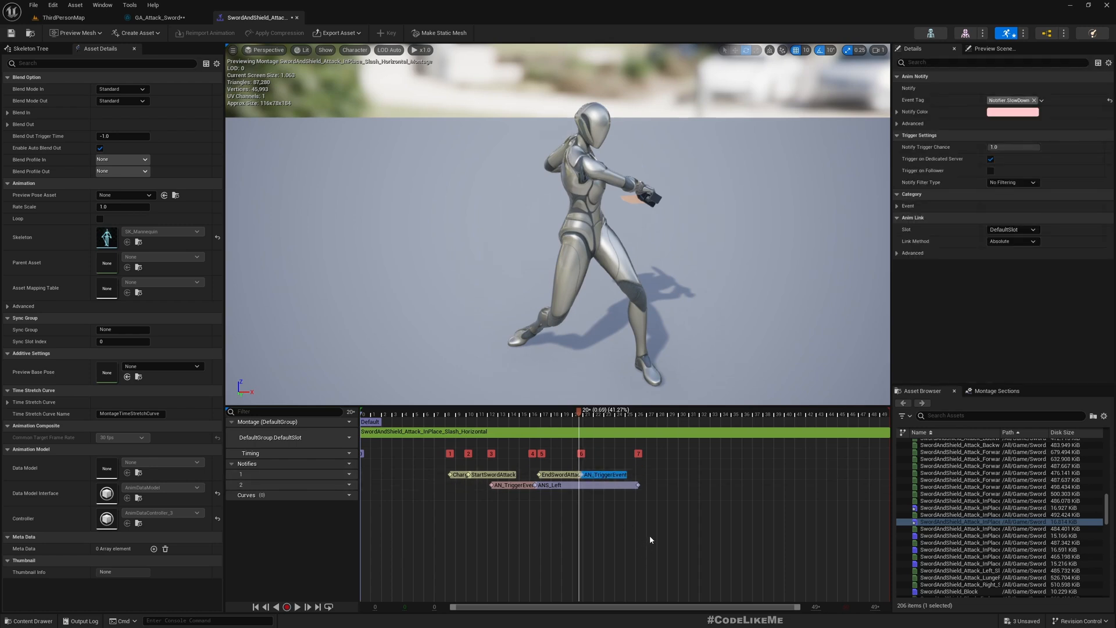
click(63, 17)
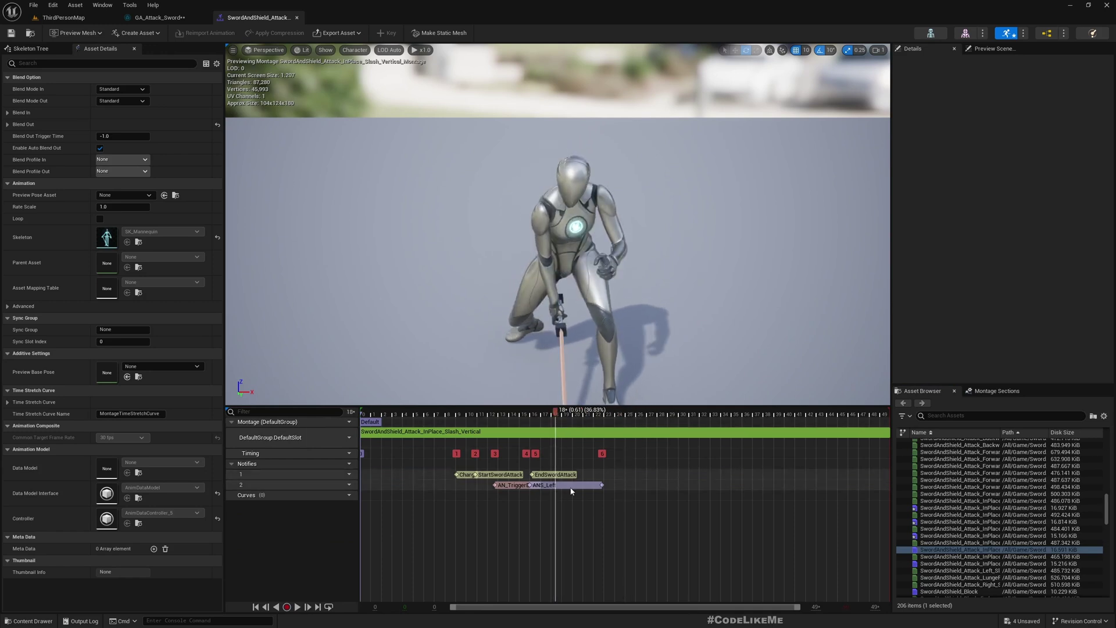
Add the trigger notify to Slash_Vertical's track 1 and check the sword attack ability graph.
click(554, 475)
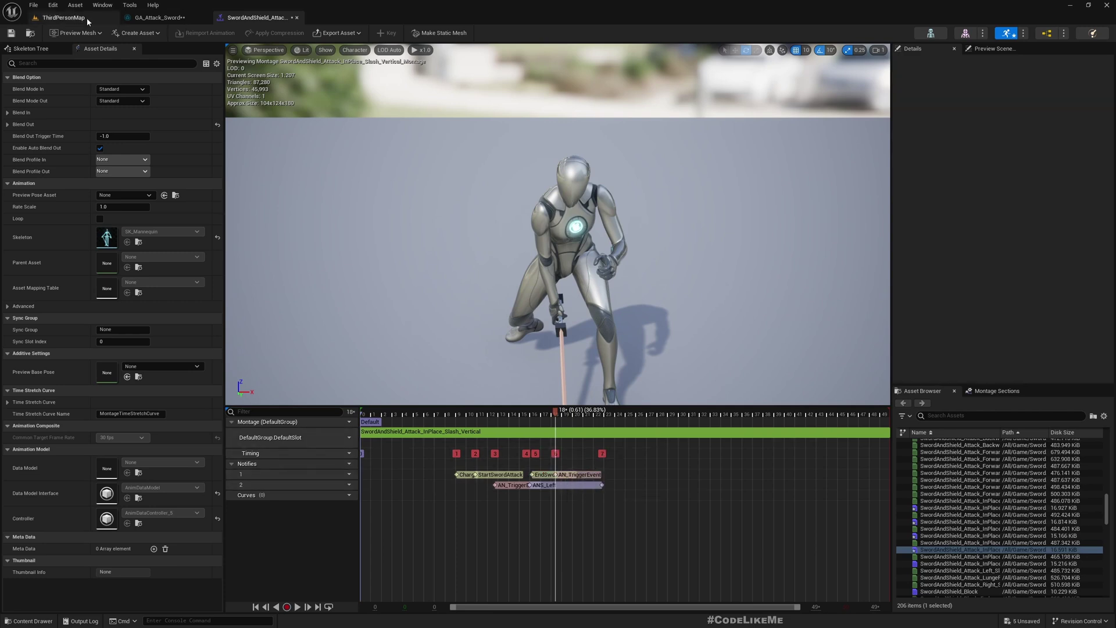
click(63, 17)
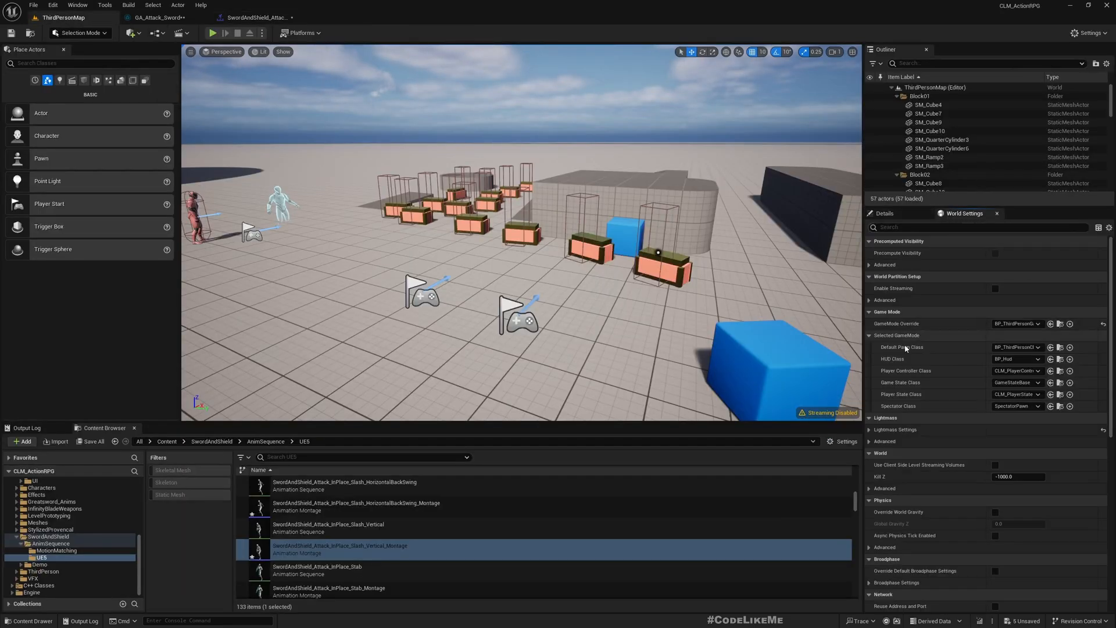
click(159, 17)
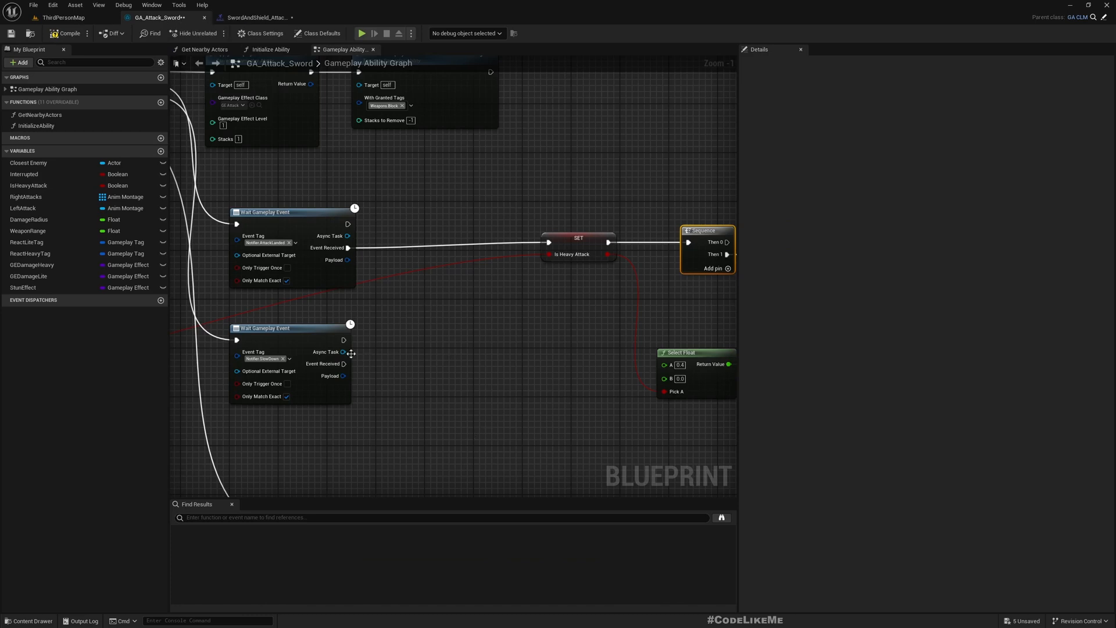
click(63, 16)
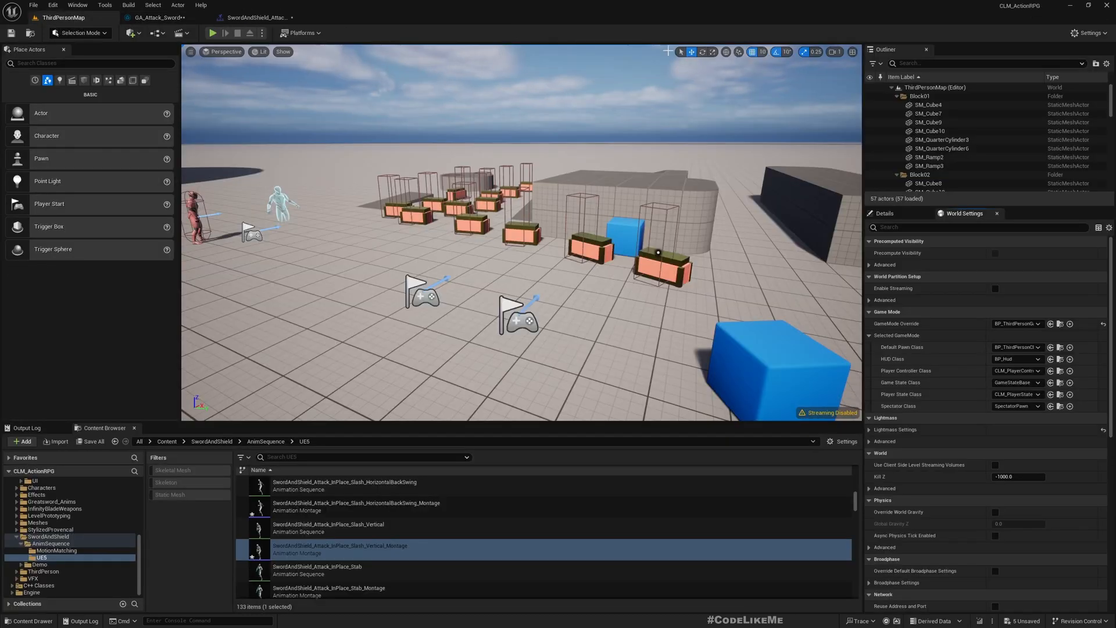
mouse_move(1060, 347)
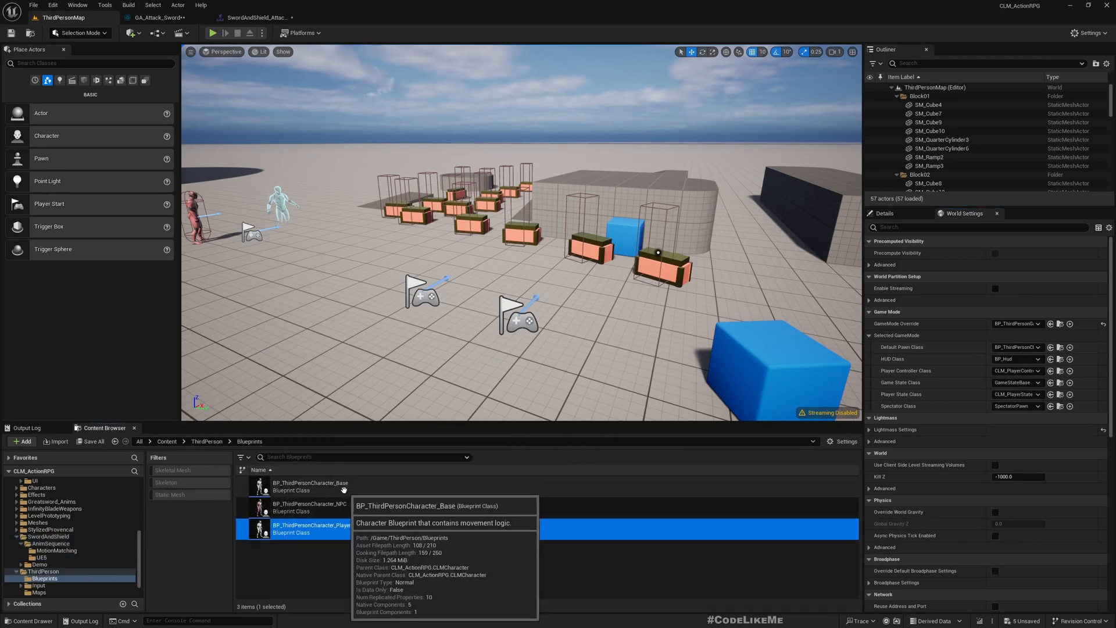
Open BPI_Character from BP_ThirdPersonCharacter_Base's Class Settings implemented interfaces.
double_click(310, 486)
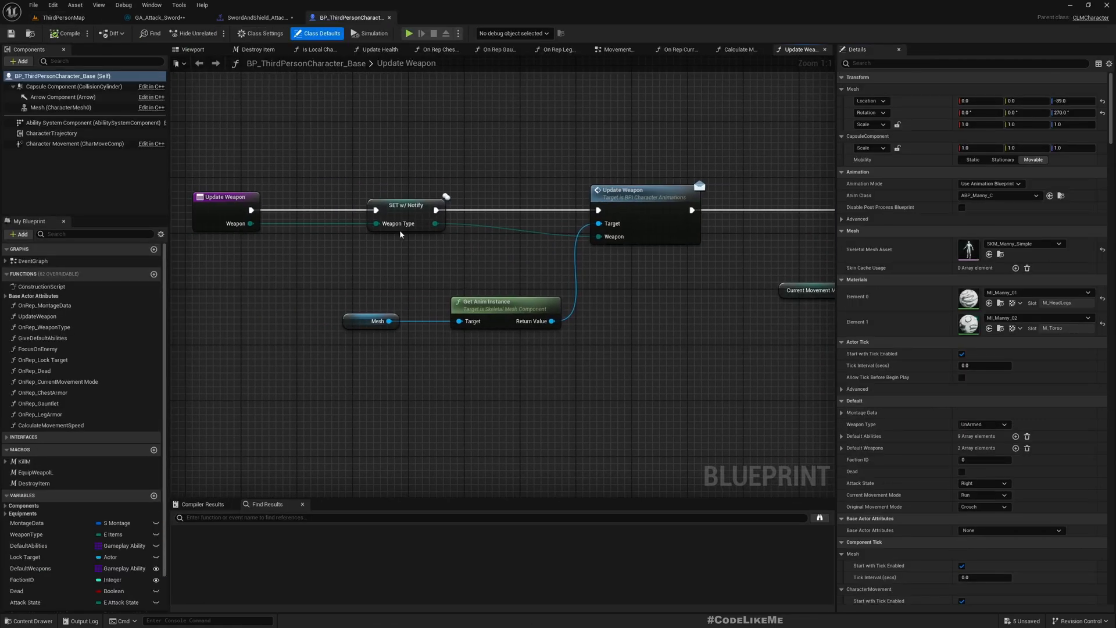
mouse_move(619, 49)
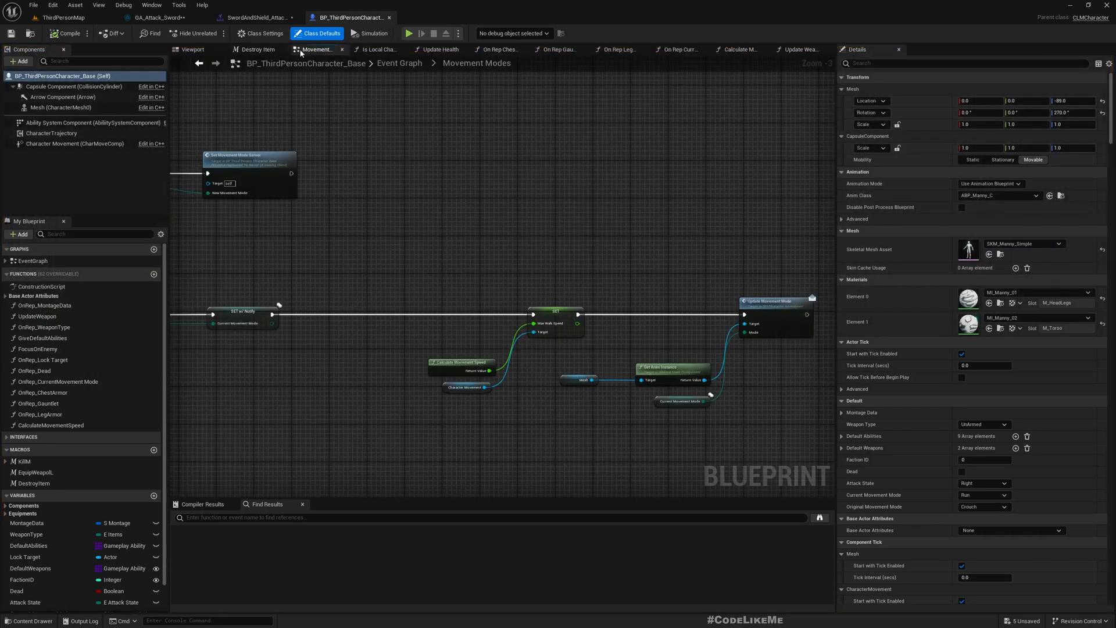
click(400, 63)
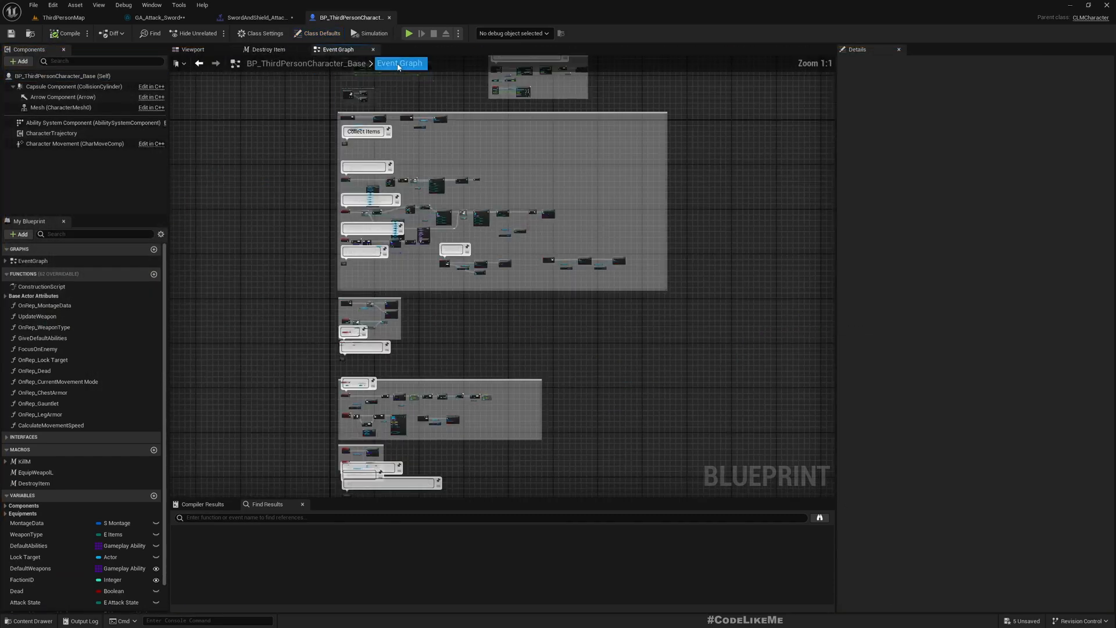
click(260, 33)
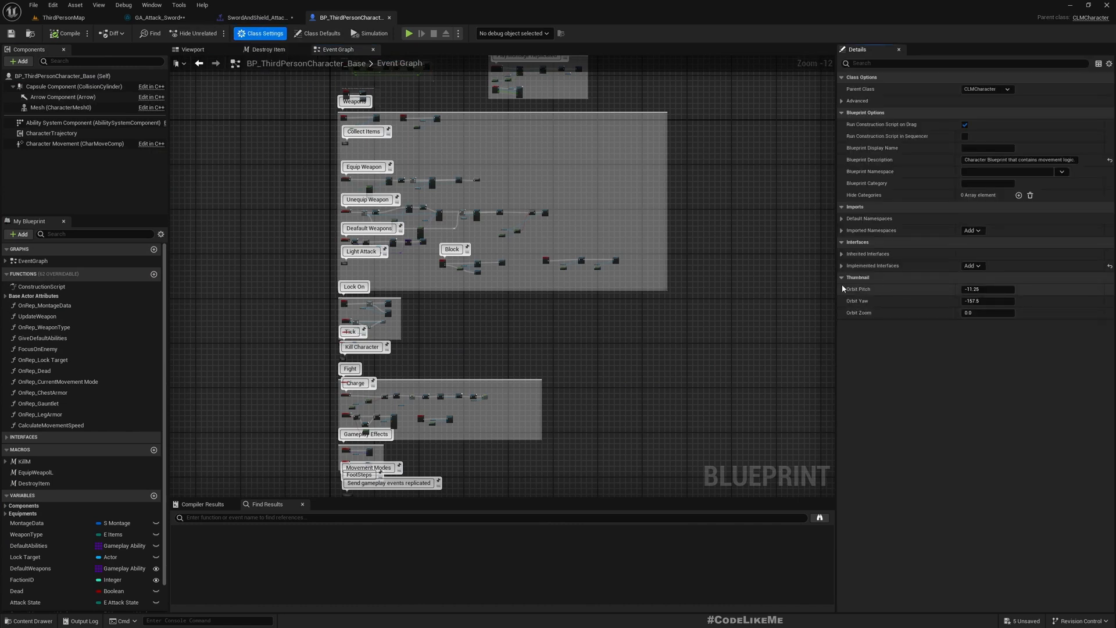
click(841, 265)
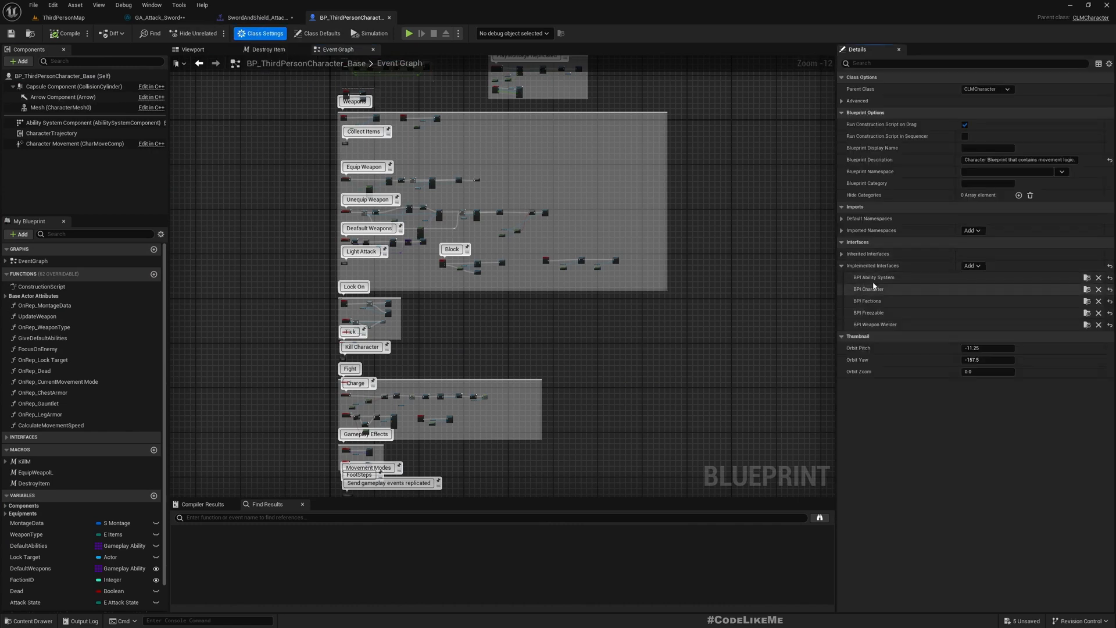
mouse_move(1086, 289)
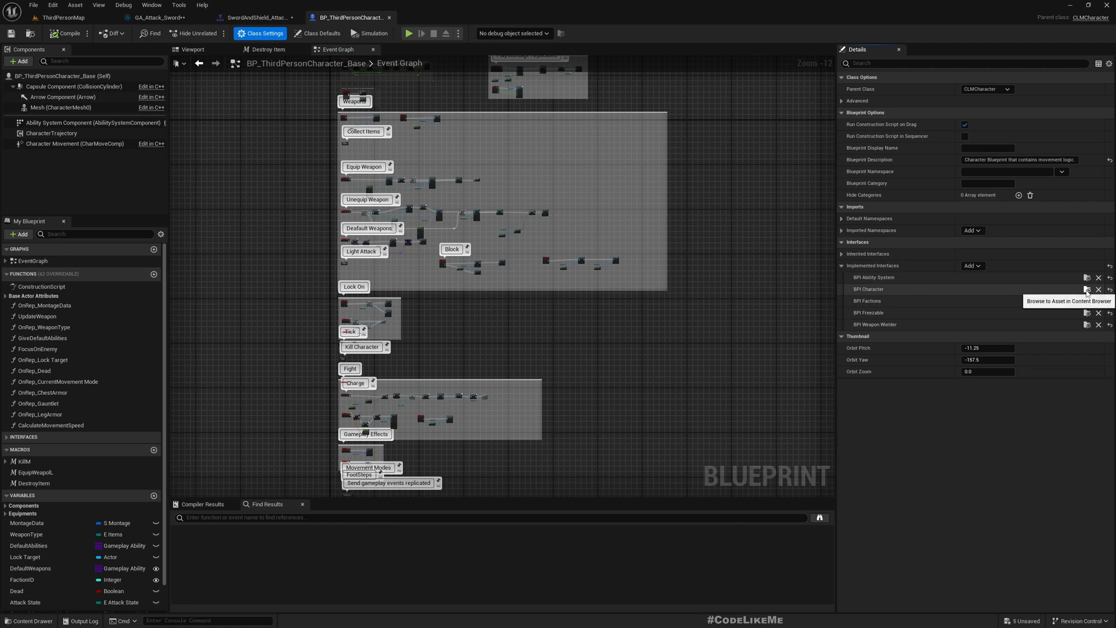
click(1087, 289)
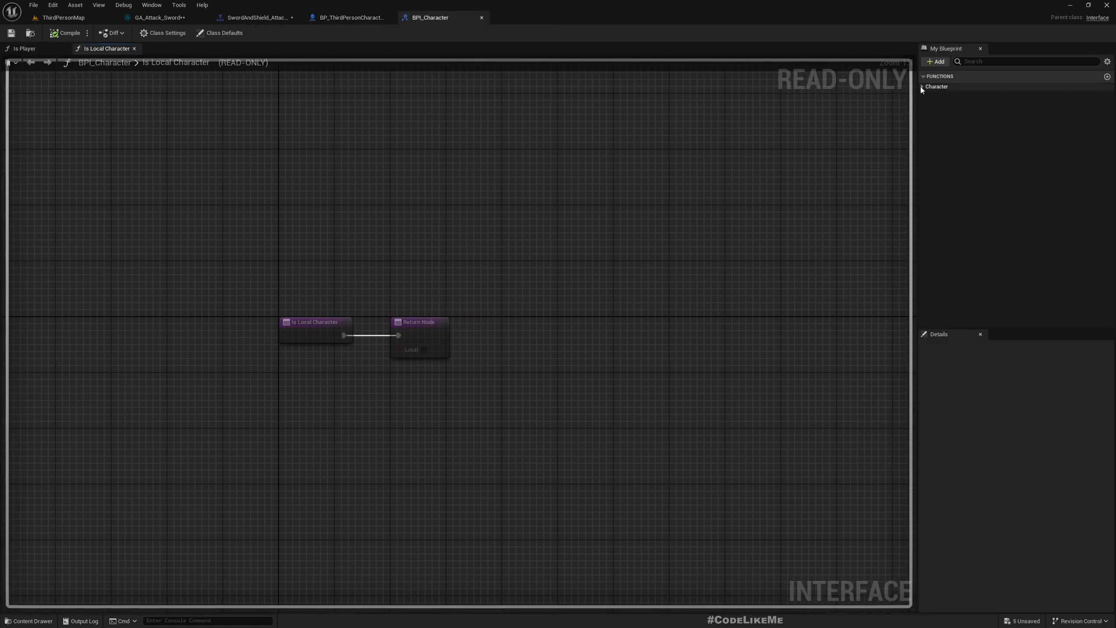
Add a SlowDown interface function with float inputs Rate and Duration.
click(936, 86)
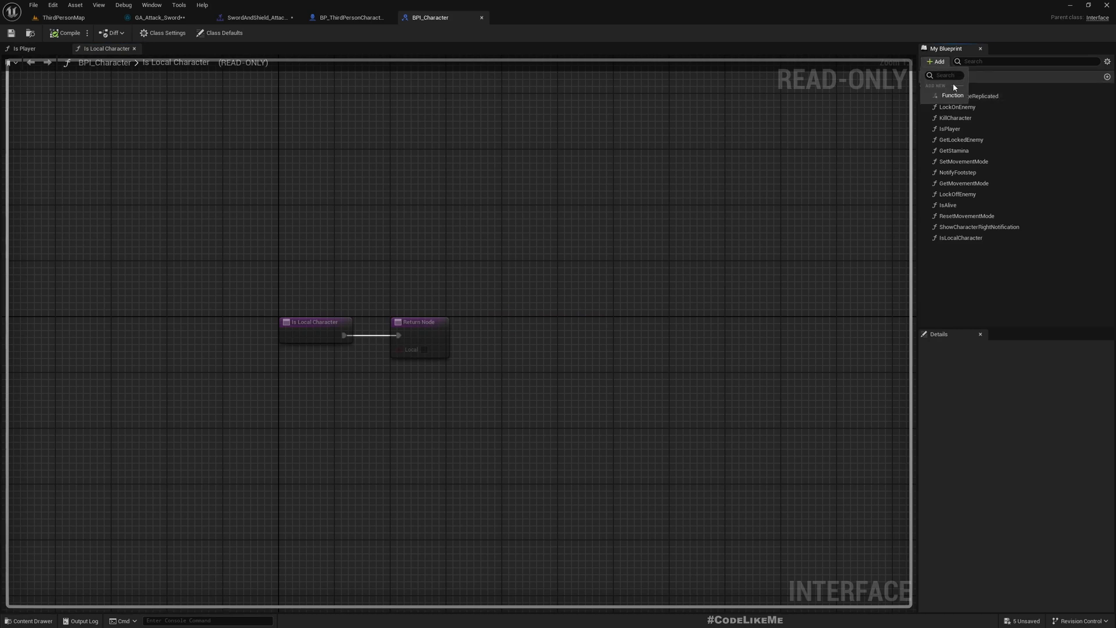
click(953, 95)
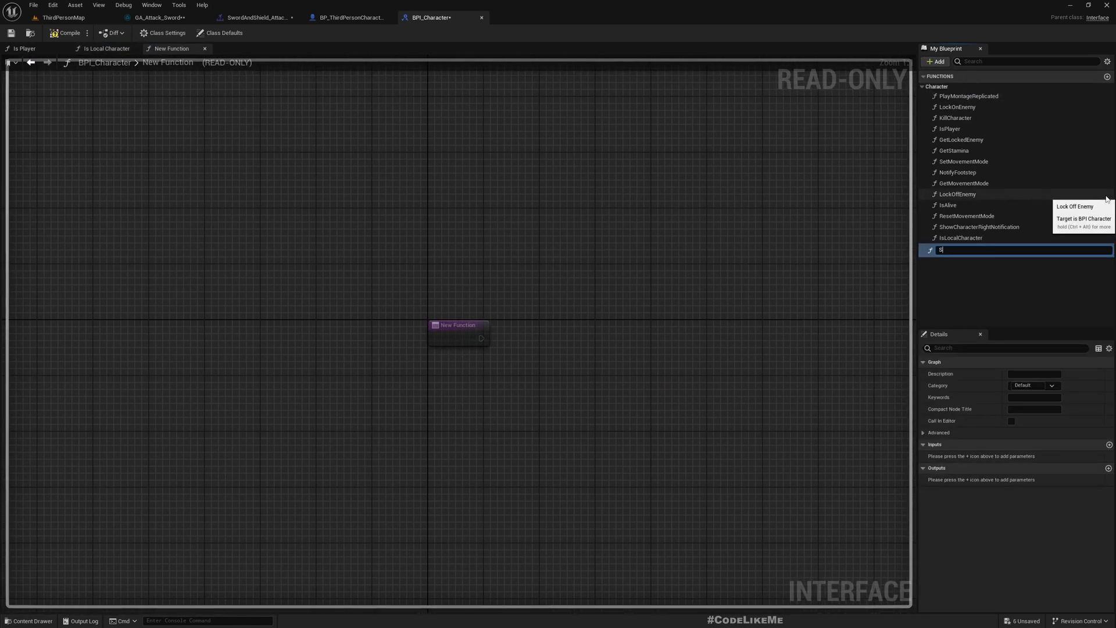
text(SlowDown)
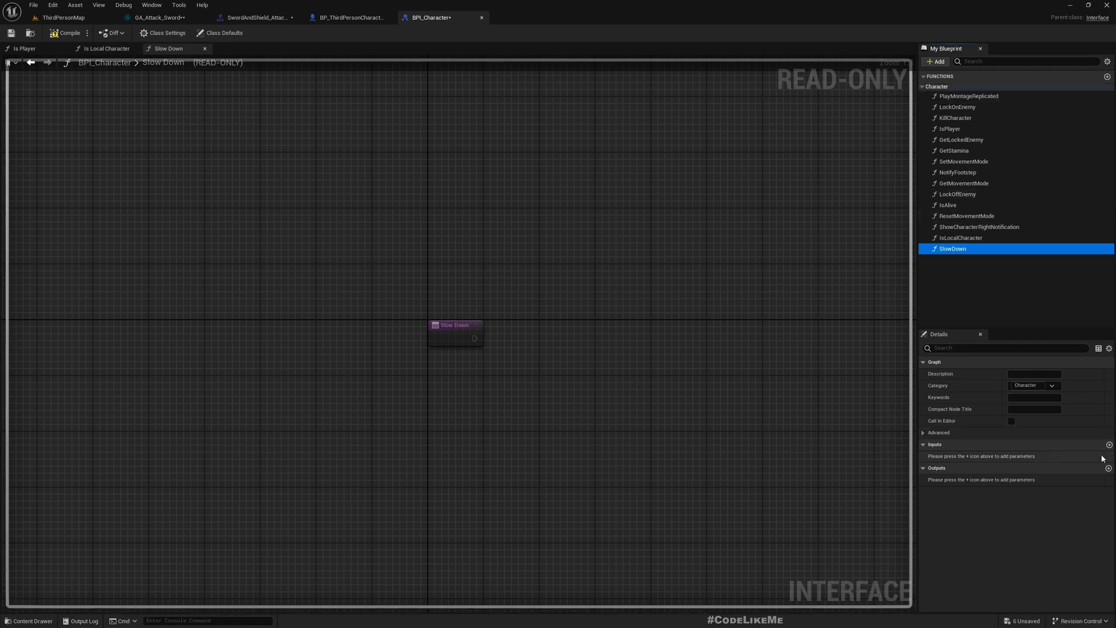
click(1107, 444)
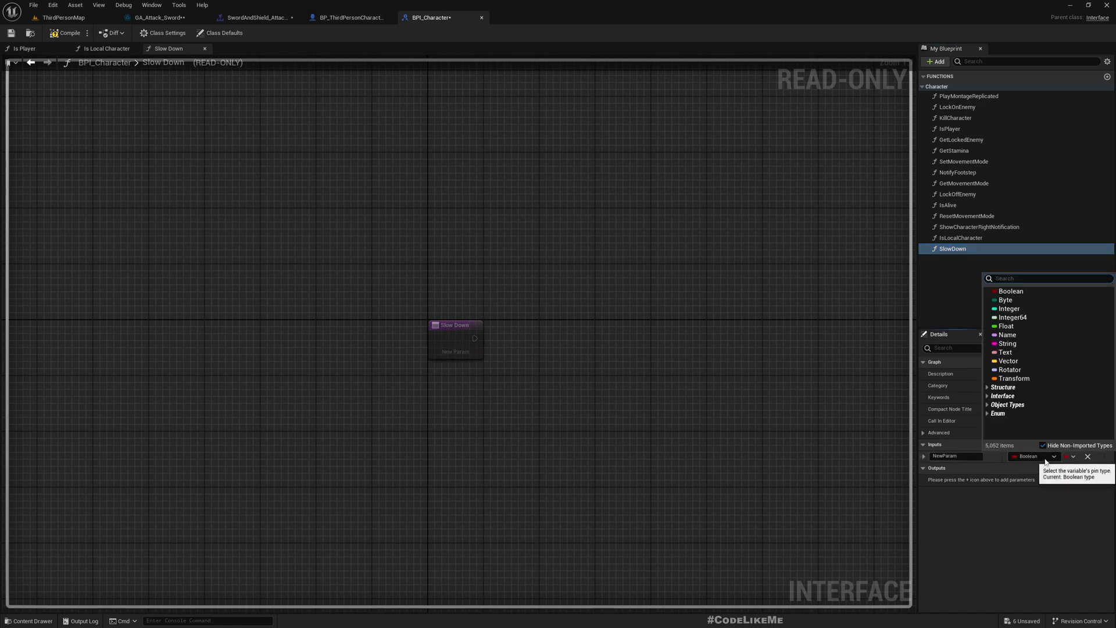
click(1006, 327)
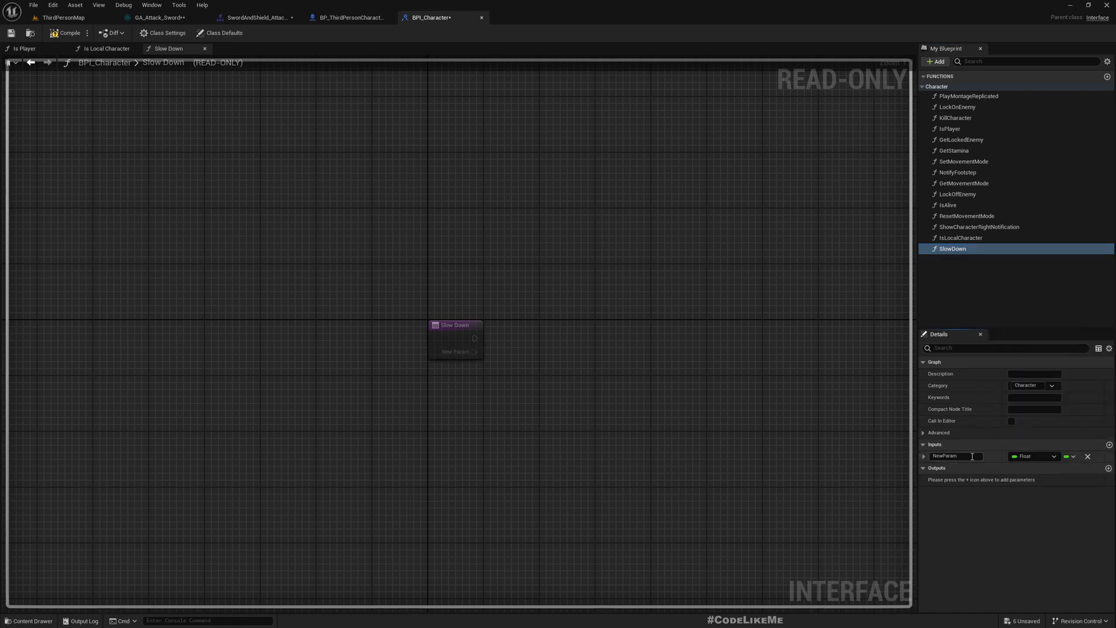
double_click(956, 455)
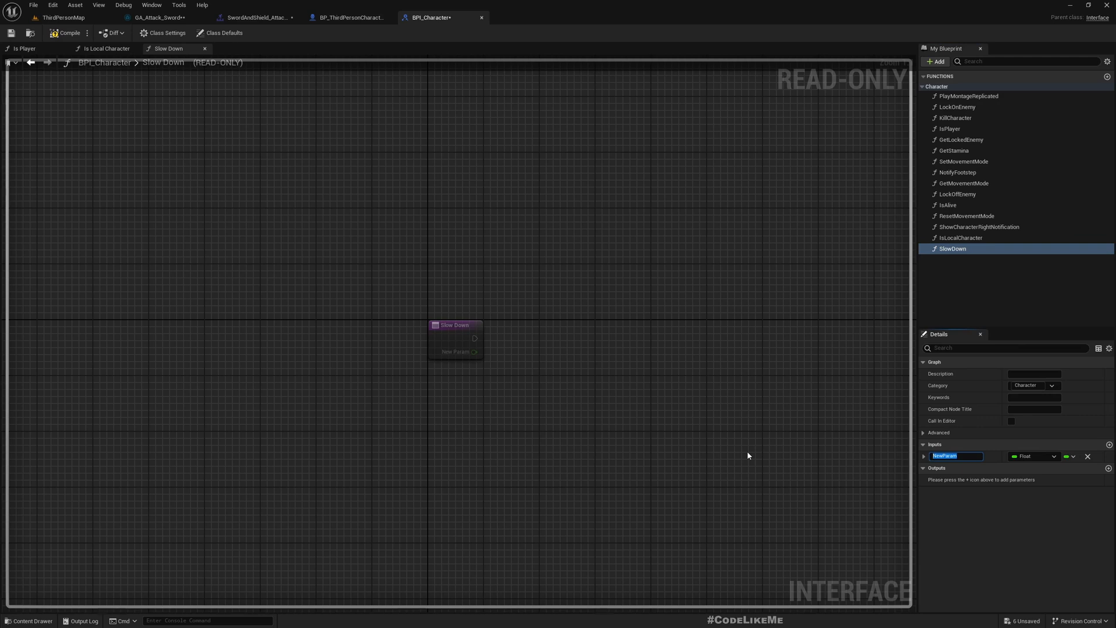
text(Rate)
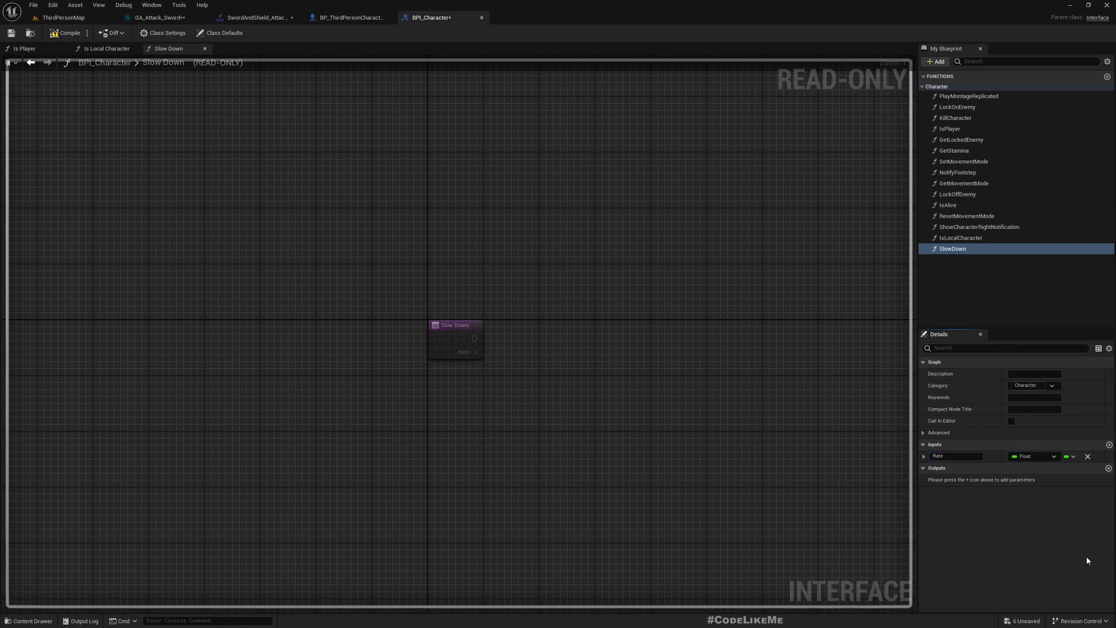
click(1107, 444)
text(Duration)
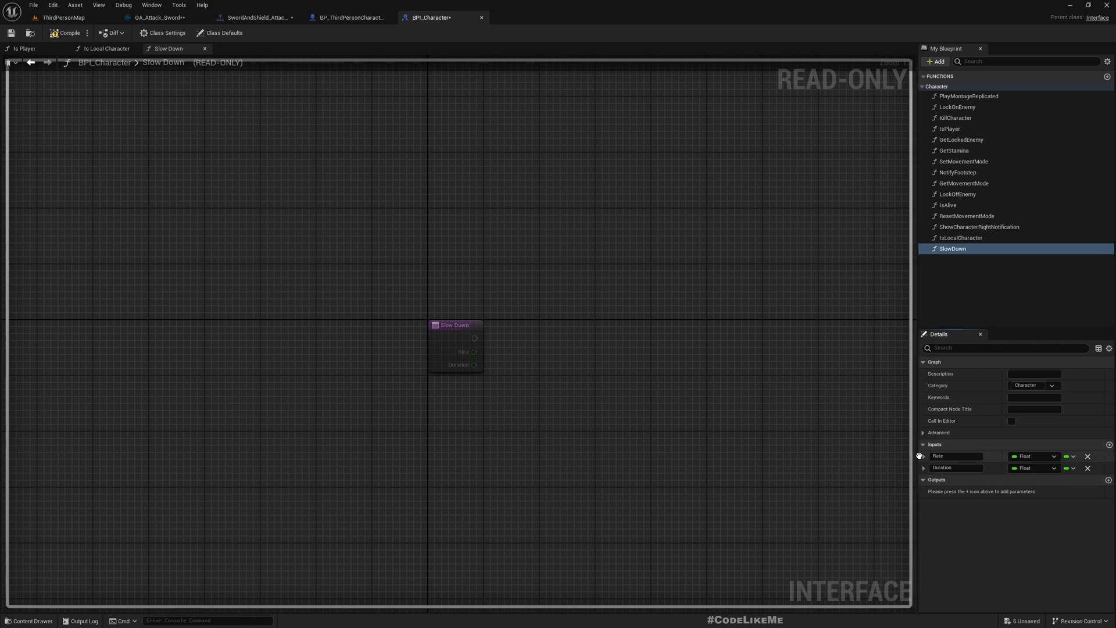
click(924, 456)
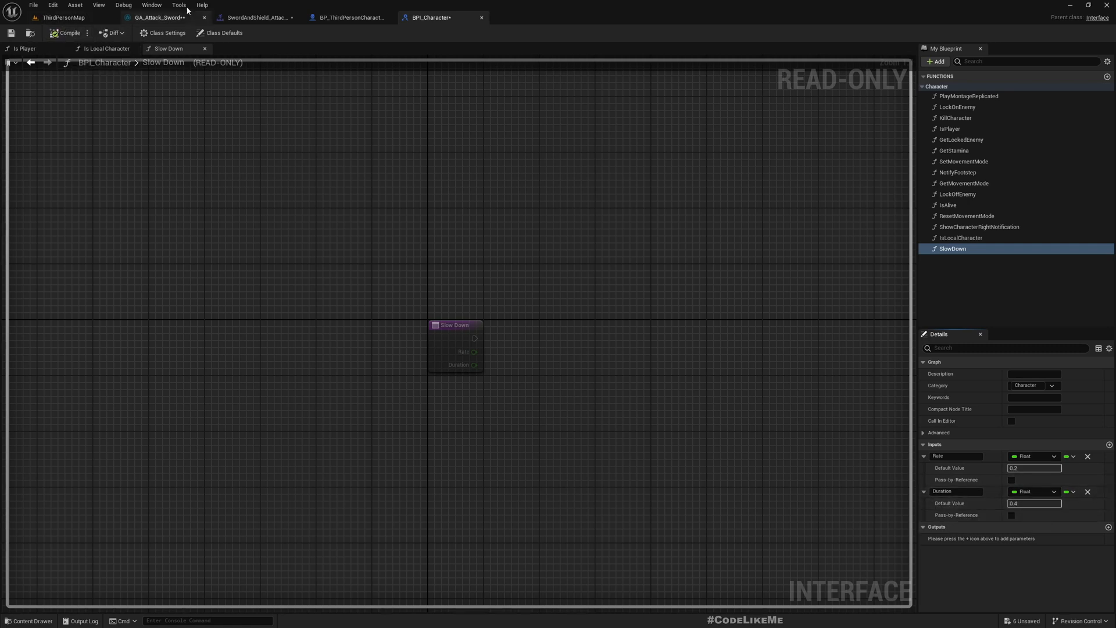
click(349, 17)
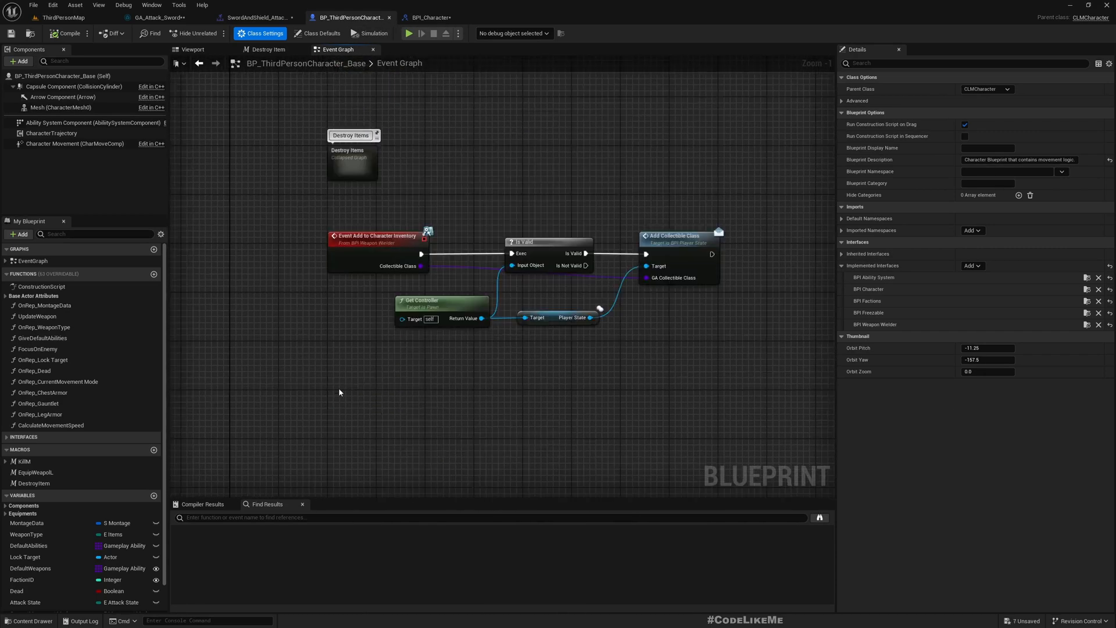
Add Event Slow Down driving Set Global Anim Rate Scale on the character Mesh.
right_click(339, 392)
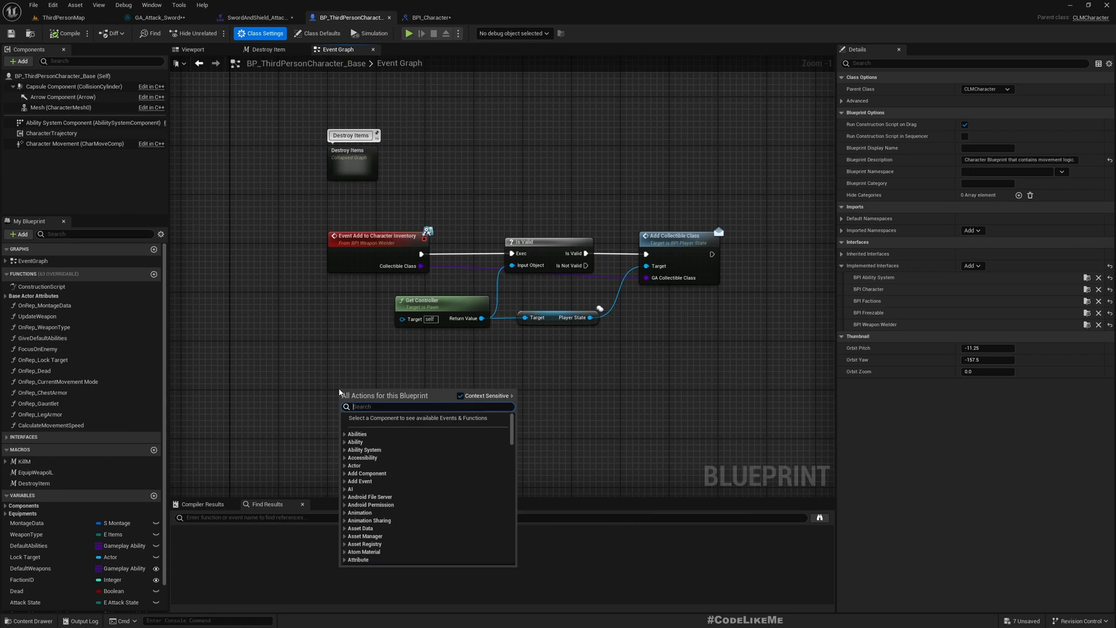
text(slowd)
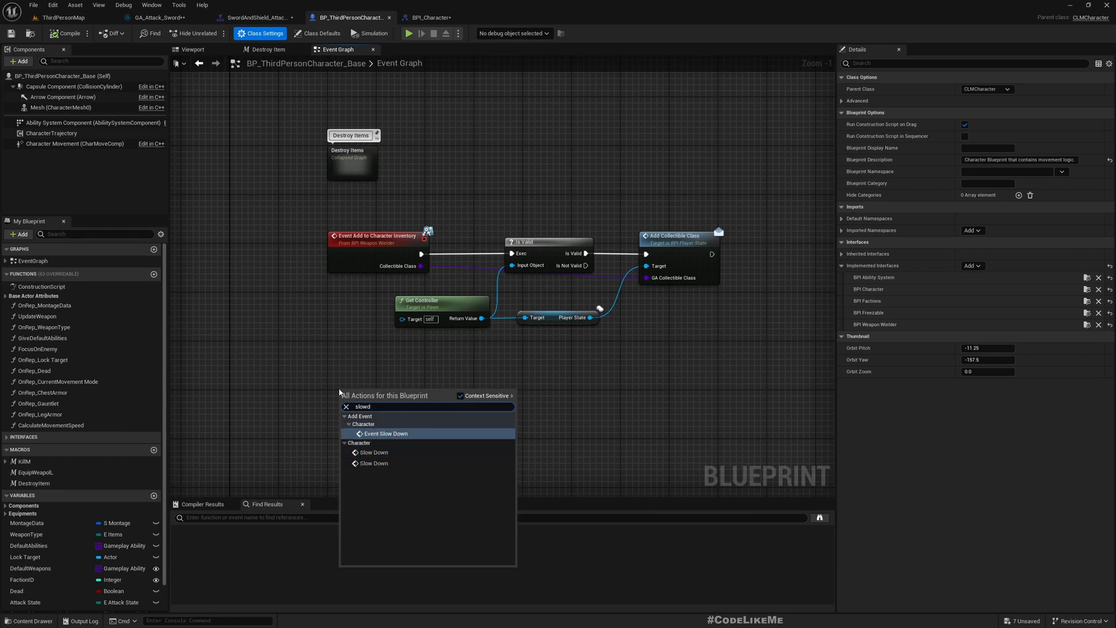
click(387, 434)
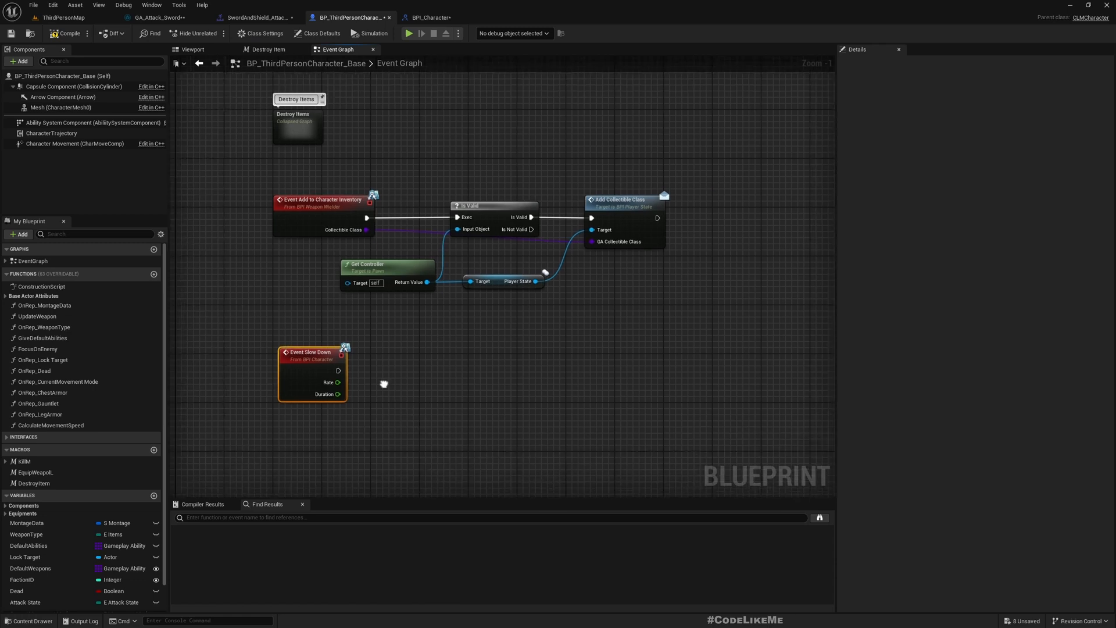
click(61, 108)
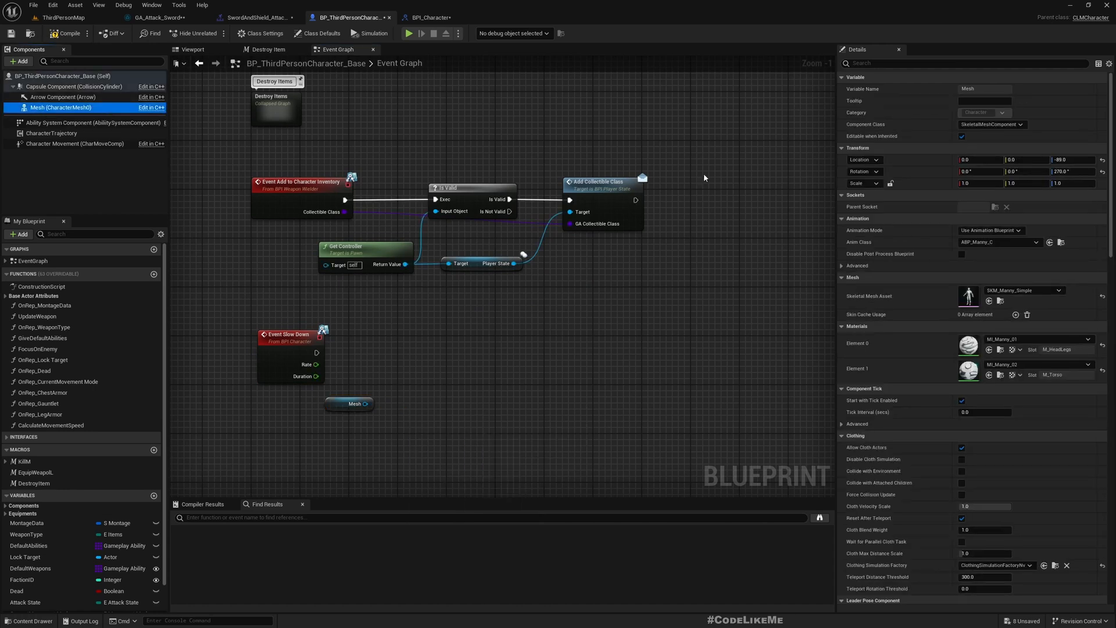
click(857, 265)
text(global)
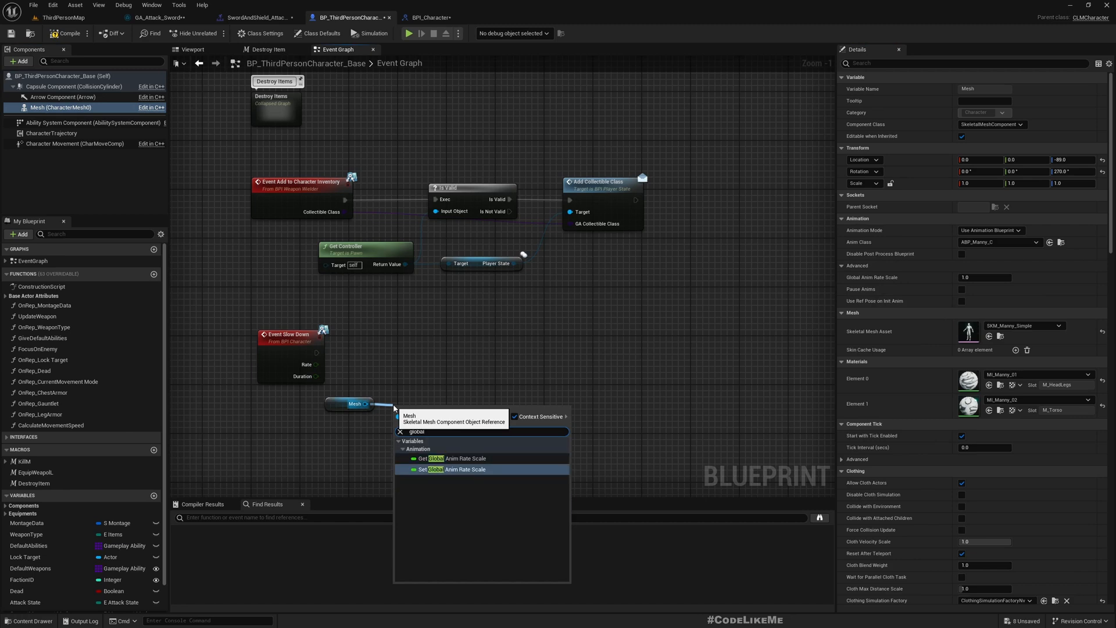
click(456, 470)
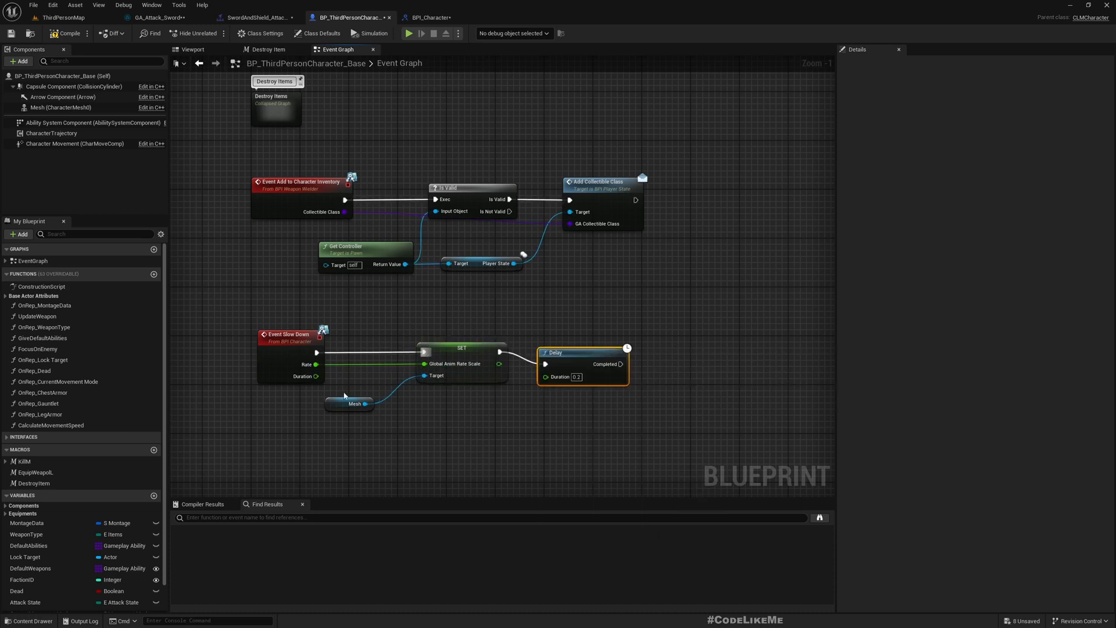
mouse_move(574, 359)
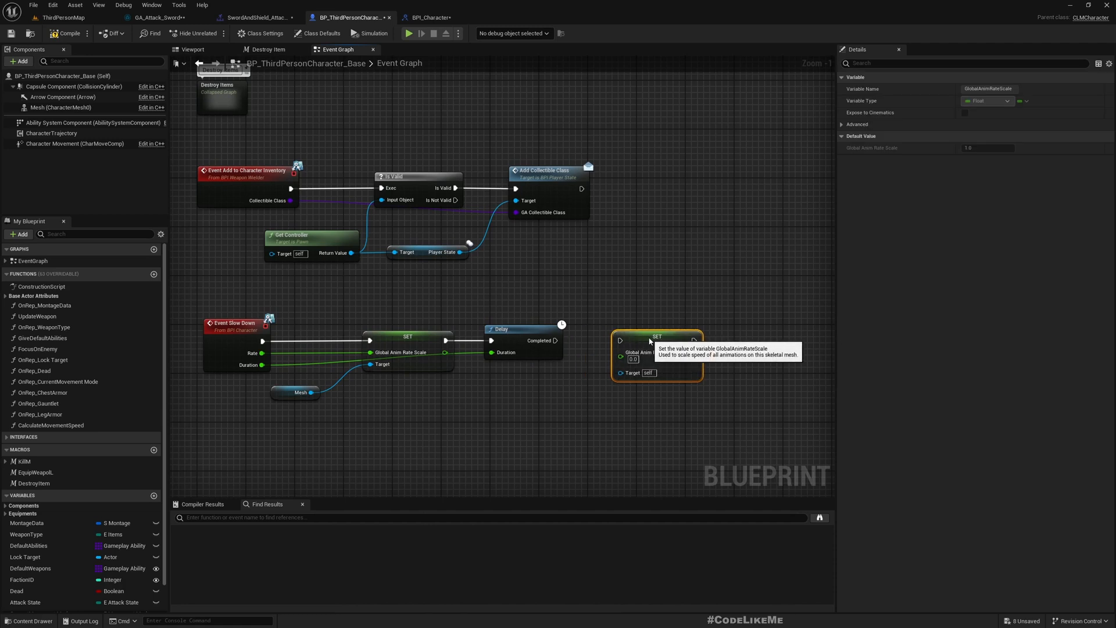
mouse_move(305, 405)
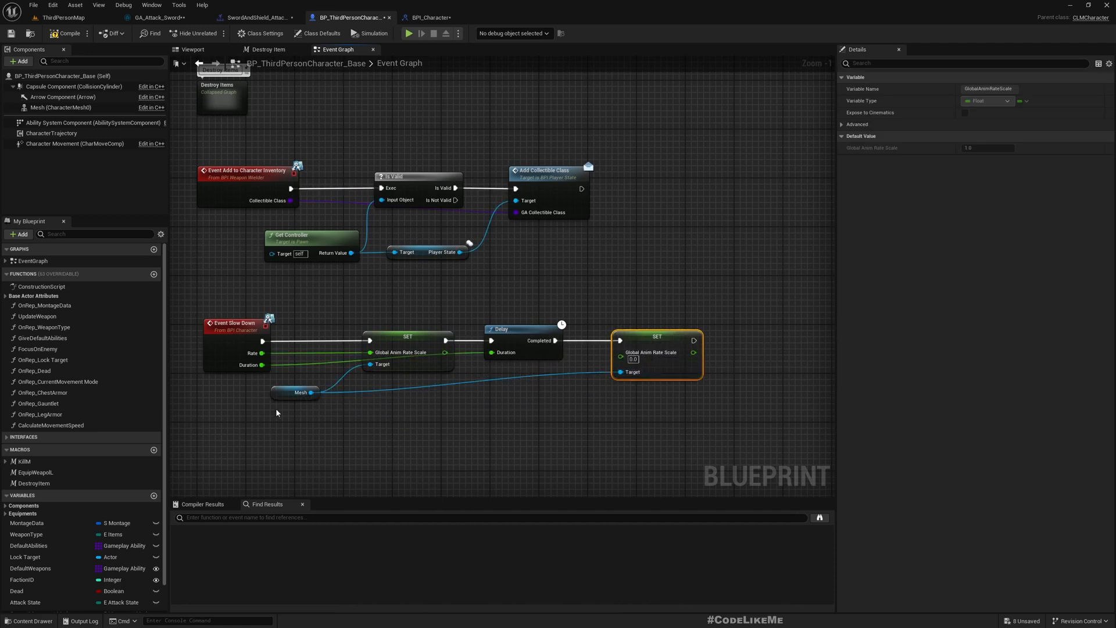
click(294, 411)
text(get character)
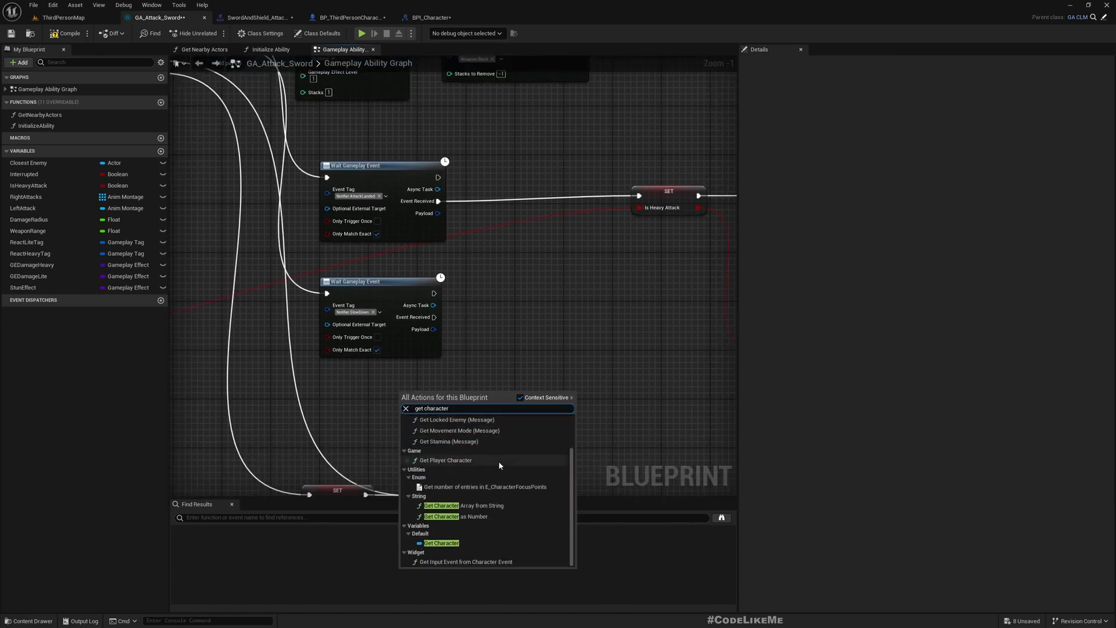
Add a Character reference and call Slow Down (Message) on it with Rate 0.2, Duration 0.4.
click(441, 542)
text(slowd)
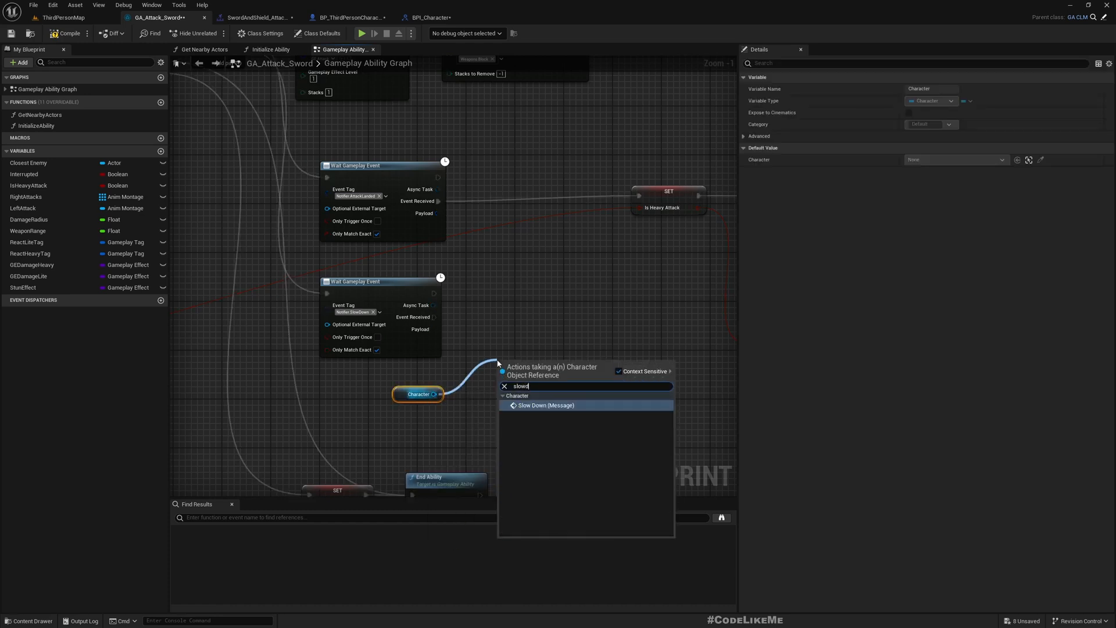
click(546, 405)
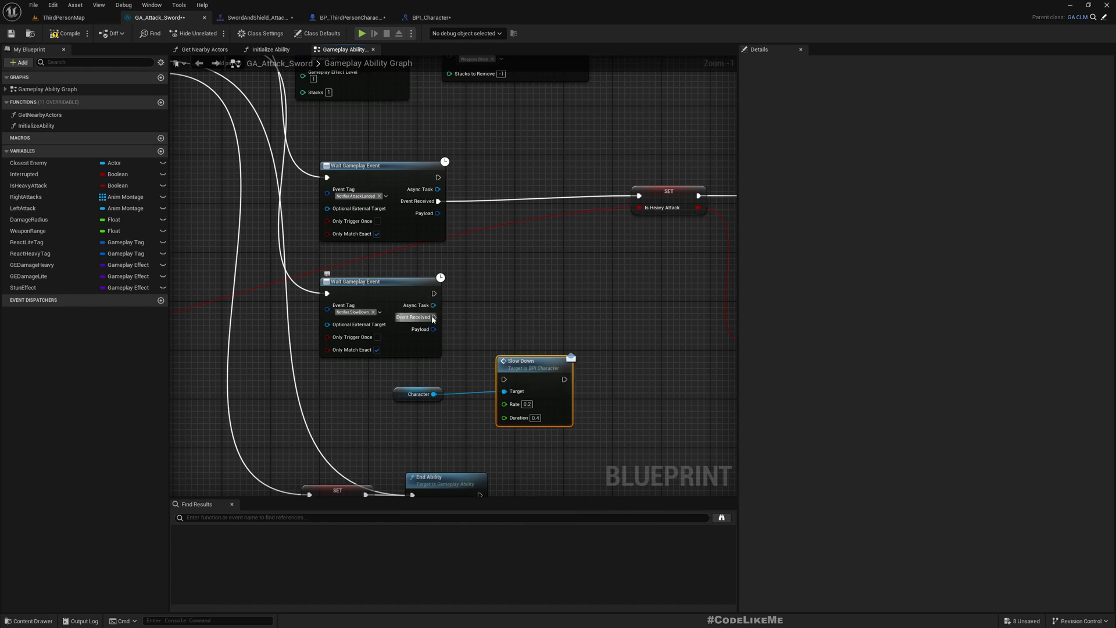
mouse_move(533, 361)
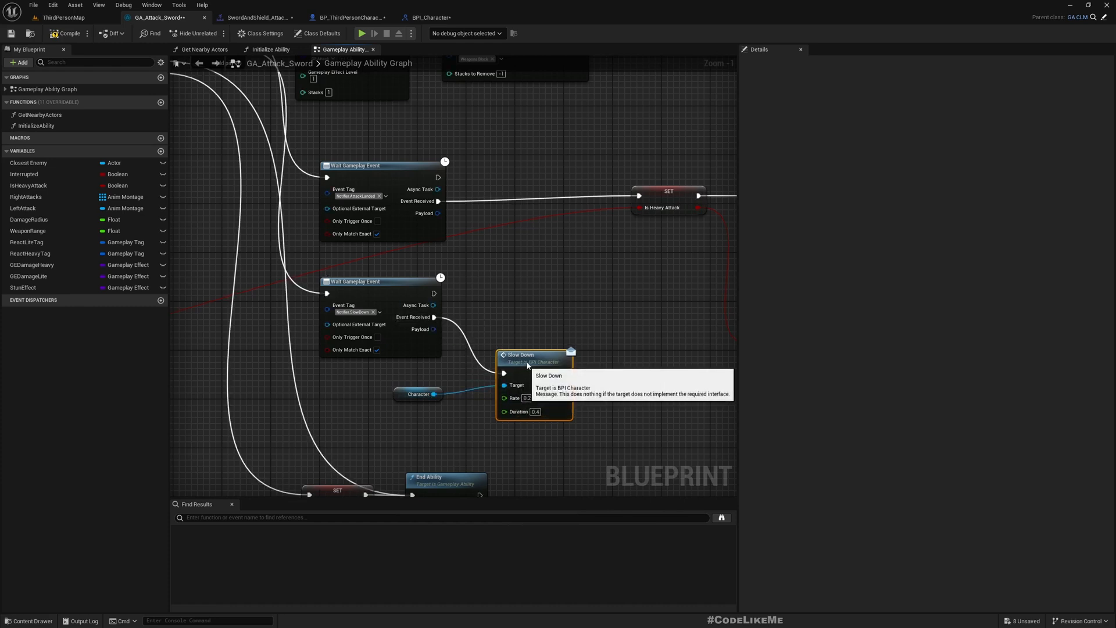
scroll(down, 3)
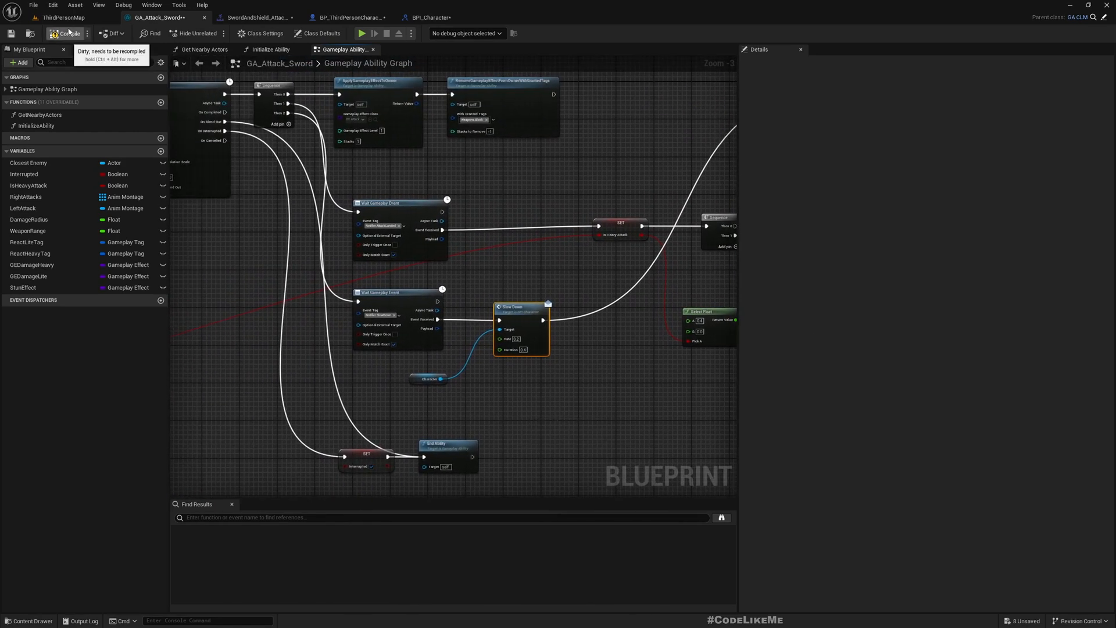
Compile GA_Attack_Sword, then inspect BP_ThirdPersonCharacter_Player's Default Weapons array.
click(64, 17)
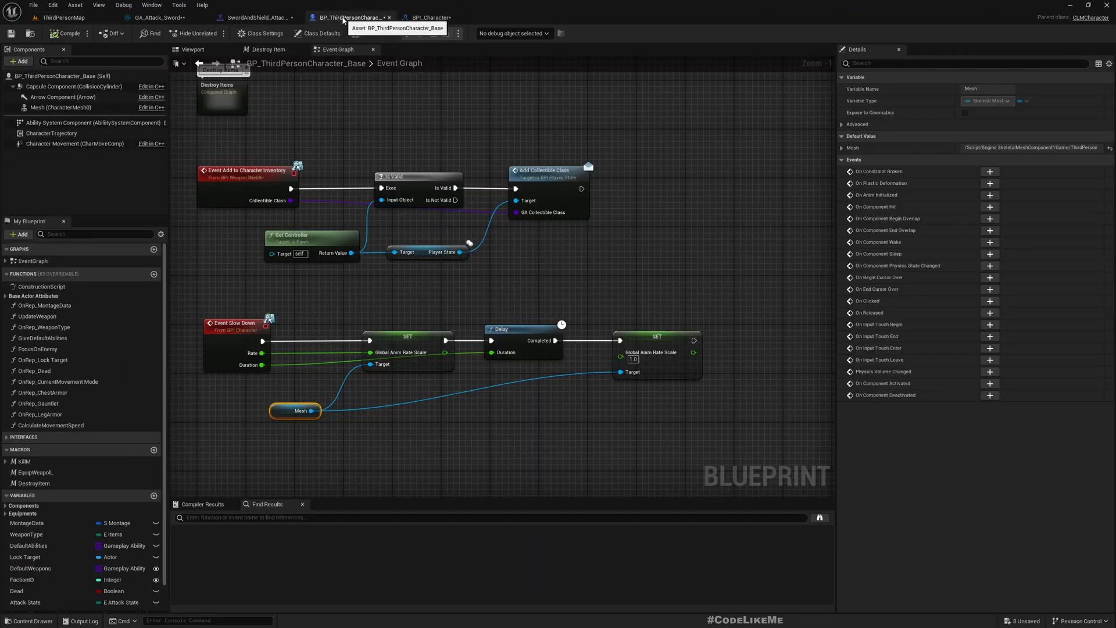
click(254, 17)
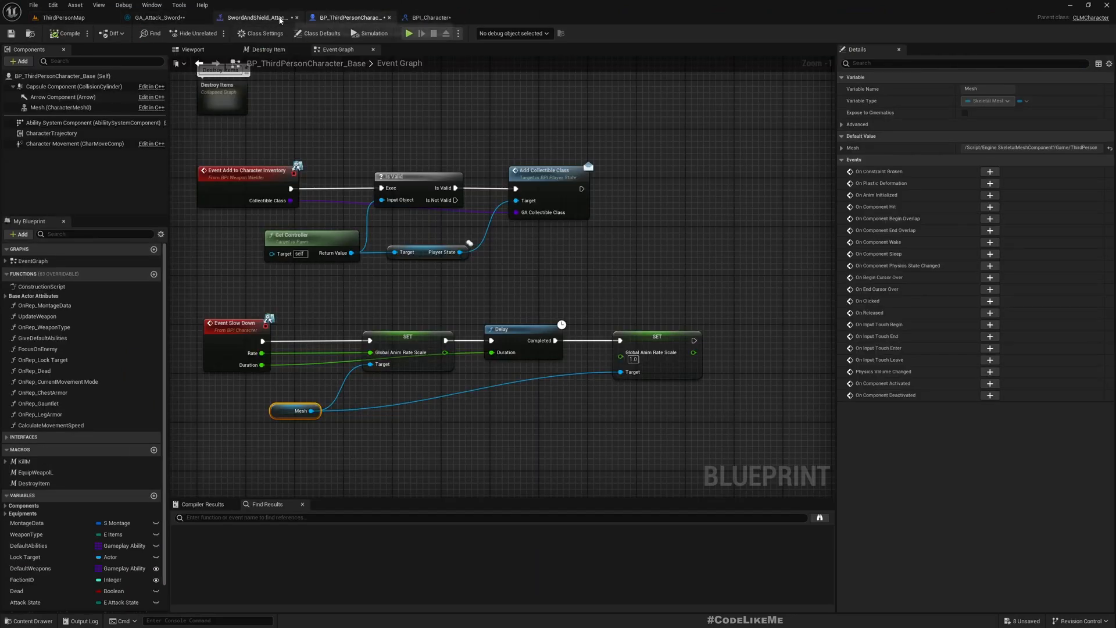
click(63, 17)
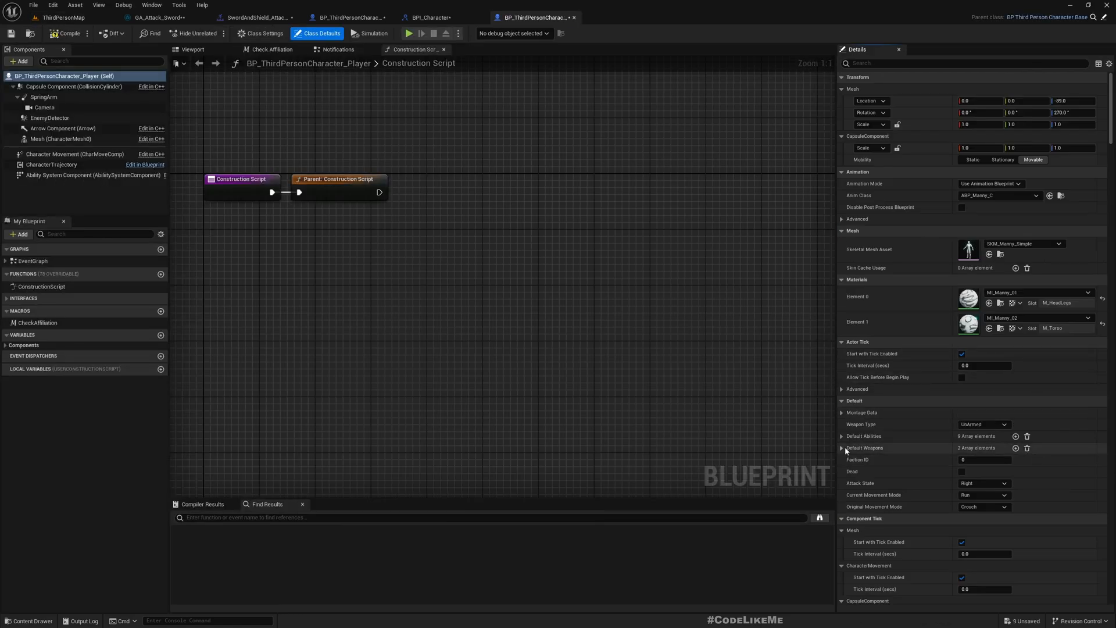
click(843, 448)
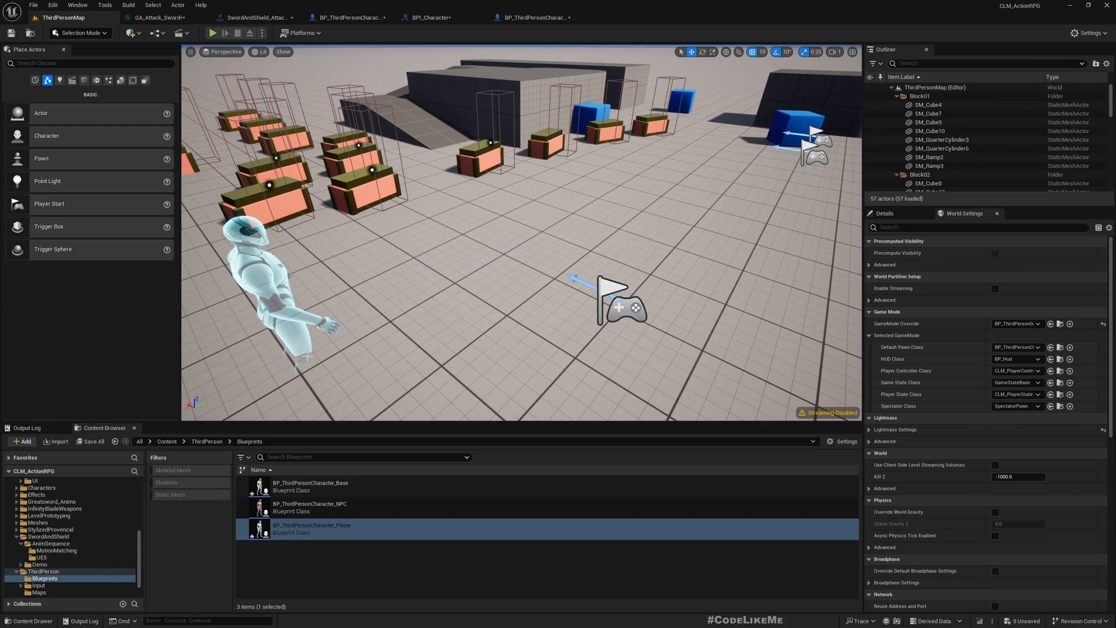
mouse_move(354, 49)
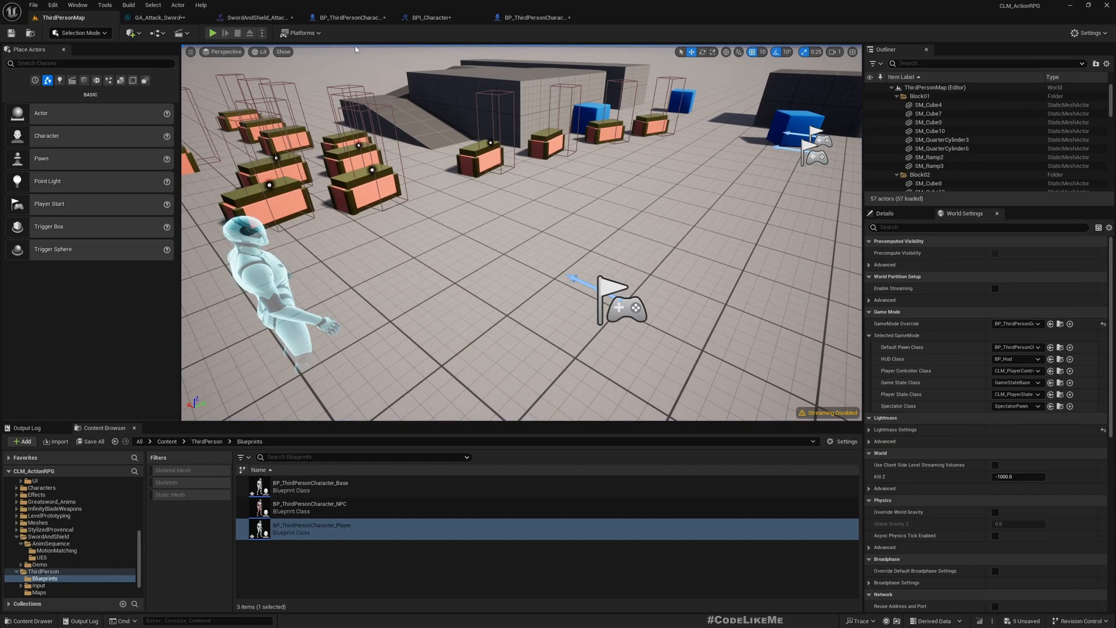
Switch to the SwordAndShield_Attack_InPlace_Stab montage tab to view its notifies.
click(252, 17)
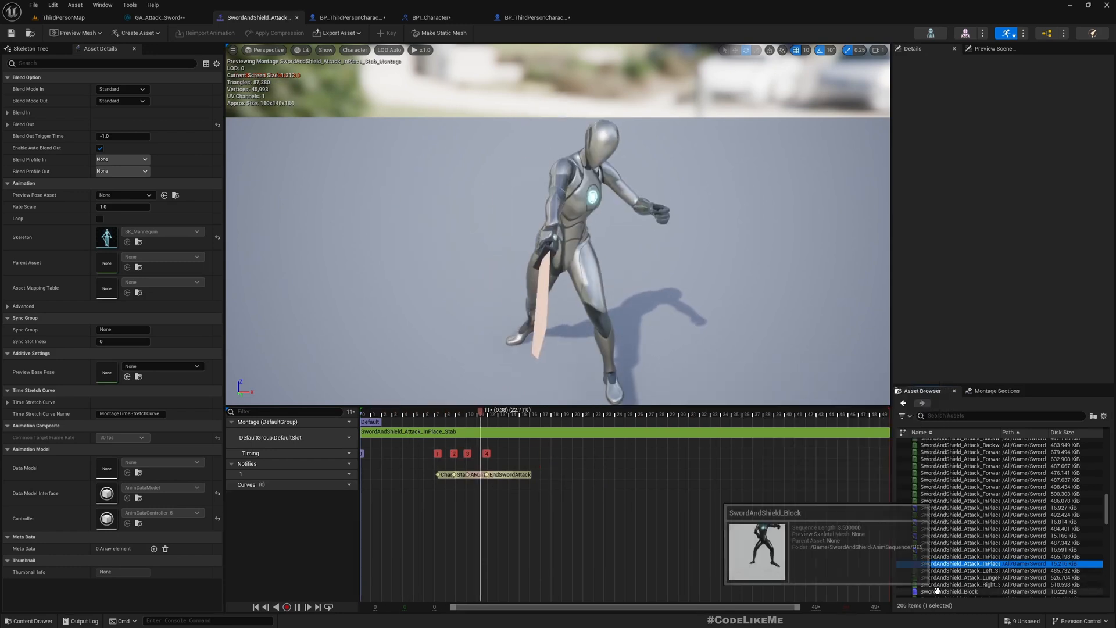
Open the block, diagonal slash and horizontal back-swing montages from the Asset Browser.
double_click(954, 591)
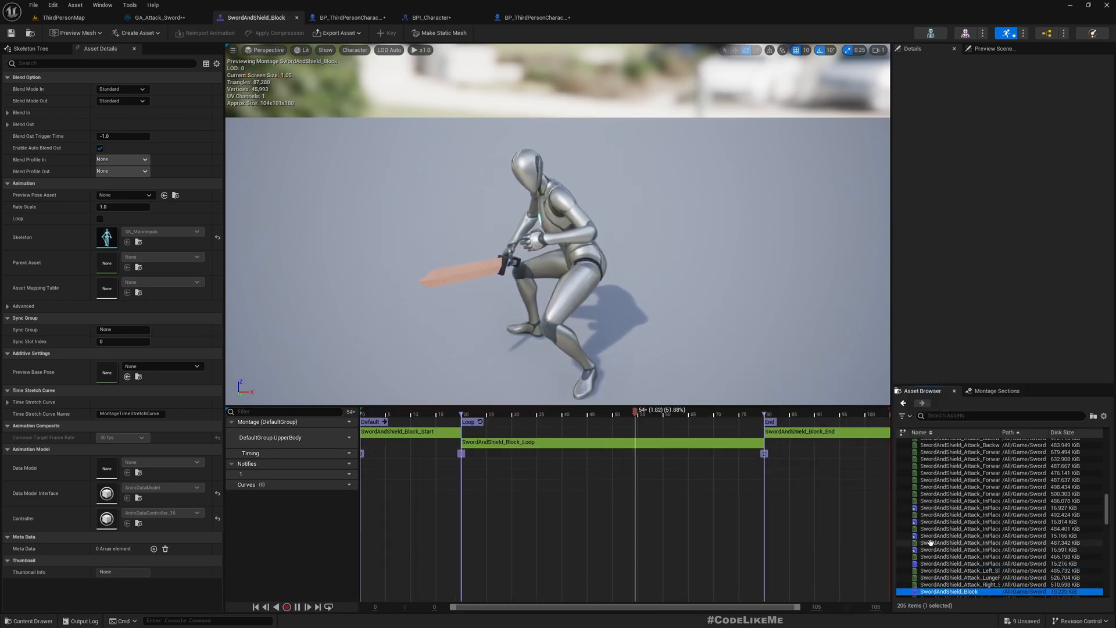
double_click(982, 508)
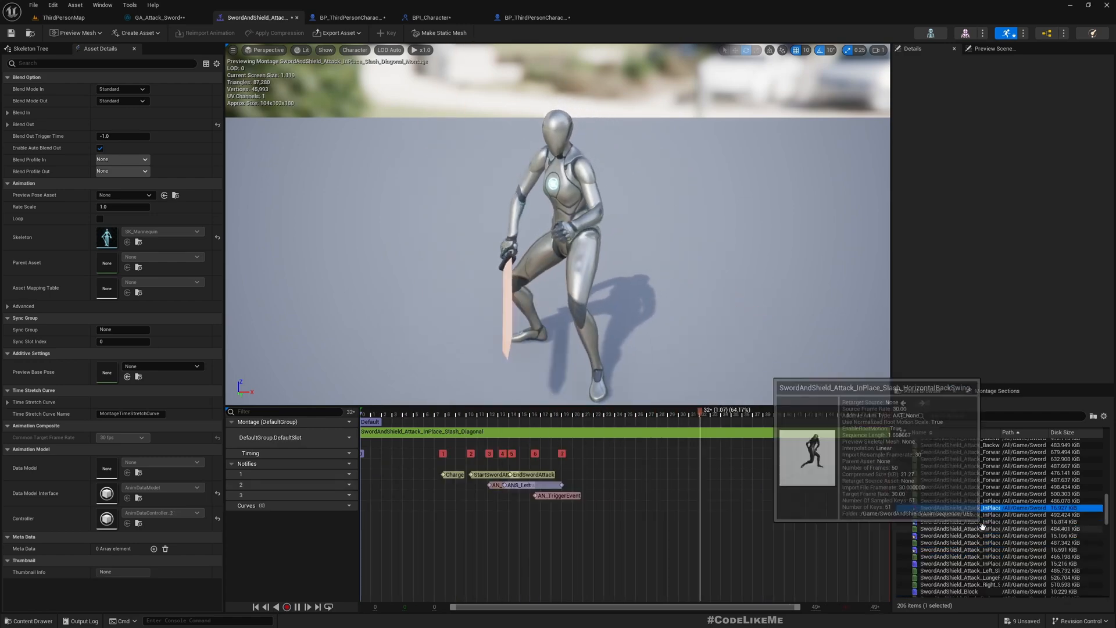
click(968, 521)
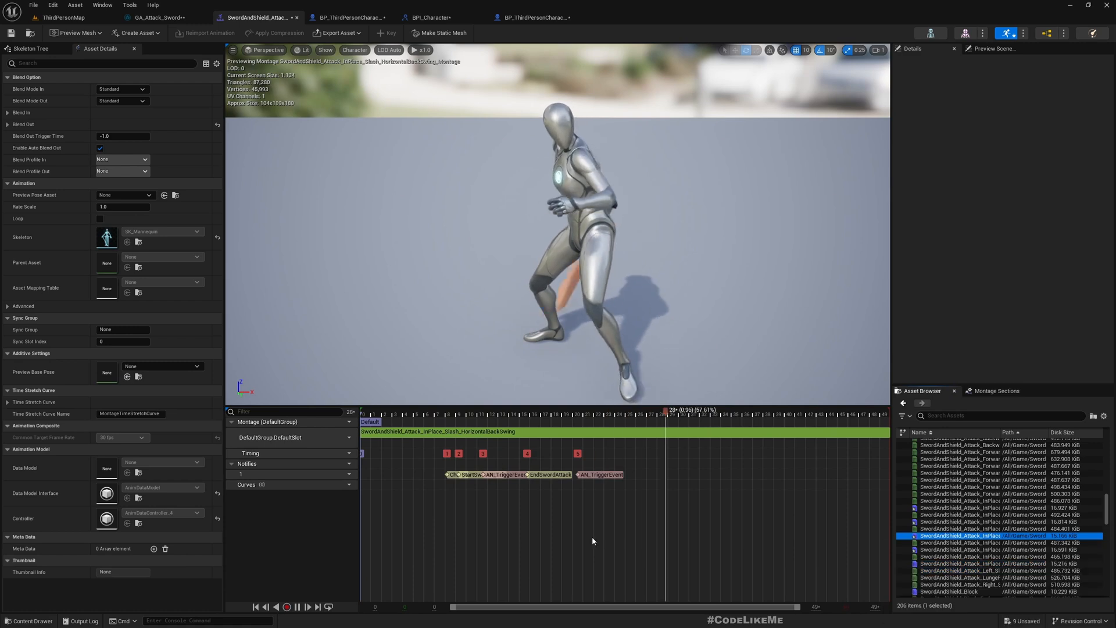
Inspect the last AN_TriggerEvent notify, expand Blend Out, and show timeline times in seconds.
click(582, 412)
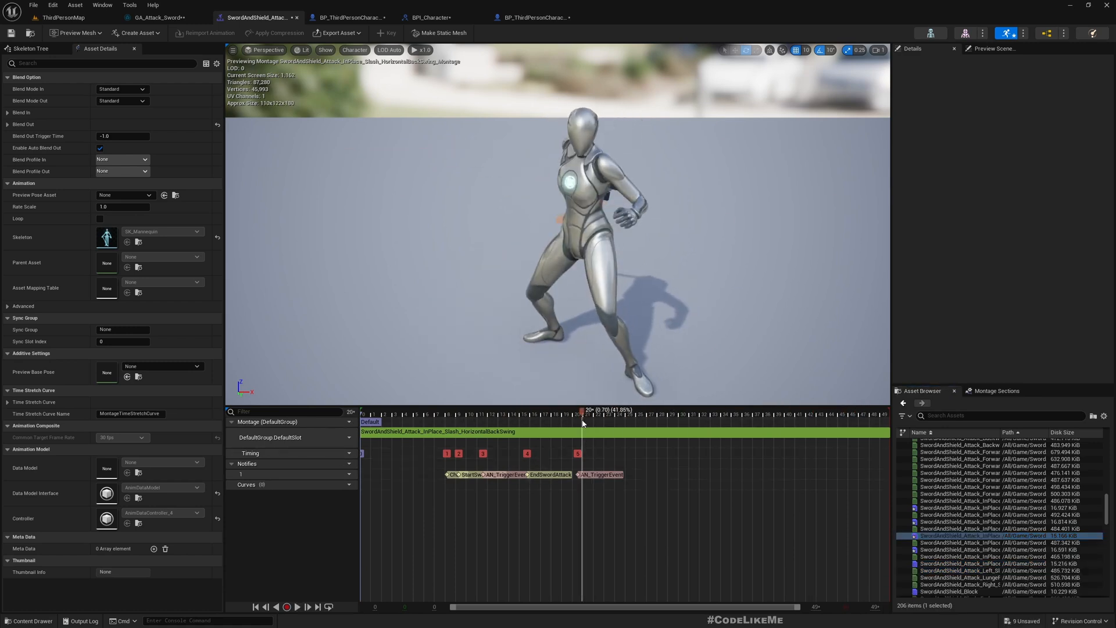
click(602, 474)
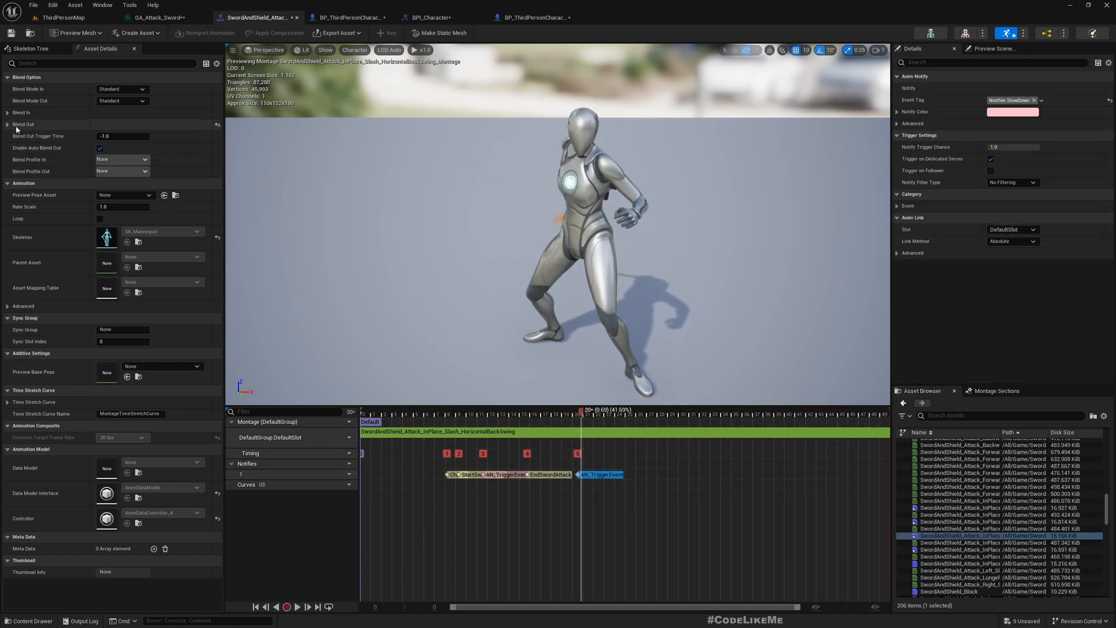
click(23, 124)
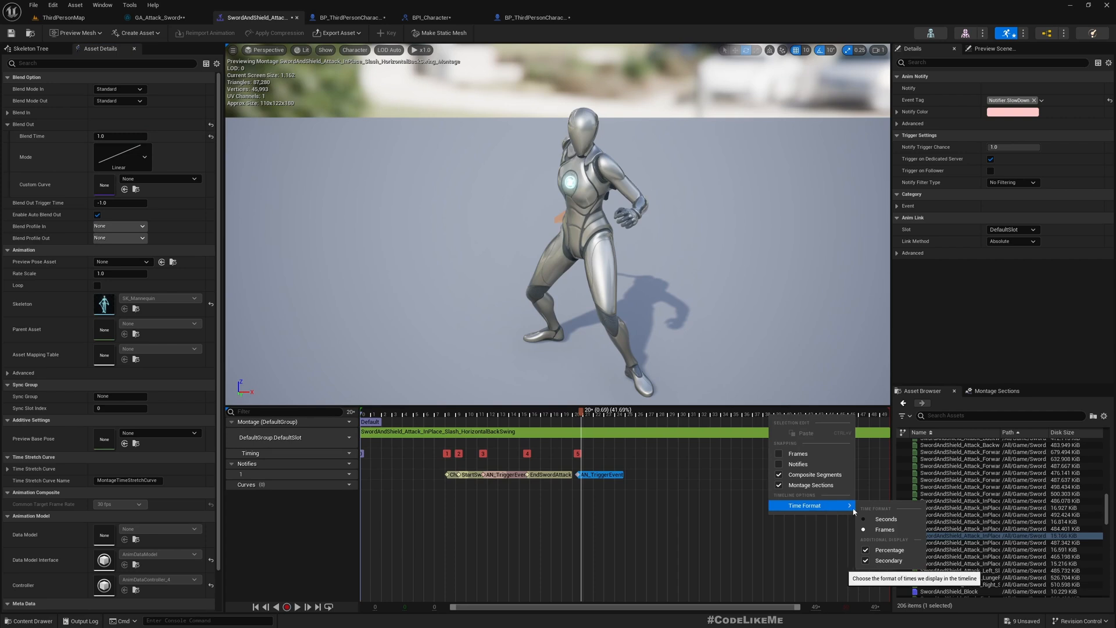
click(885, 518)
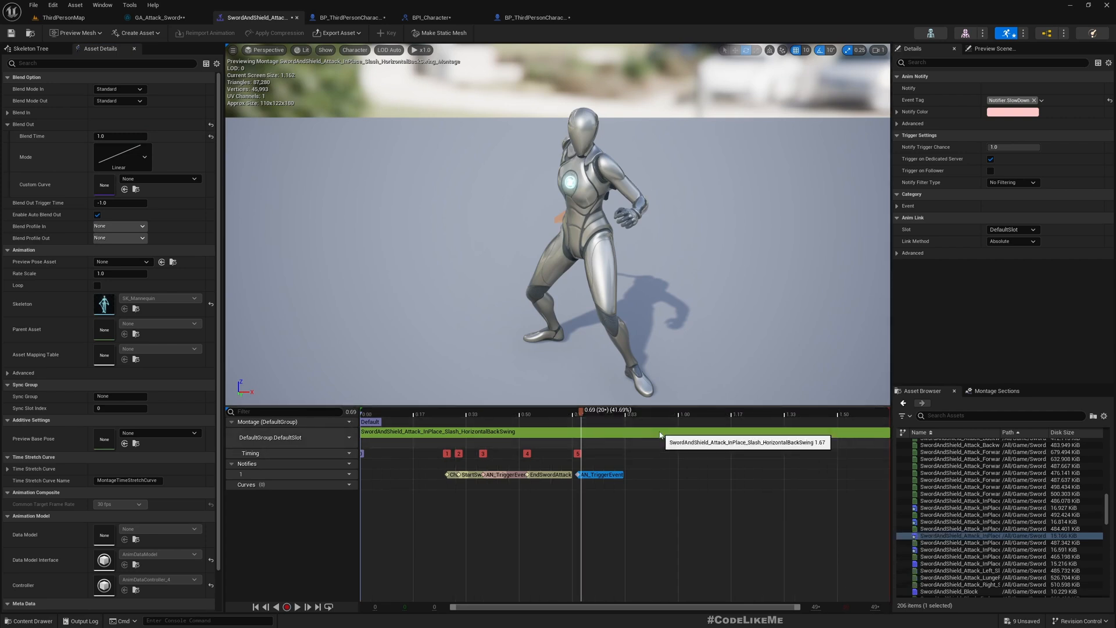
mouse_move(846, 429)
text(0.5)
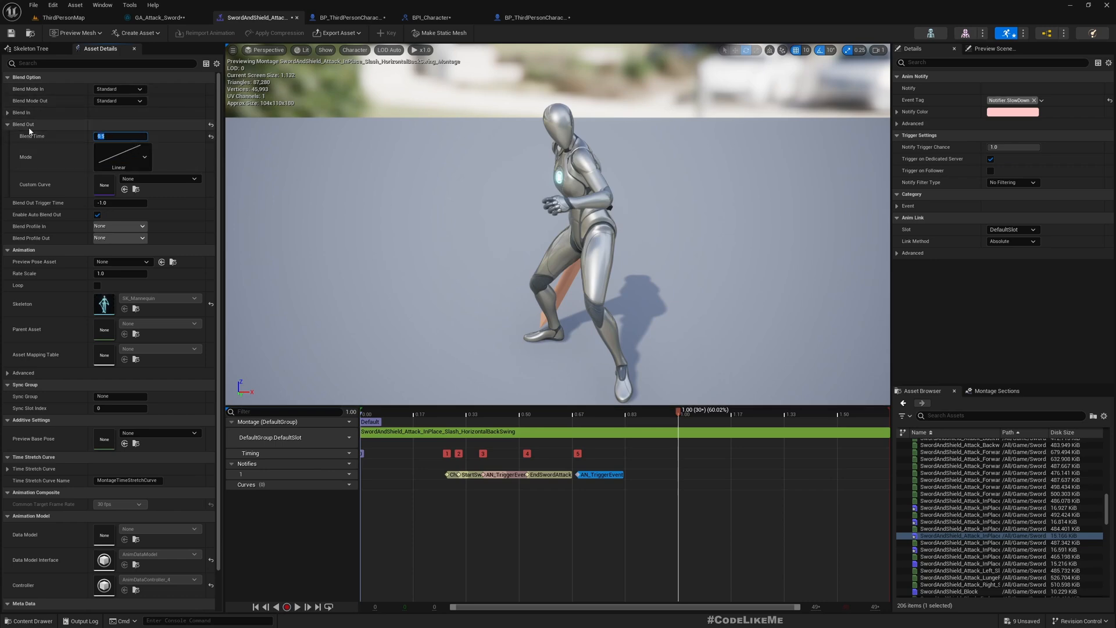
Check the ThirdPersonMap level, then return to the Stab montage editor.
click(63, 17)
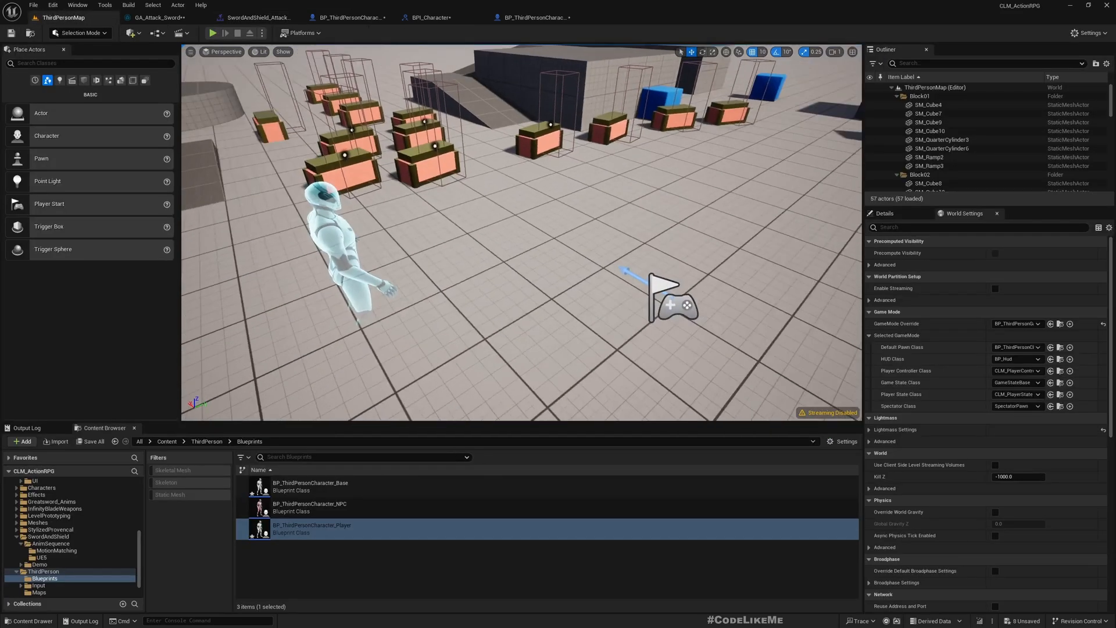
click(212, 33)
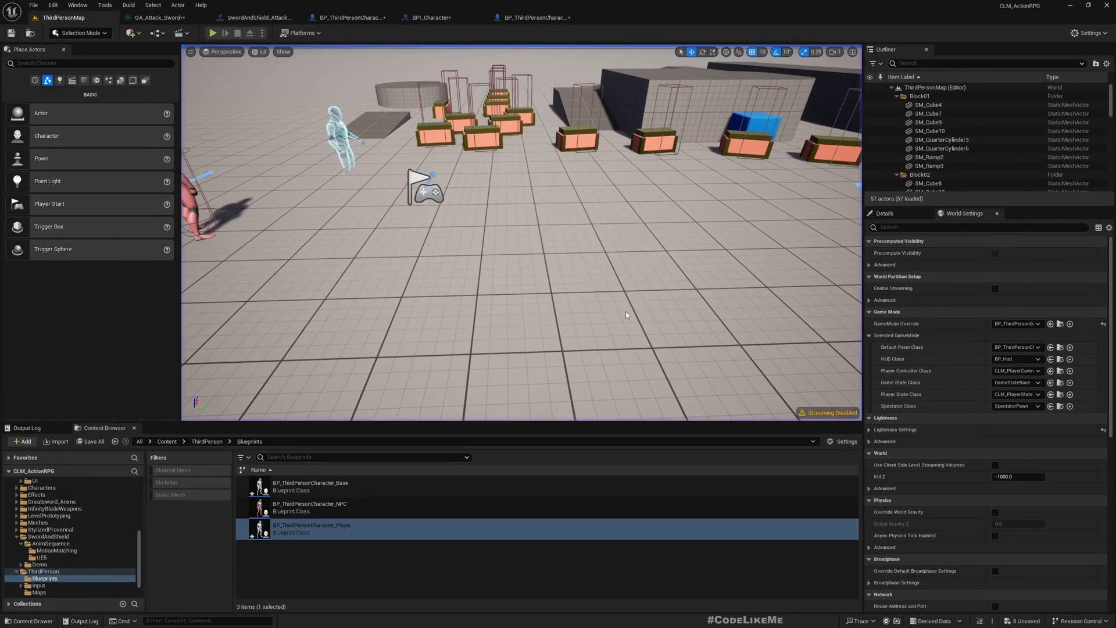
click(257, 17)
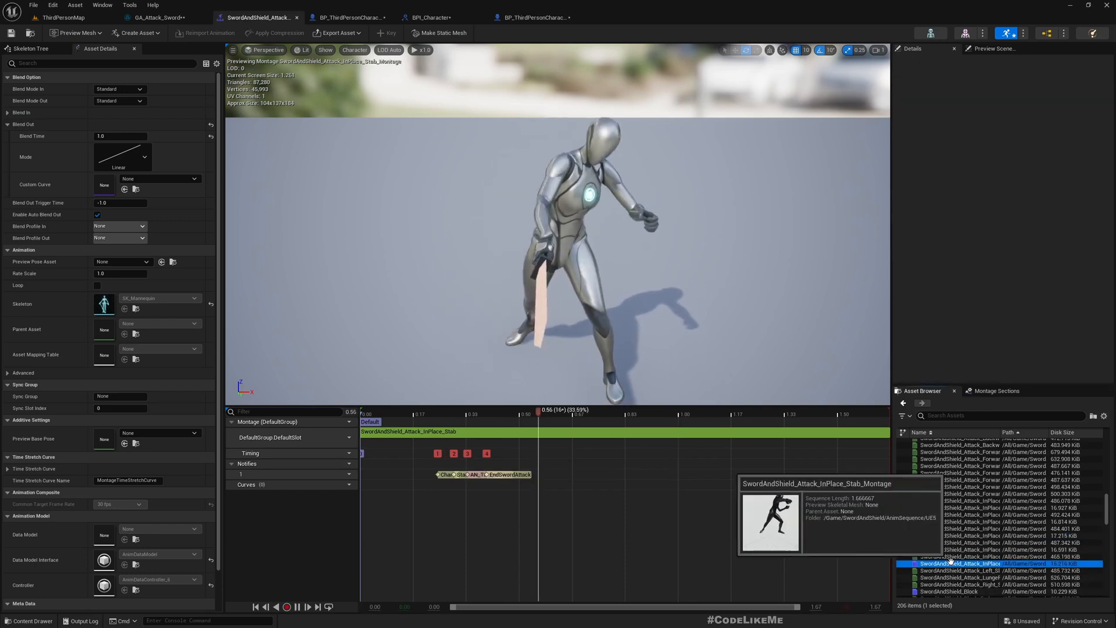
Add a second notify track to the Stab montage with an AN_TriggerEvent notify near 0.49 s.
click(511, 474)
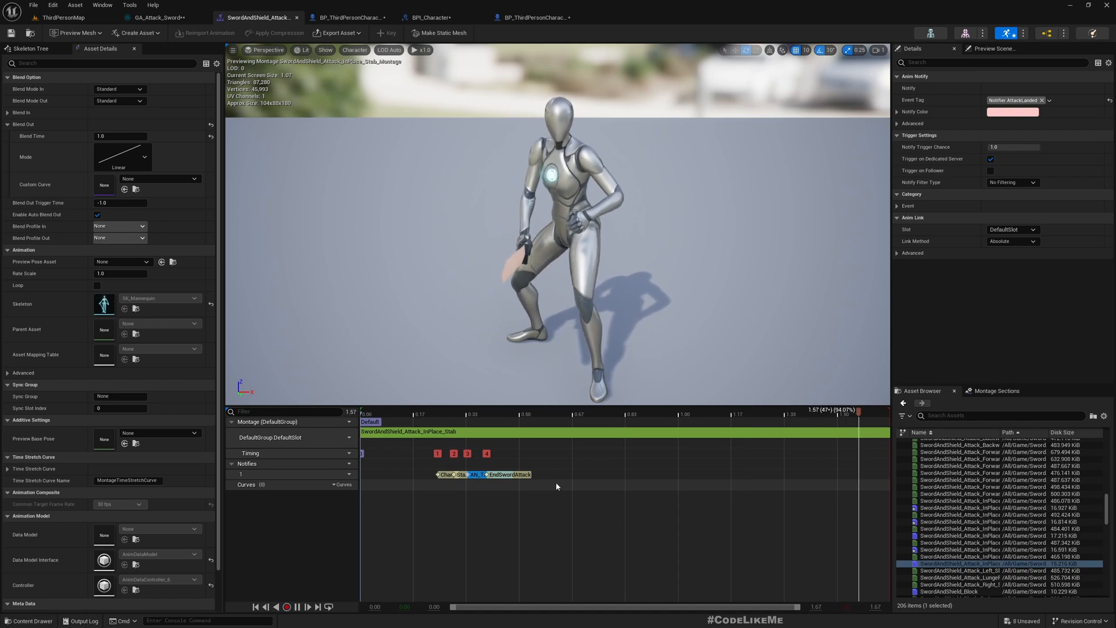
click(438, 413)
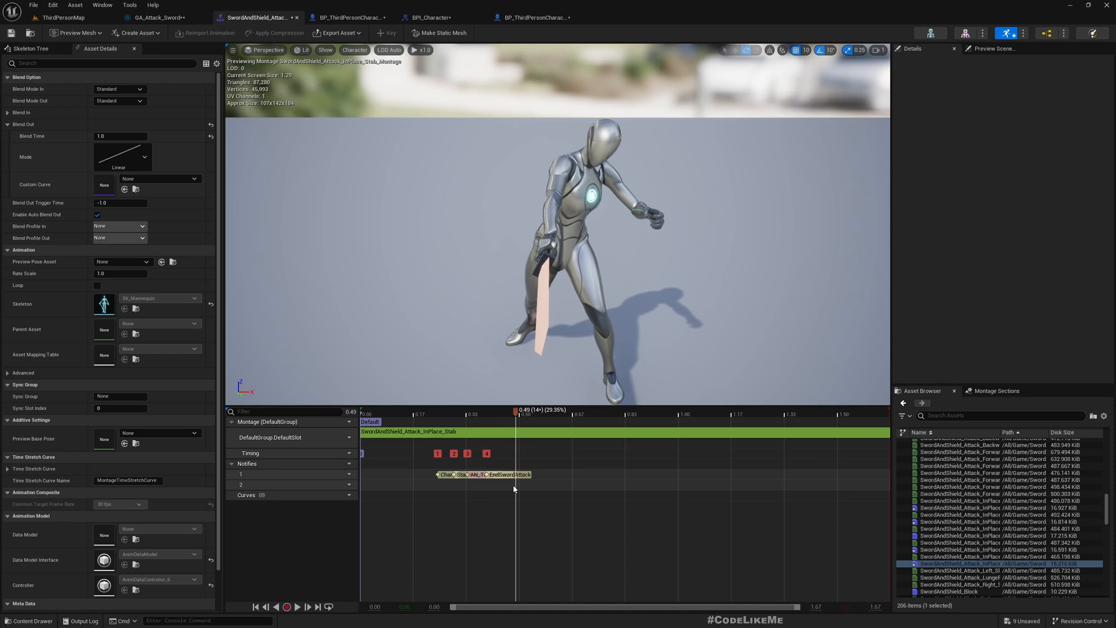
mouse_move(949, 514)
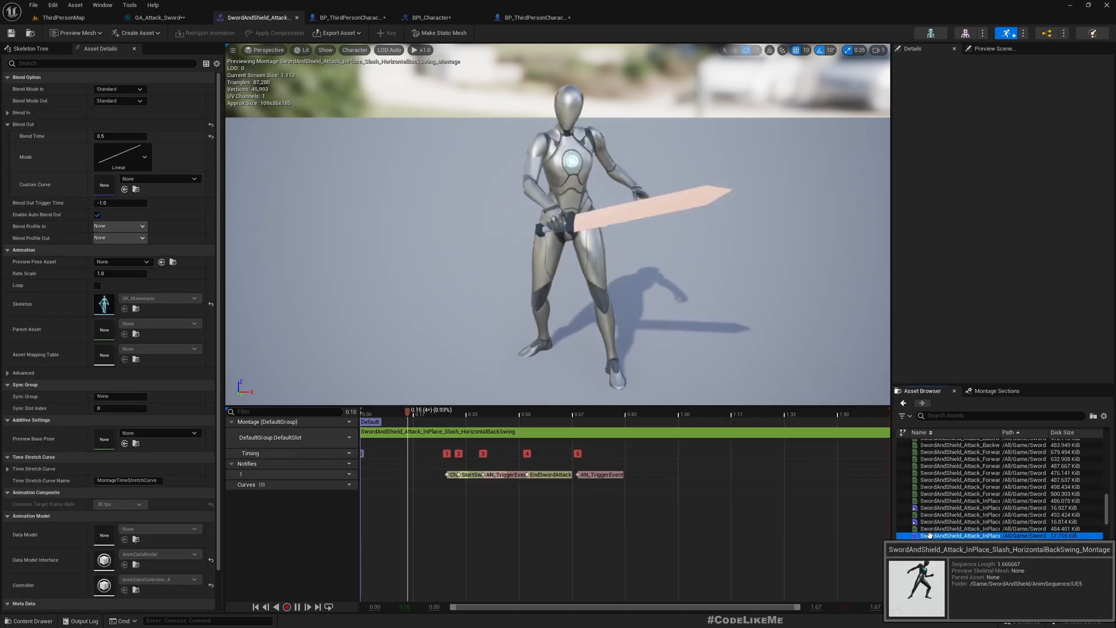
click(600, 474)
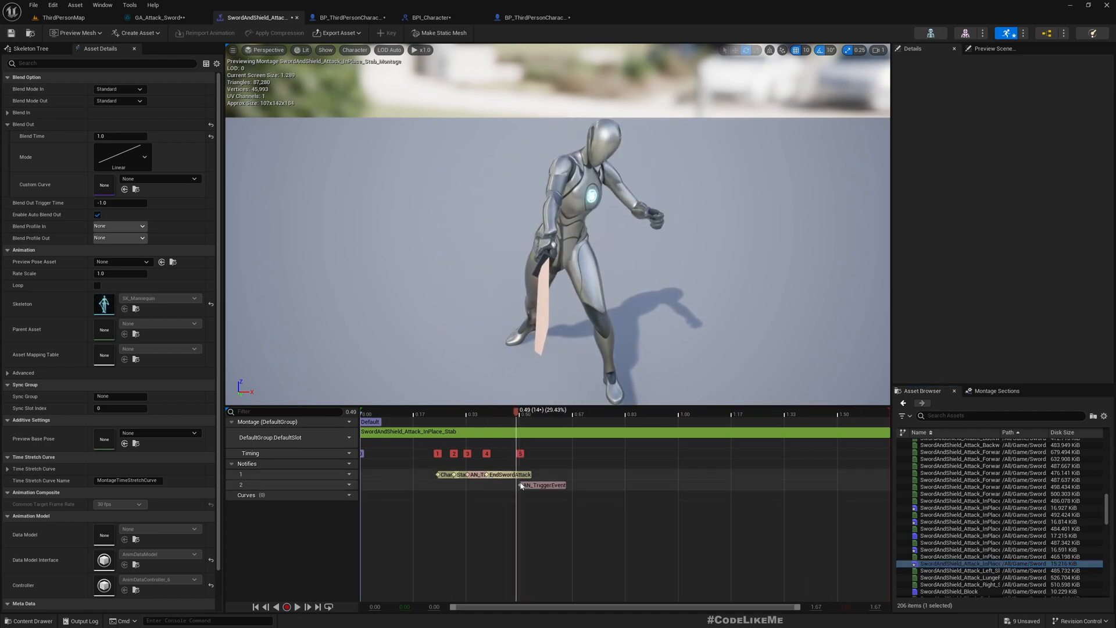
click(59, 16)
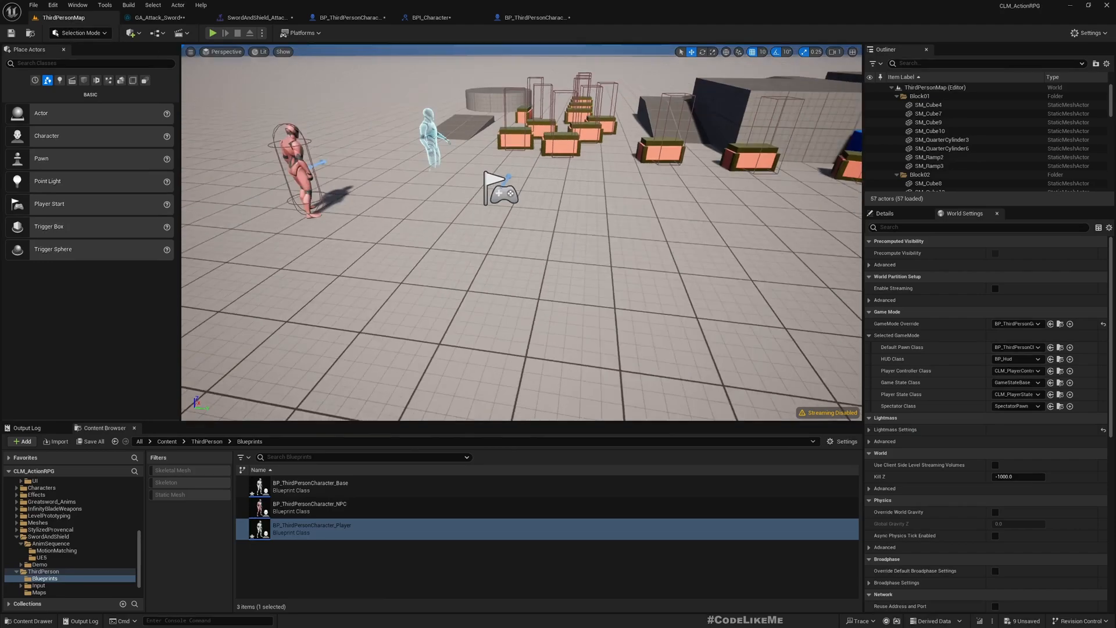
click(212, 33)
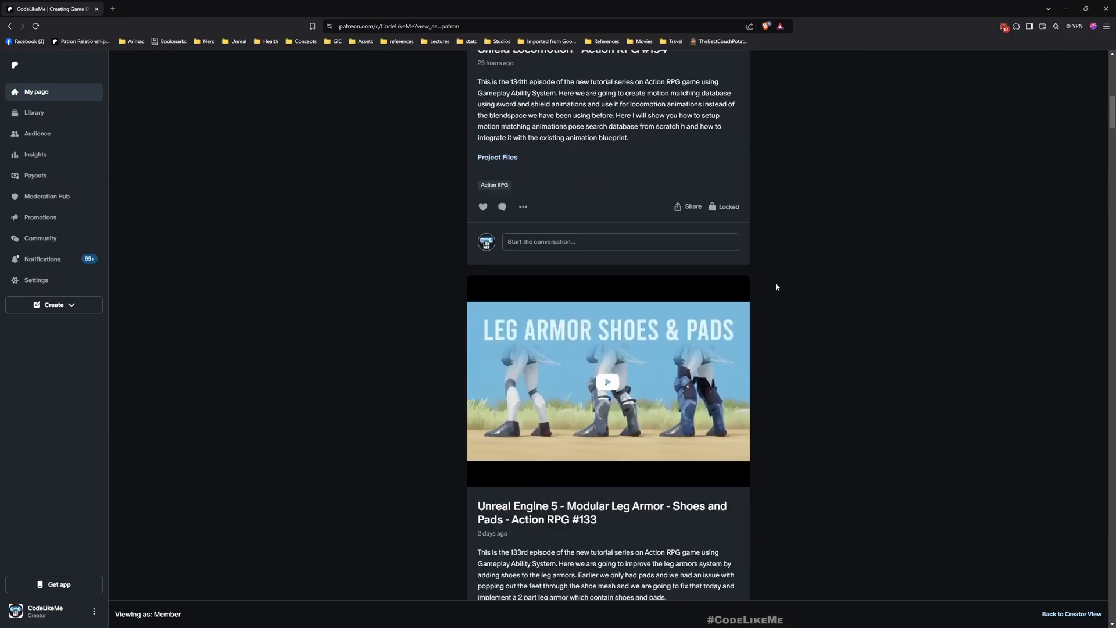
scroll(down, 3)
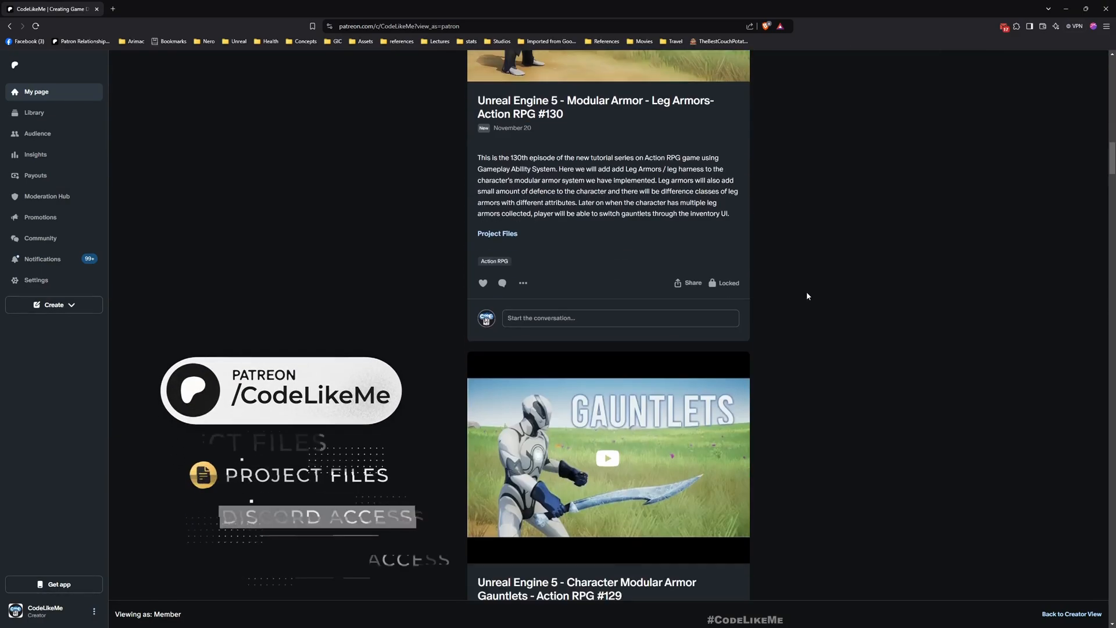
scroll(down, 3)
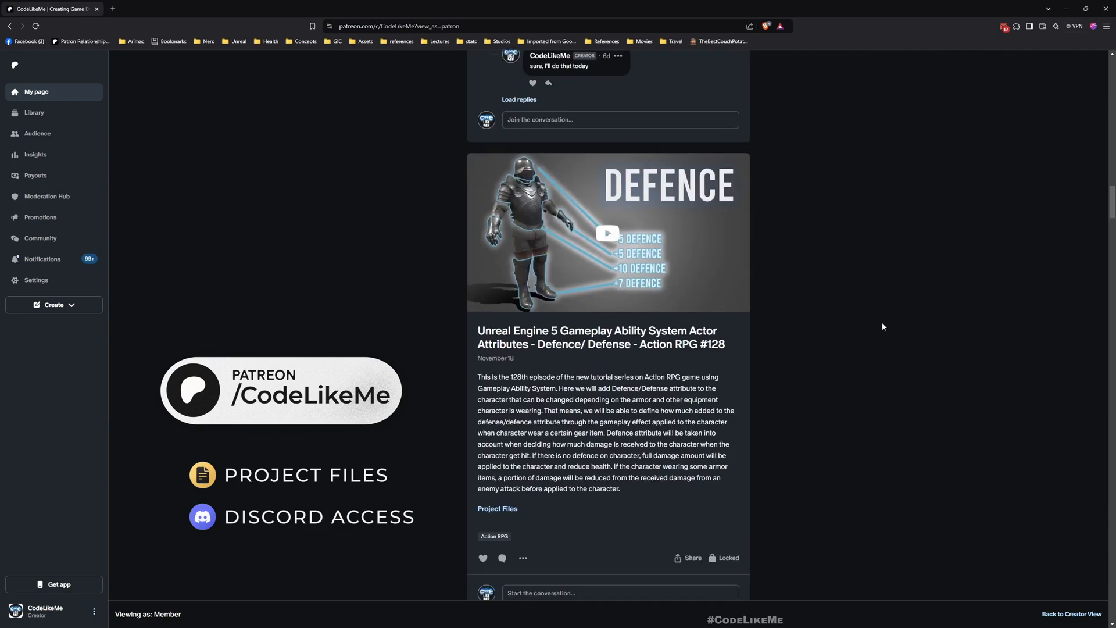
scroll(down, 3)
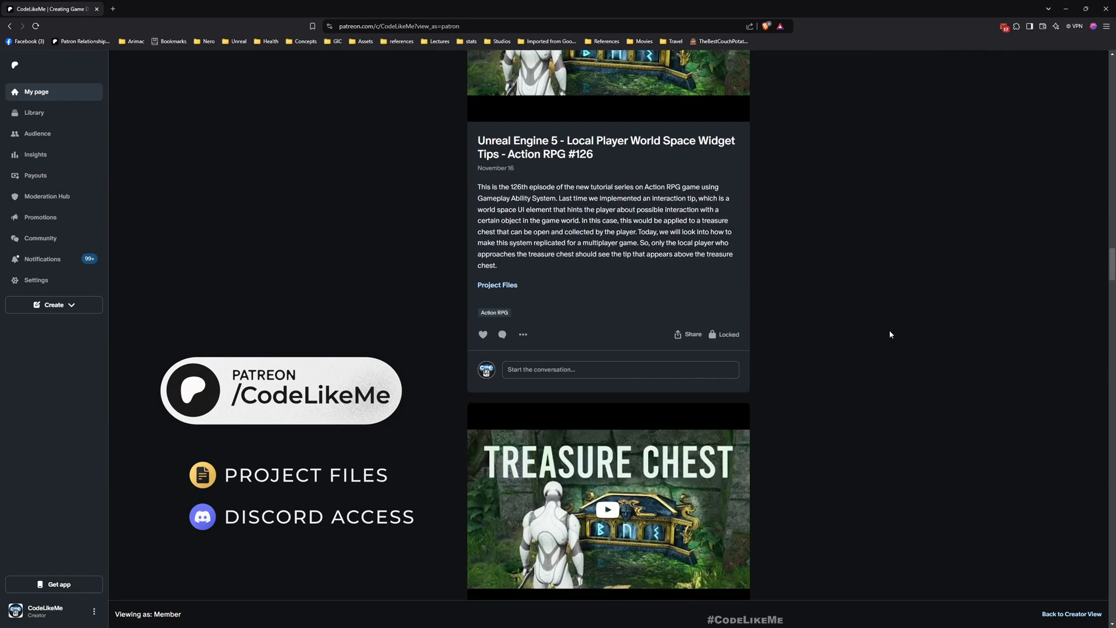
scroll(down, 3)
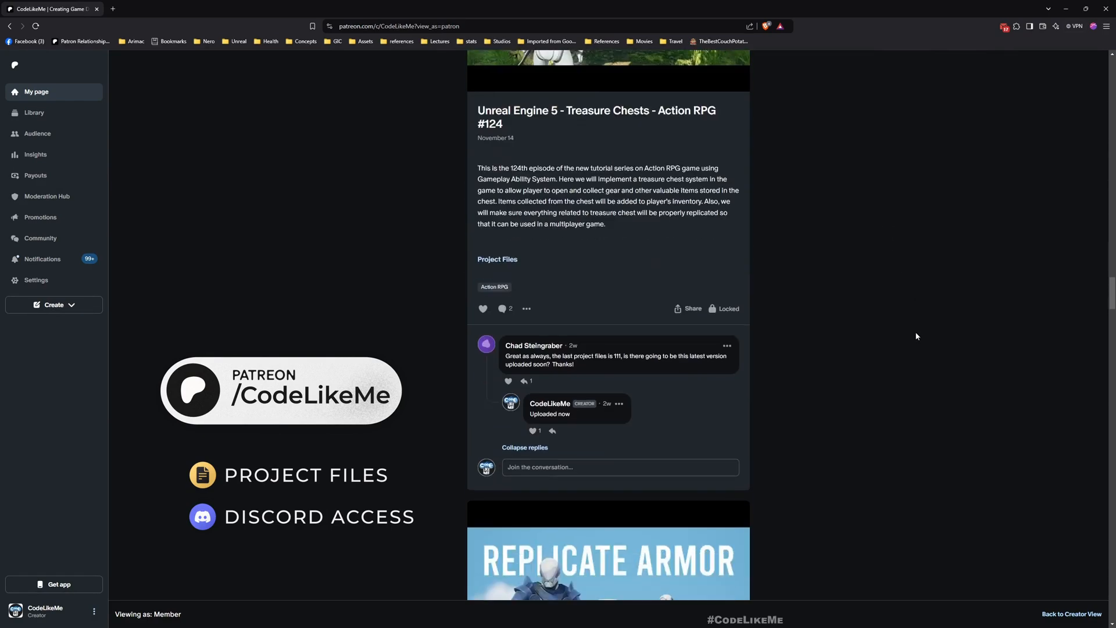
scroll(down, 3)
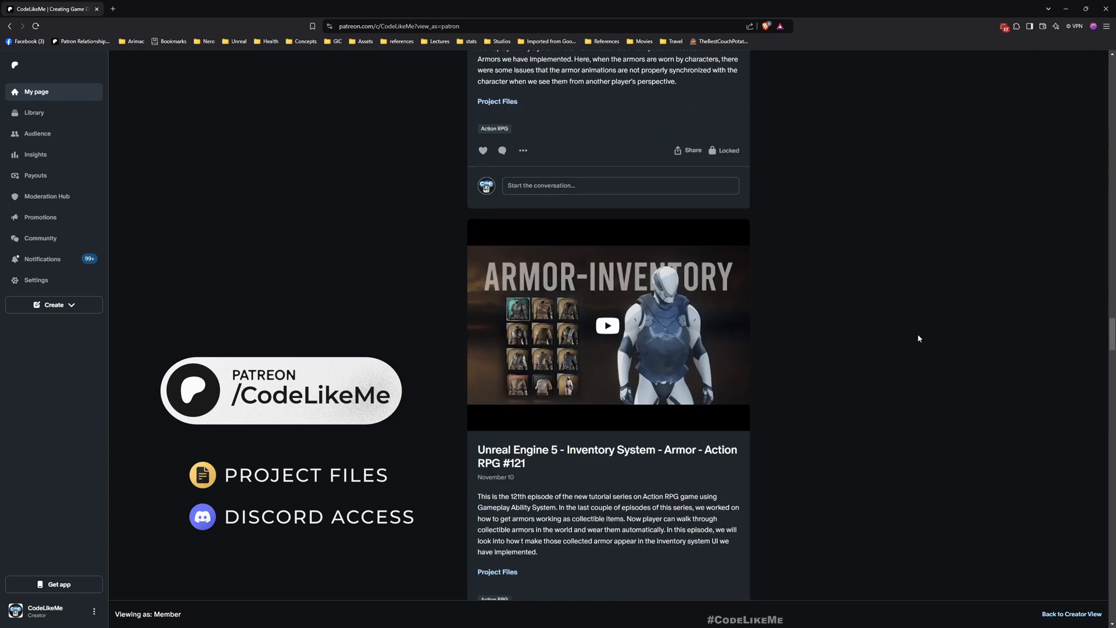
scroll(down, 3)
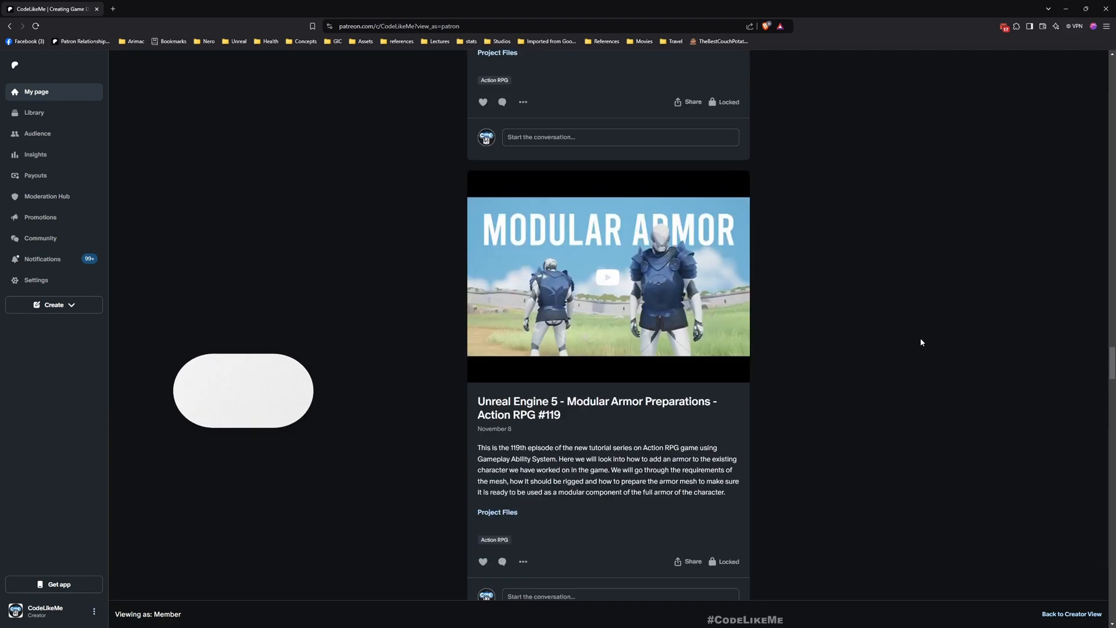
scroll(down, 3)
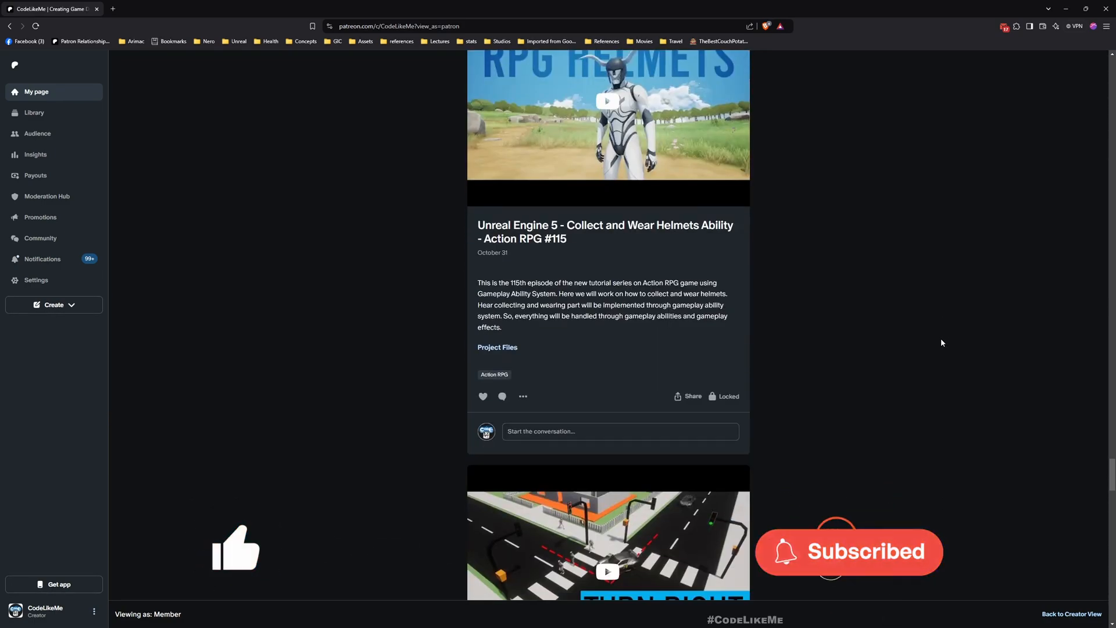
scroll(down, 3)
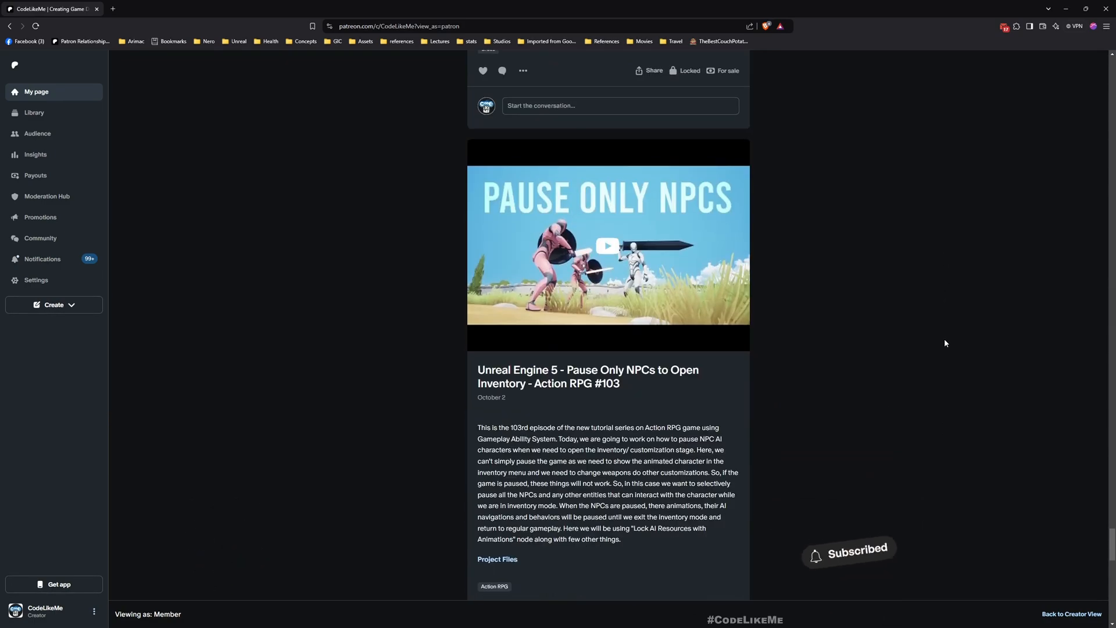